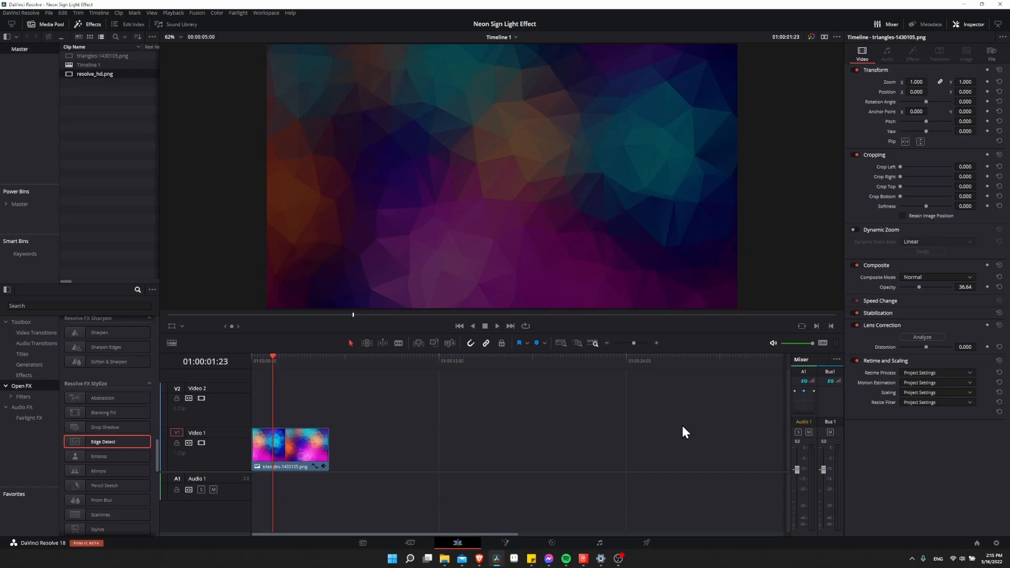
{"action": "mouse_move", "coordinate": [682, 432]}
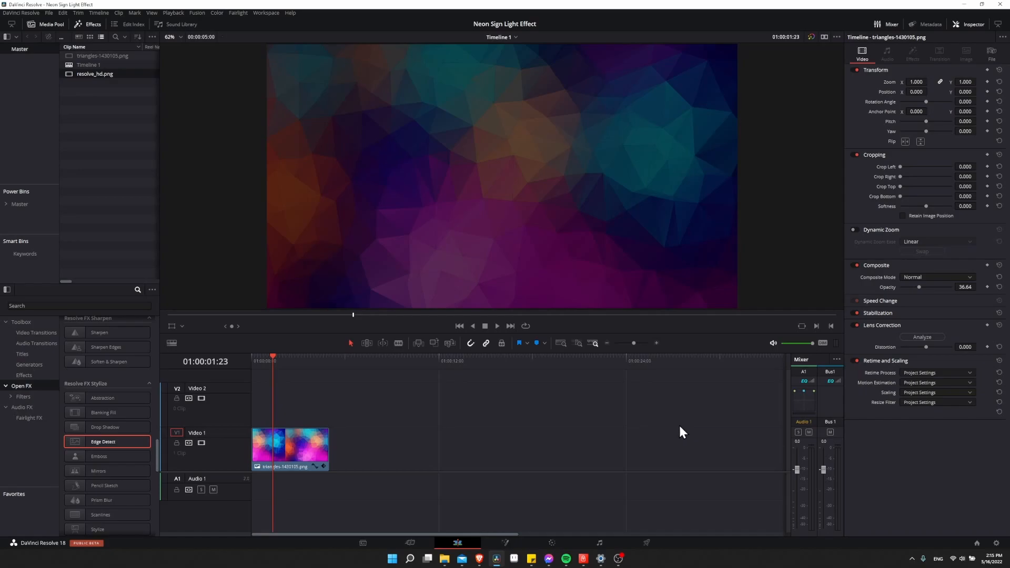
{"action": "mouse_move", "coordinate": [93, 90]}
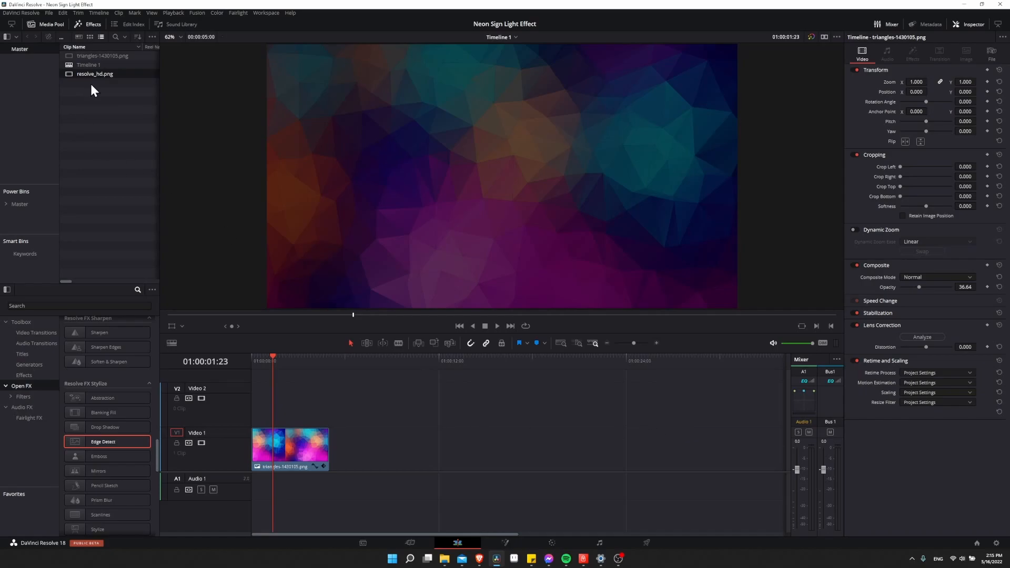
{"action": "mouse_move", "coordinate": [94, 87]}
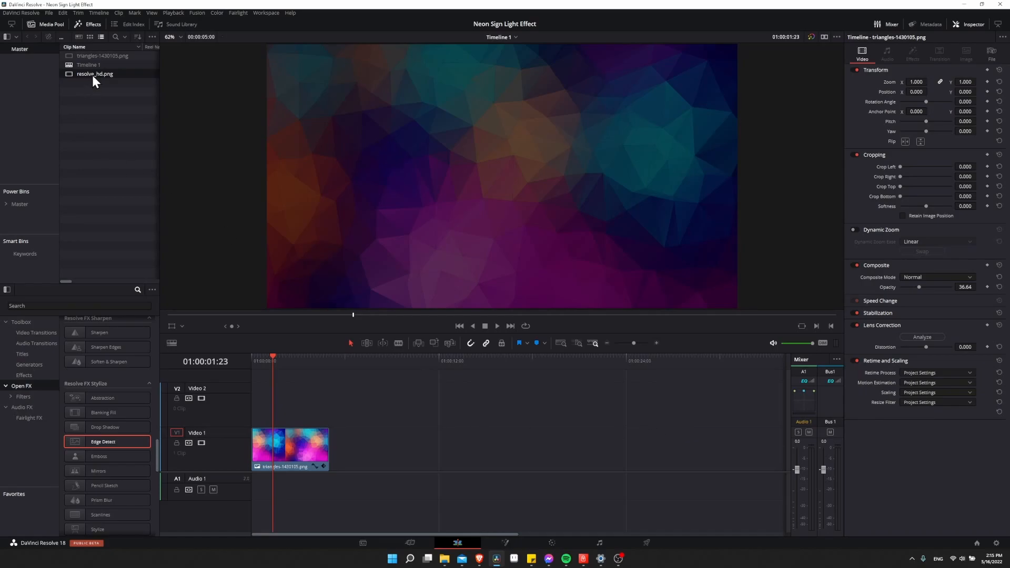
Place resolve_hd.png on Video 2 above the triangles background clip.
{"action": "left_click_drag", "start_coordinate": [95, 74], "coordinate": [510, 448]}
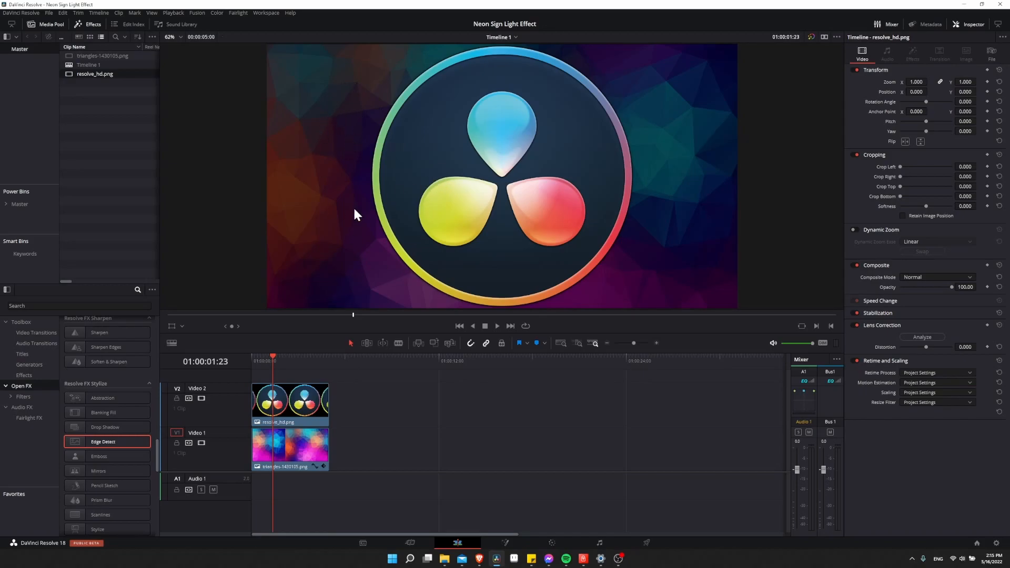
{"action": "mouse_move", "coordinate": [631, 123]}
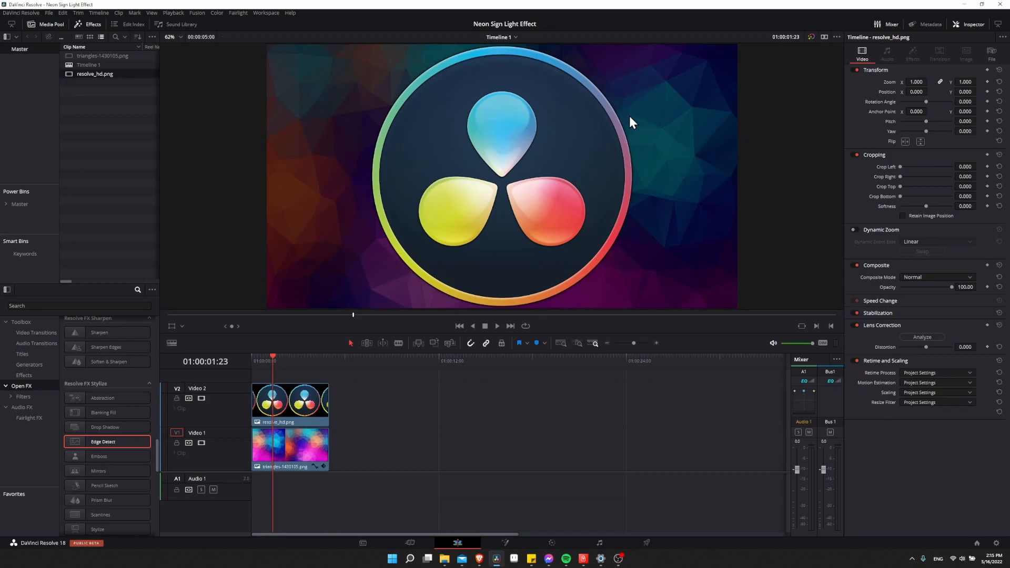
{"action": "mouse_move", "coordinate": [647, 110]}
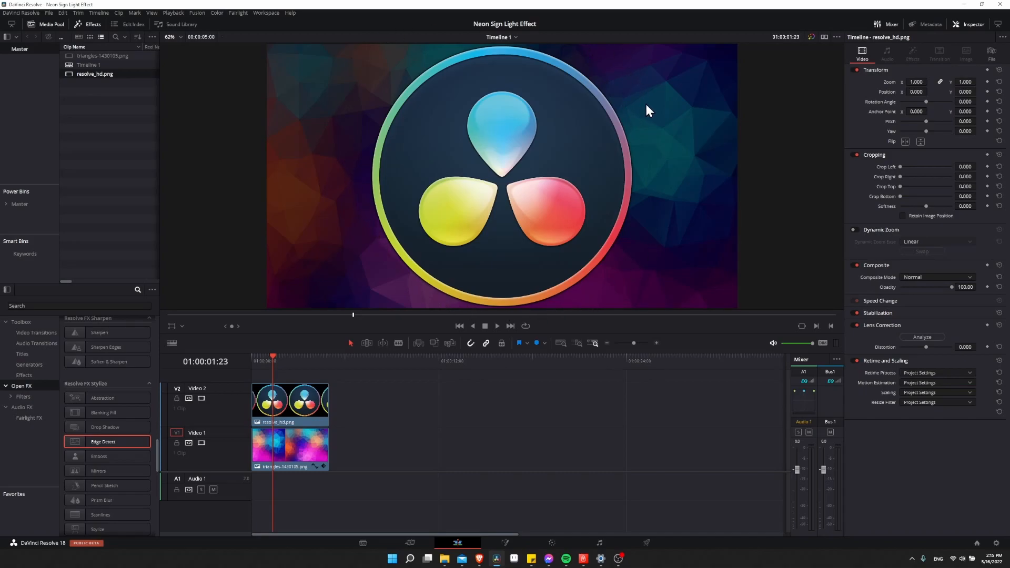
{"action": "mouse_move", "coordinate": [651, 121]}
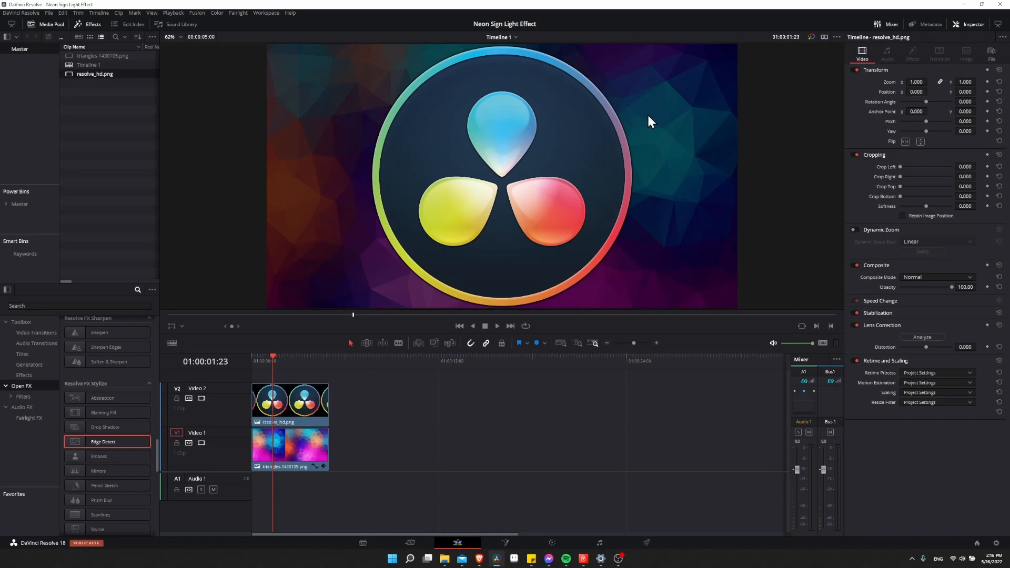
{"action": "mouse_move", "coordinate": [556, 301]}
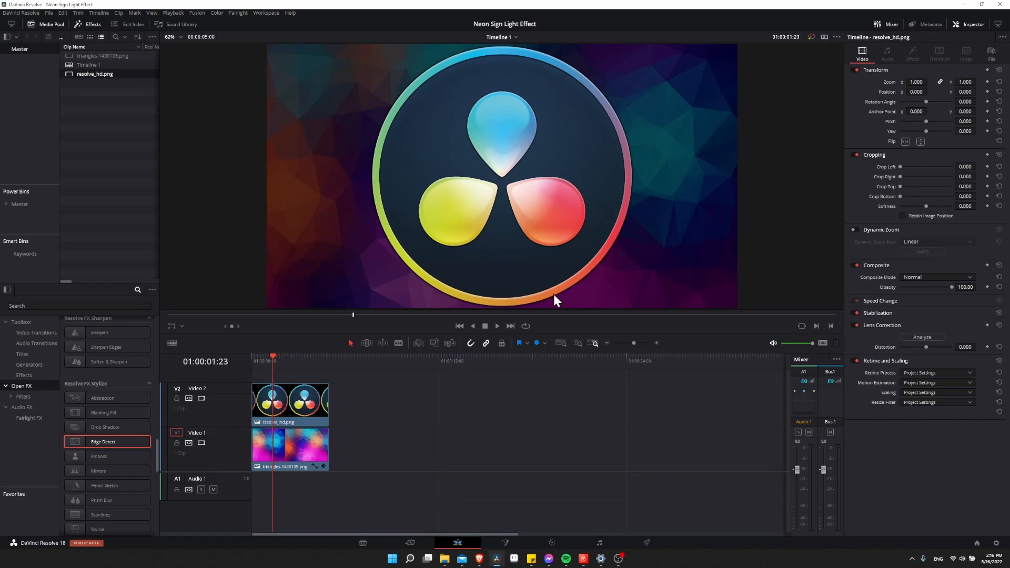
{"action": "mouse_move", "coordinate": [573, 53]}
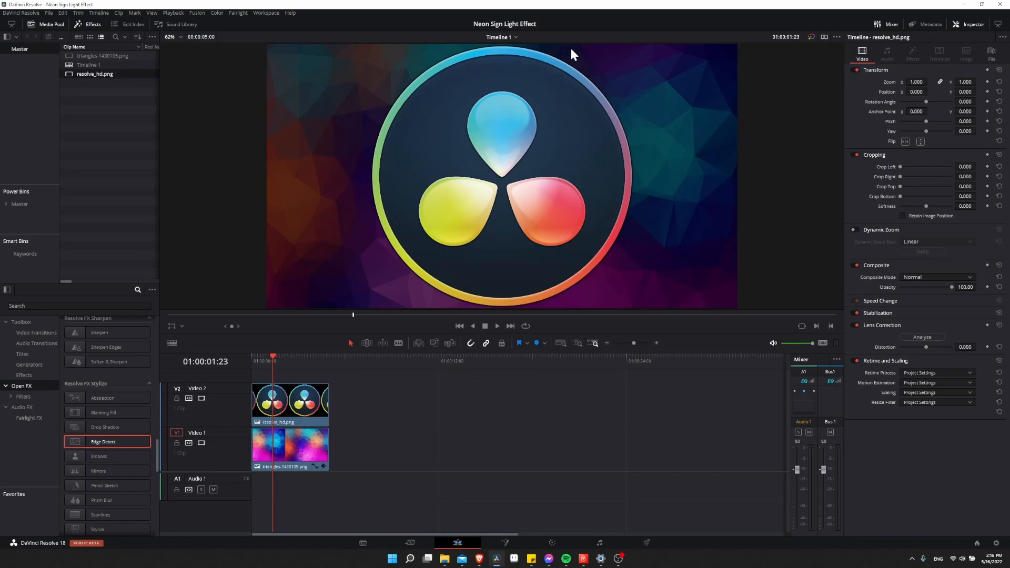
{"action": "mouse_move", "coordinate": [590, 160]}
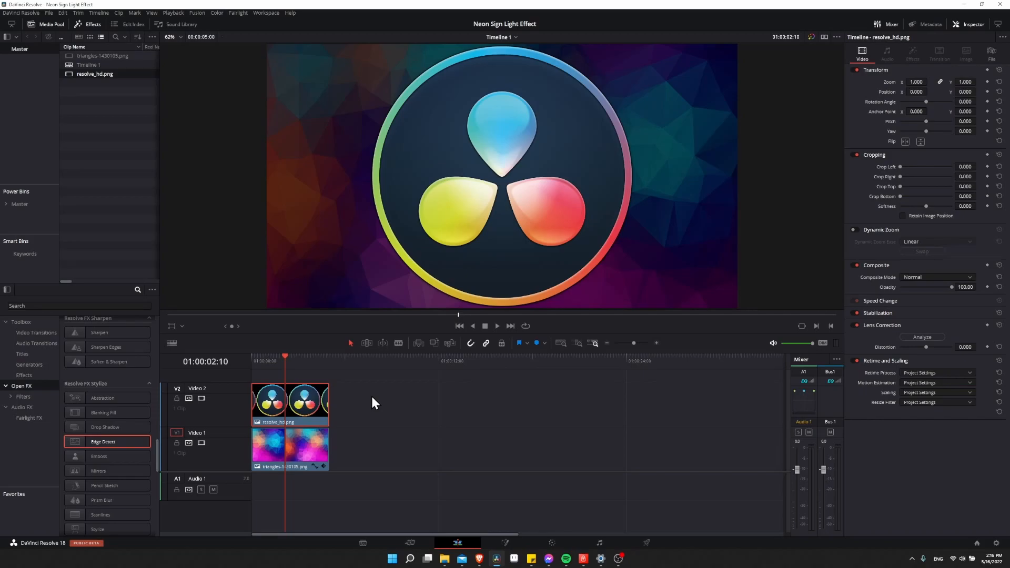
{"action": "mouse_move", "coordinate": [395, 422]}
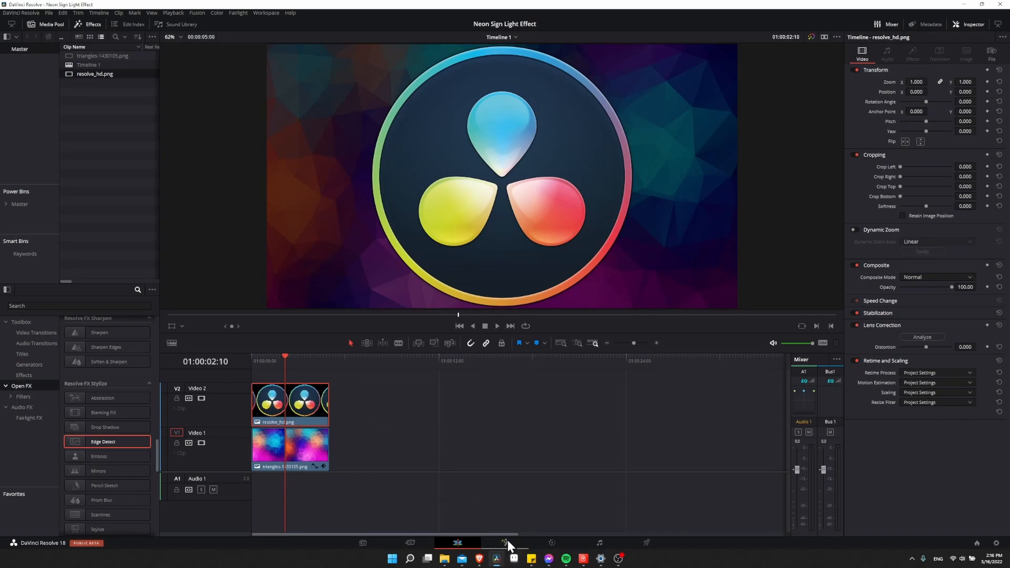
Switch to the Fusion page and arrange the MediaIn1 and MediaOut1 nodes.
{"action": "left_click", "coordinate": [505, 543]}
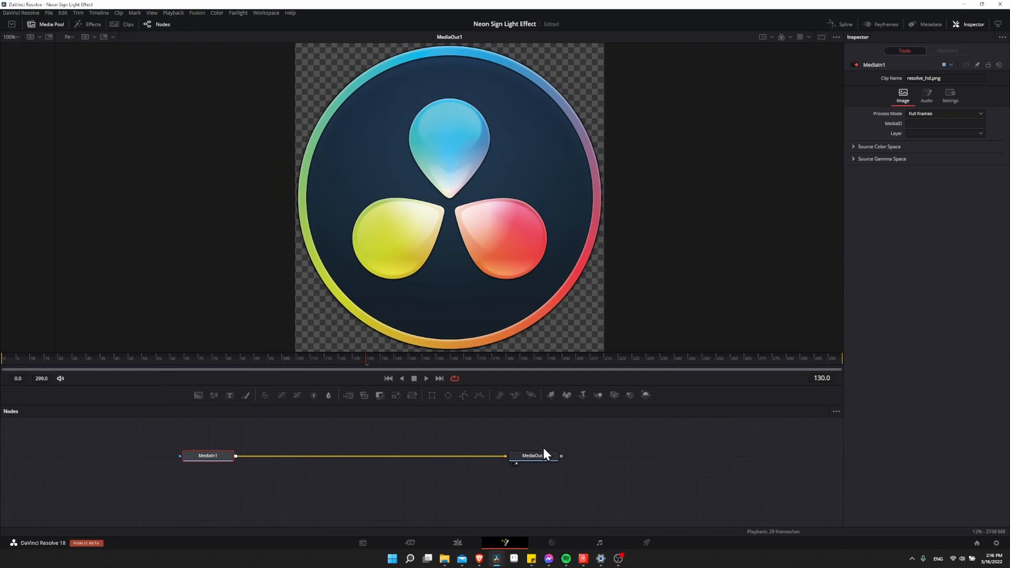
{"action": "left_click_drag", "start_coordinate": [207, 455], "coordinate": [198, 459]}
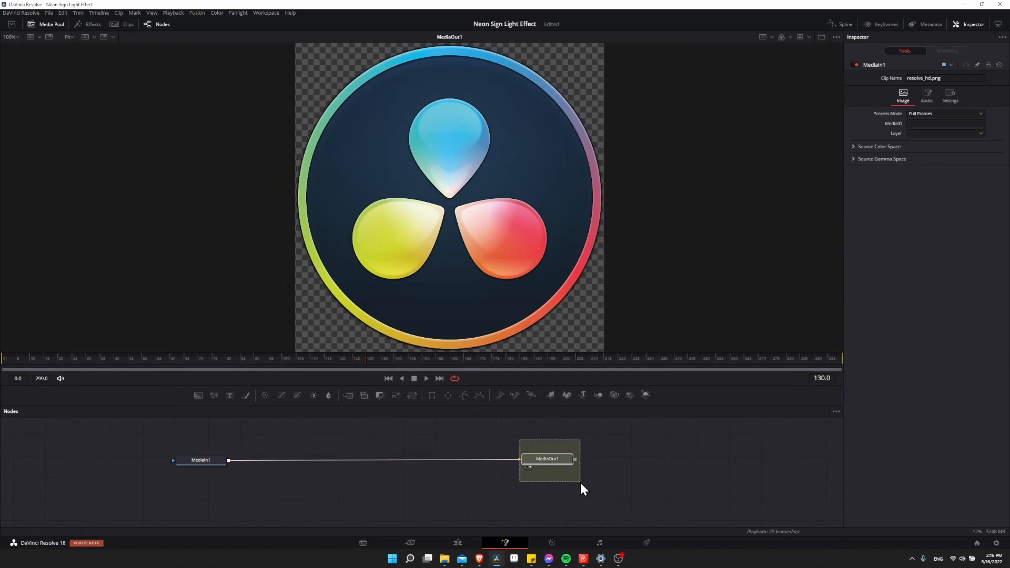
{"action": "left_click", "coordinate": [200, 460]}
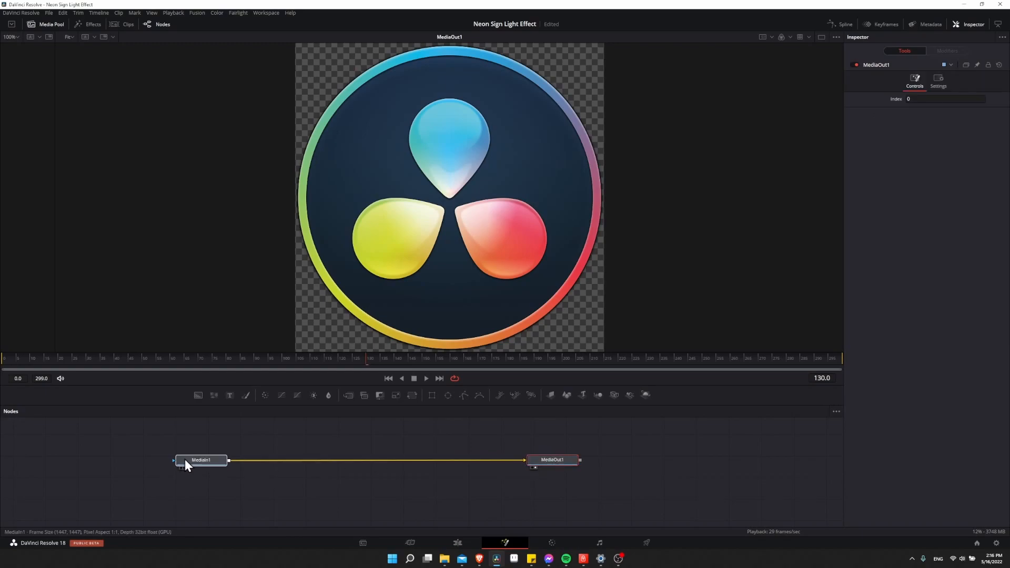
{"action": "left_click", "coordinate": [201, 459]}
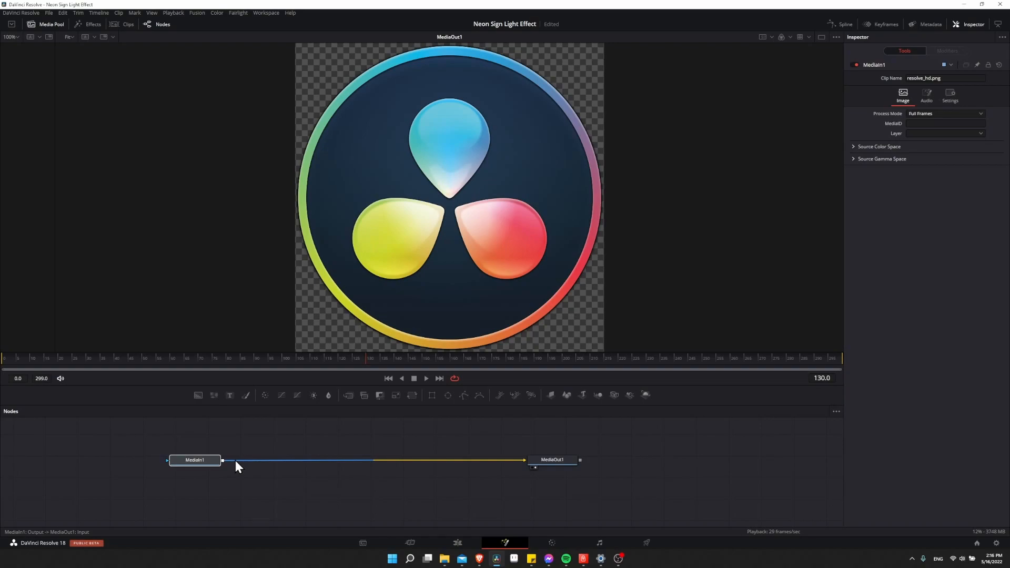
{"action": "mouse_move", "coordinate": [241, 468]}
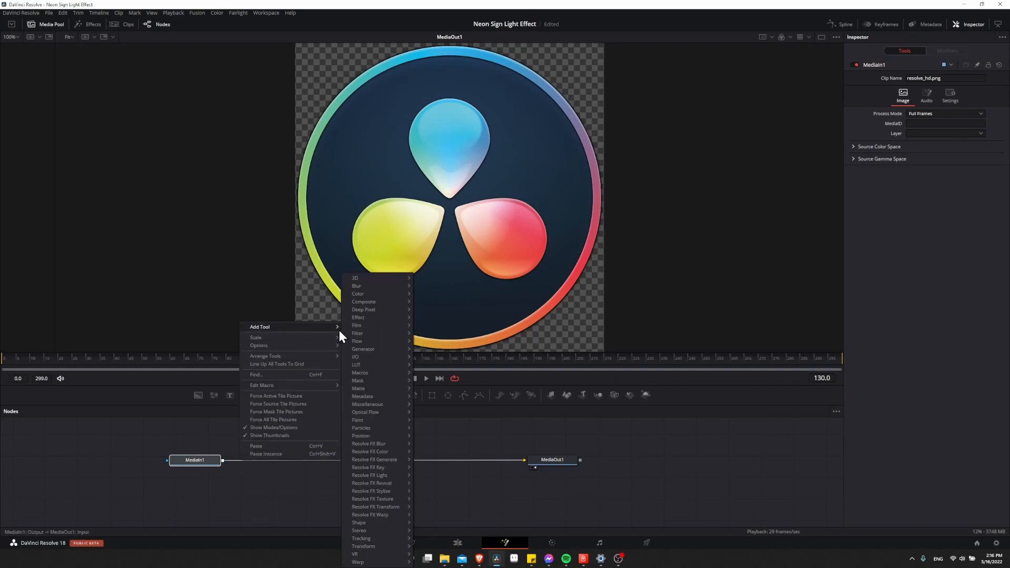
{"action": "mouse_move", "coordinate": [370, 490]}
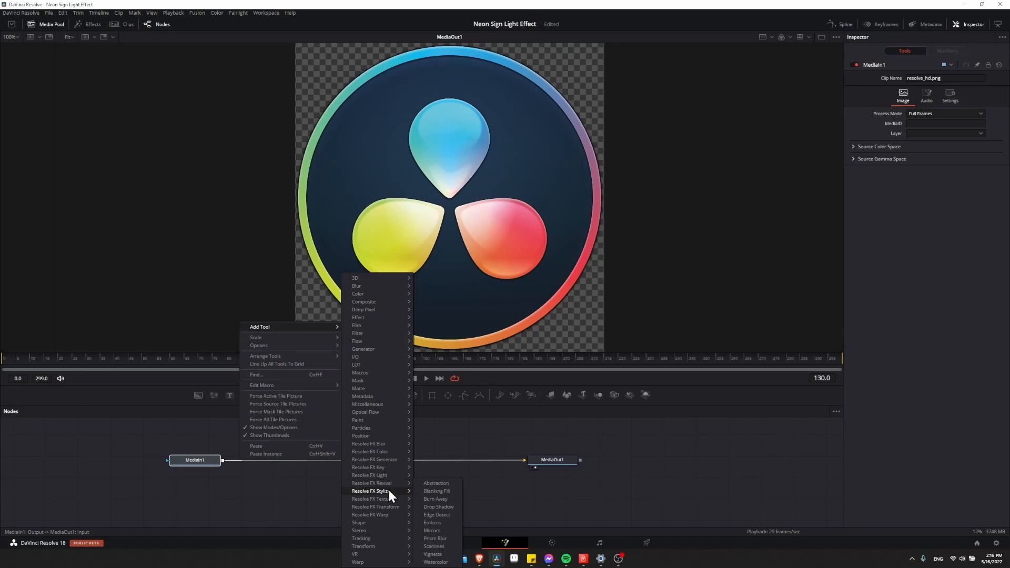
Insert an Edge Detect node between MediaIn1 and MediaOut1 and show its settings.
{"action": "left_click", "coordinate": [436, 514]}
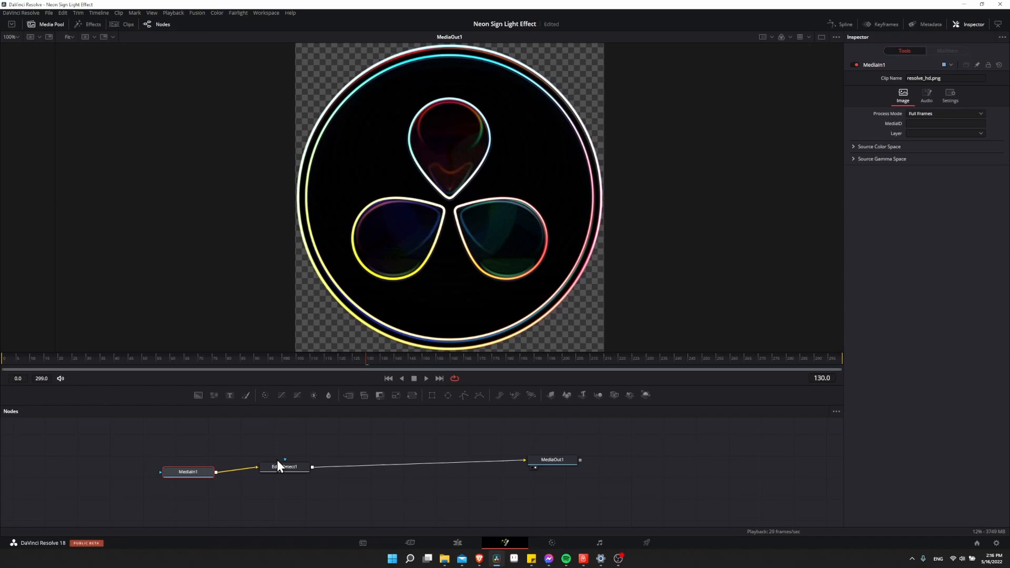
{"action": "left_click", "coordinate": [284, 467]}
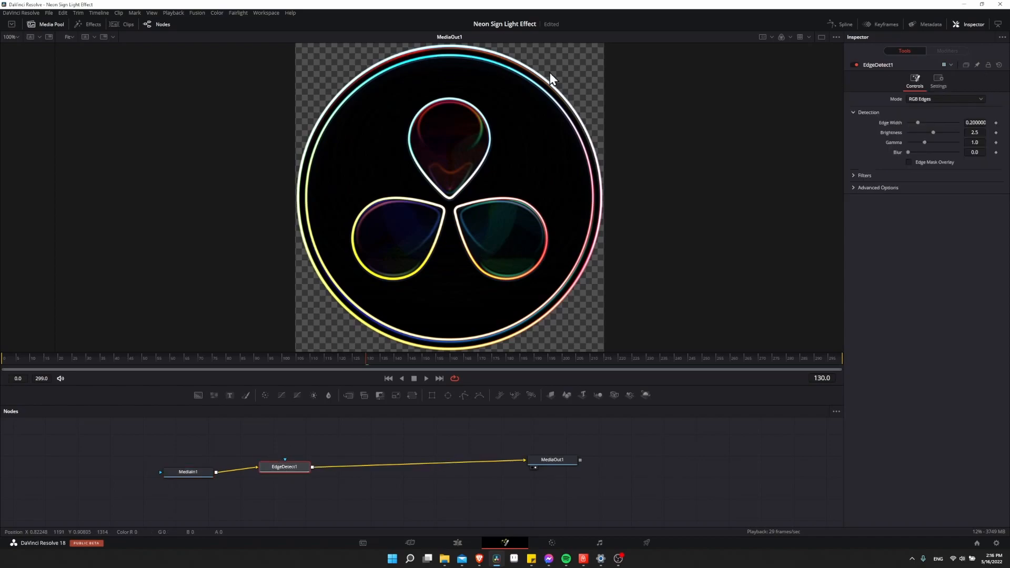
{"action": "mouse_move", "coordinate": [553, 87]}
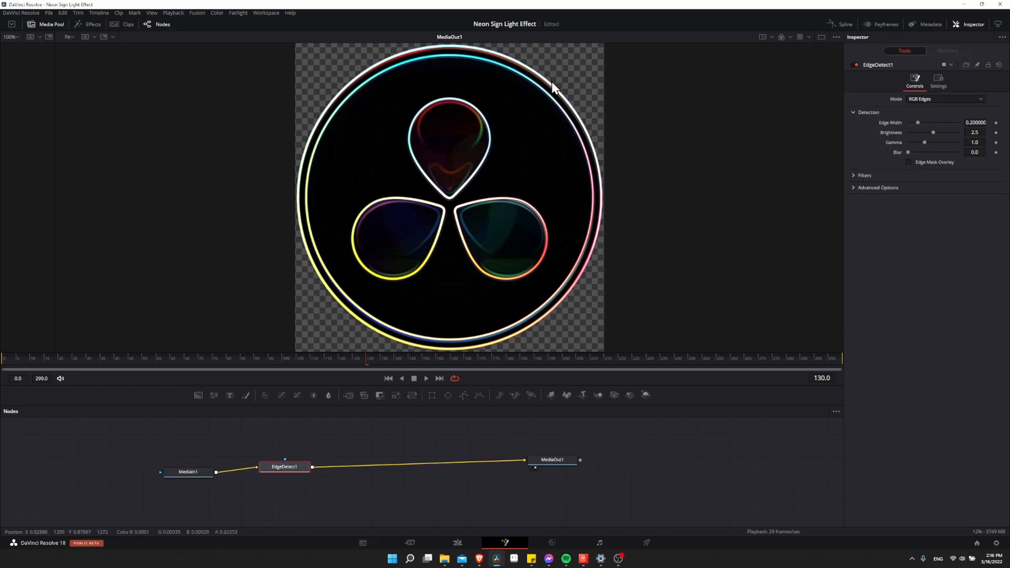
{"action": "mouse_move", "coordinate": [431, 90]}
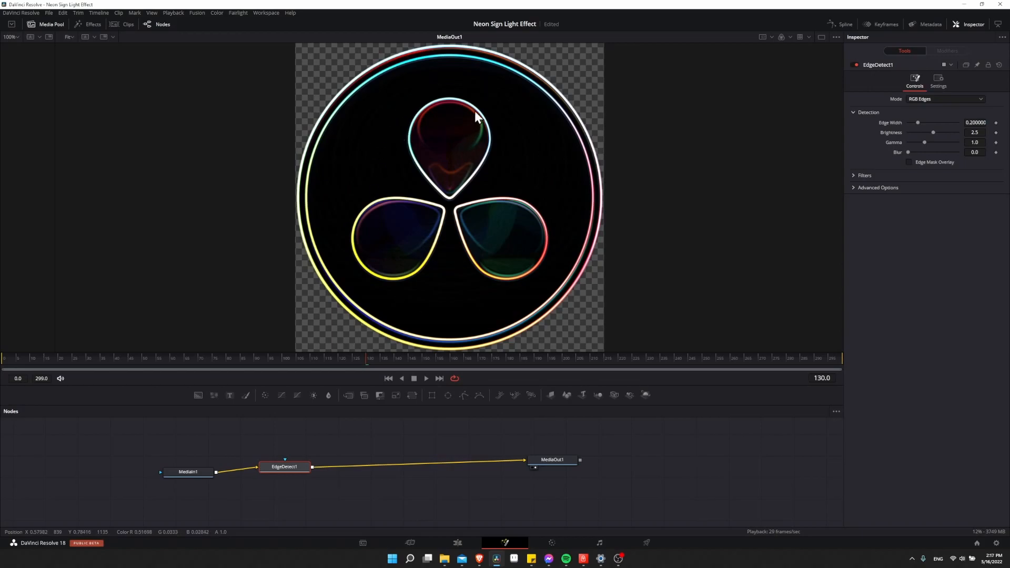
{"action": "mouse_move", "coordinate": [486, 111]}
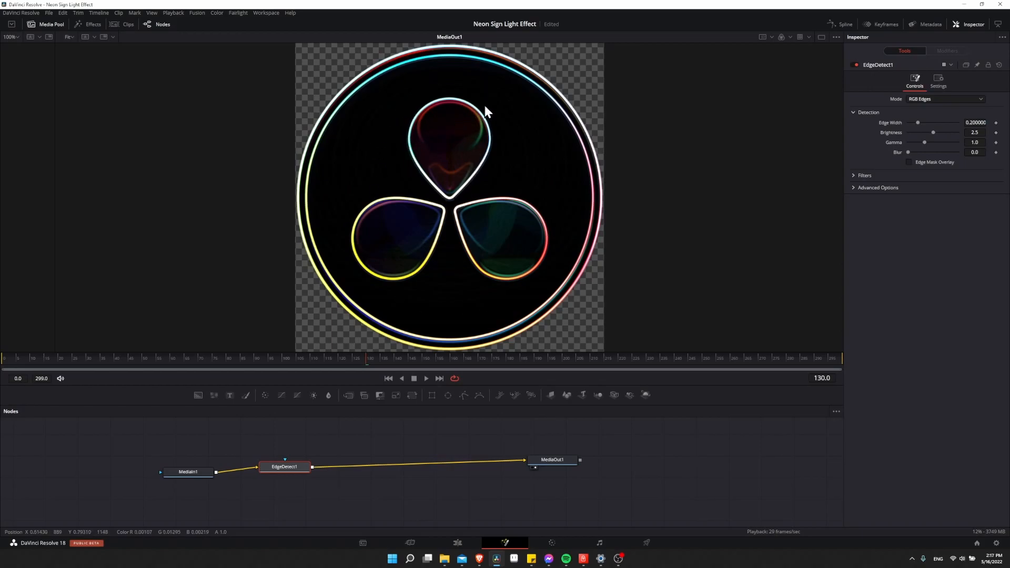
{"action": "mouse_move", "coordinate": [455, 153]}
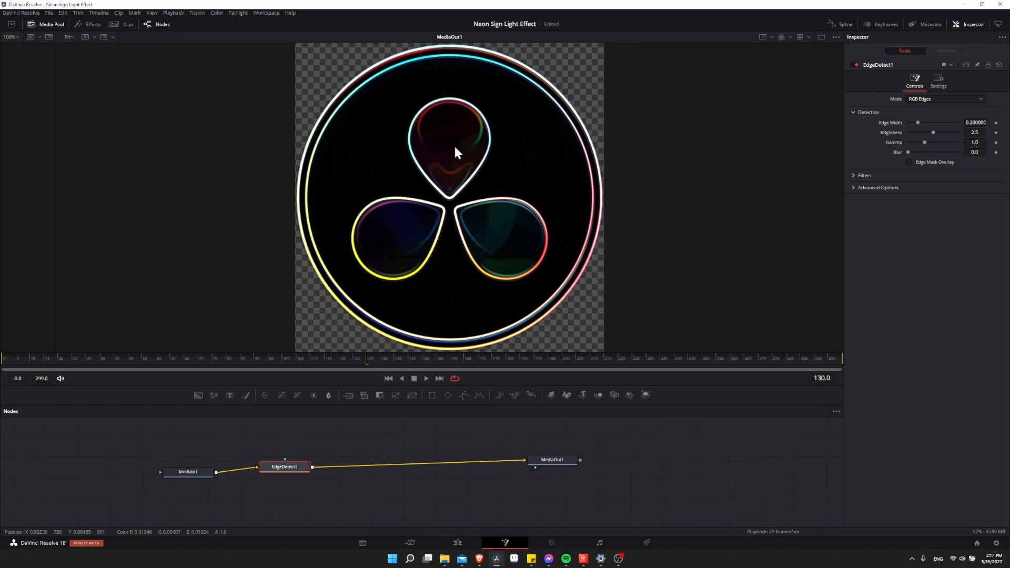
{"action": "mouse_move", "coordinate": [447, 125]}
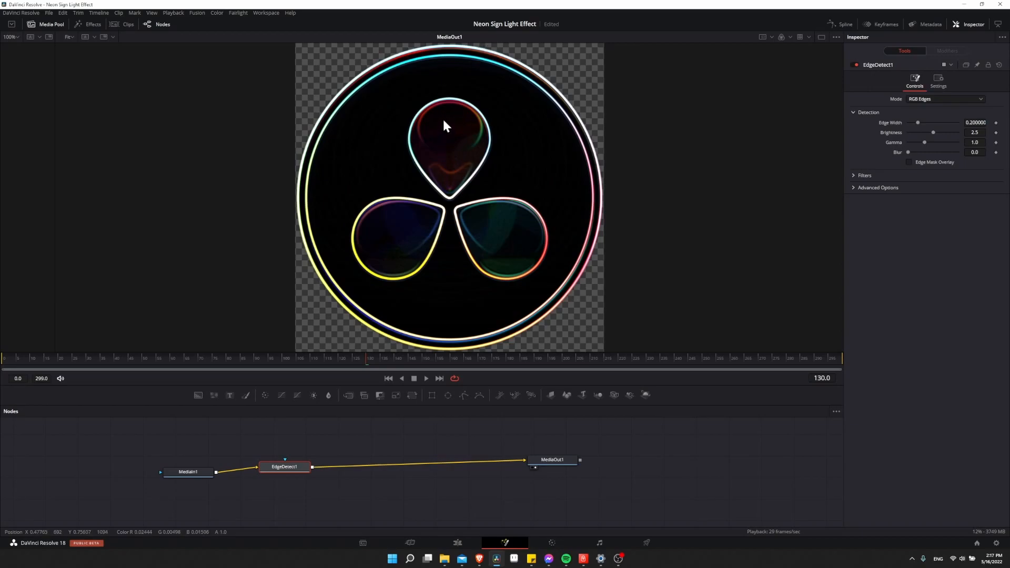
{"action": "mouse_move", "coordinate": [347, 462]}
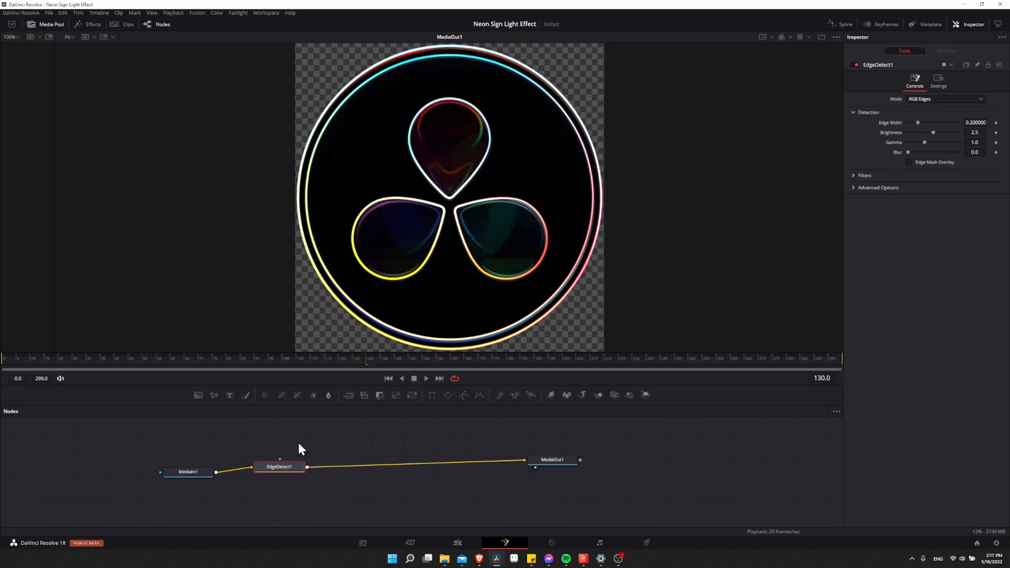
Add a Luma Keyer node between Edge Detect and the output.
{"action": "right_click", "coordinate": [328, 471]}
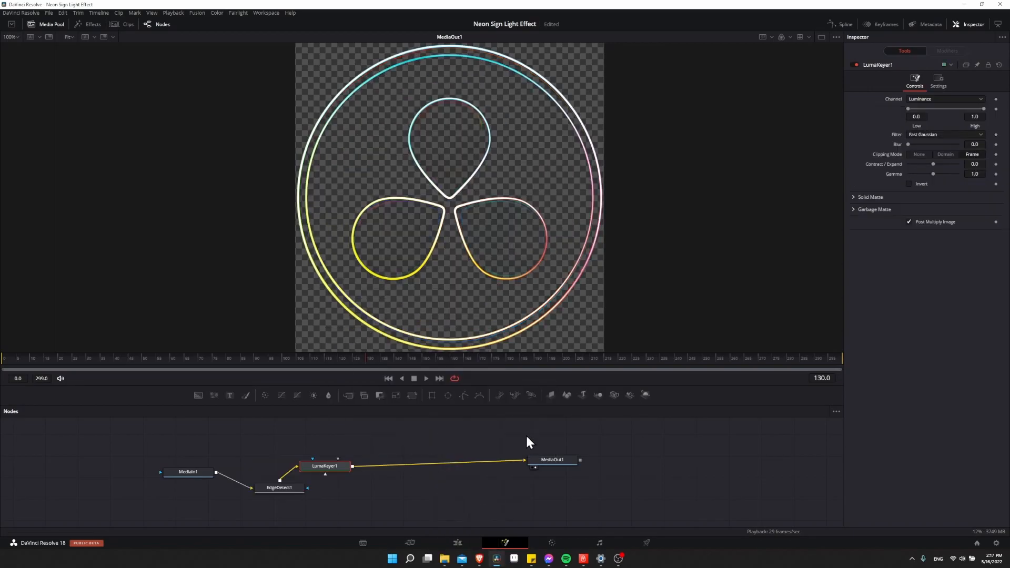
{"action": "left_click_drag", "start_coordinate": [324, 465], "coordinate": [357, 473]}
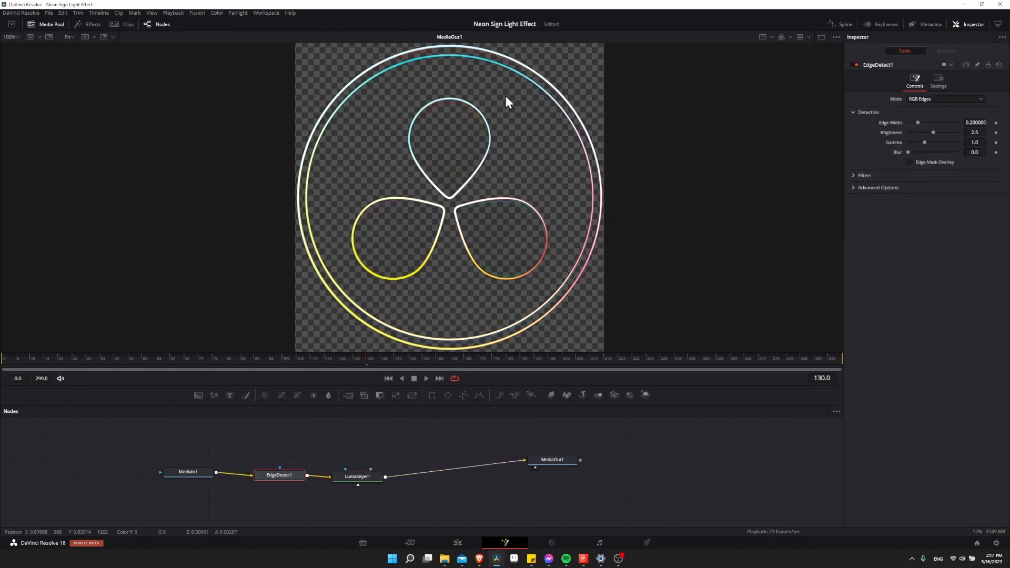
{"action": "mouse_move", "coordinate": [528, 141]}
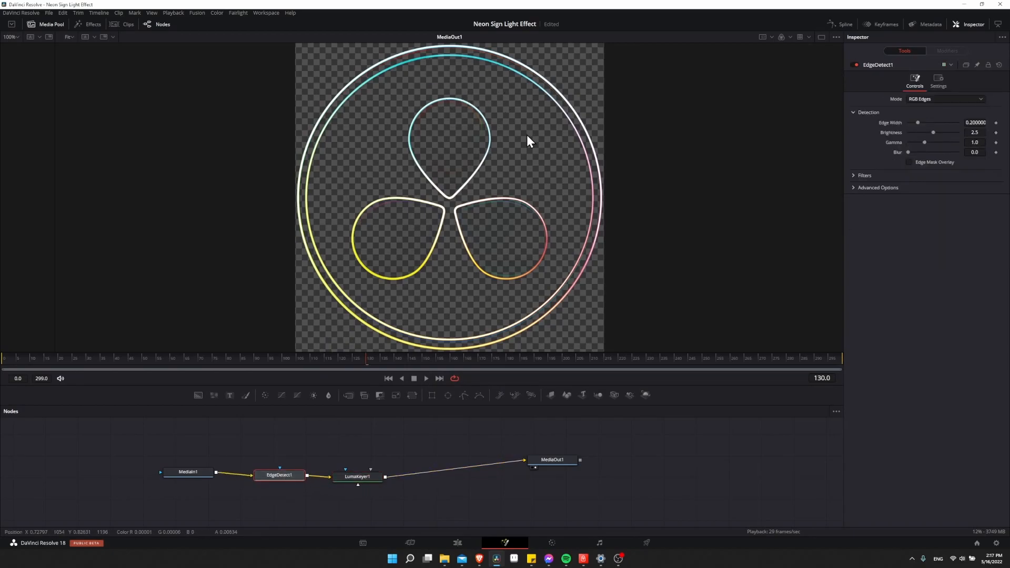
{"action": "mouse_move", "coordinate": [451, 109]}
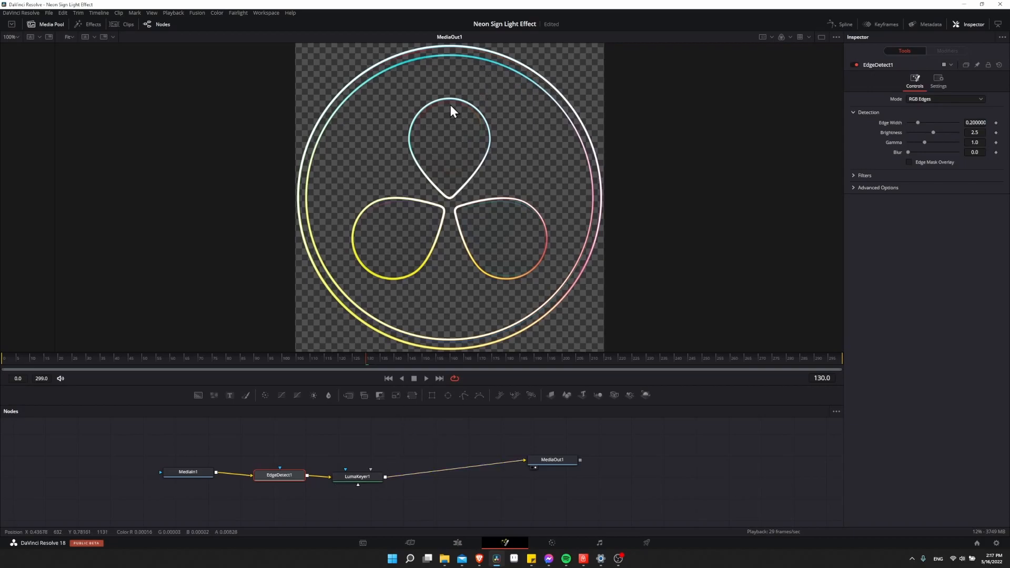
{"action": "left_click", "coordinate": [356, 476]}
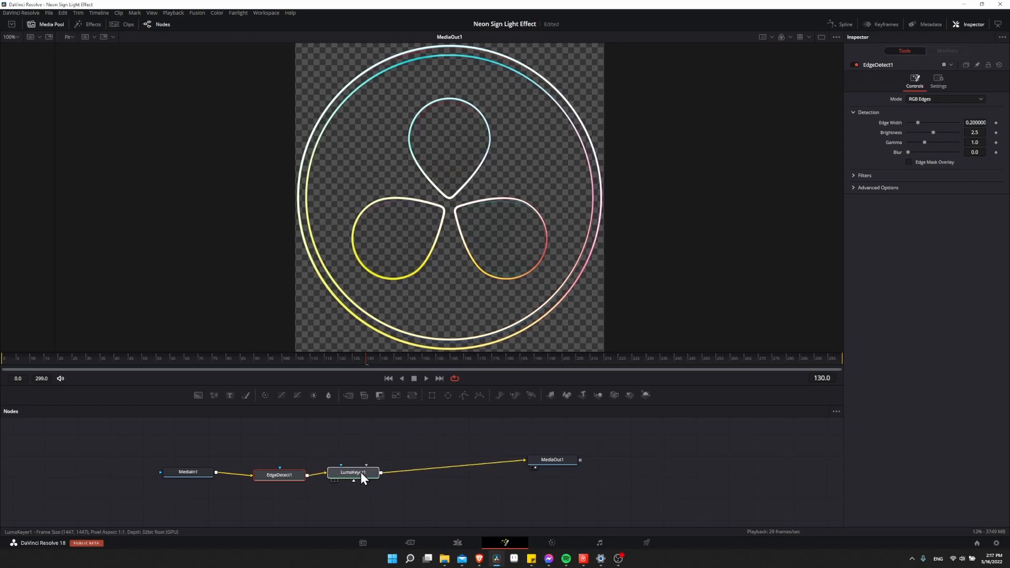
{"action": "left_click", "coordinate": [351, 472]}
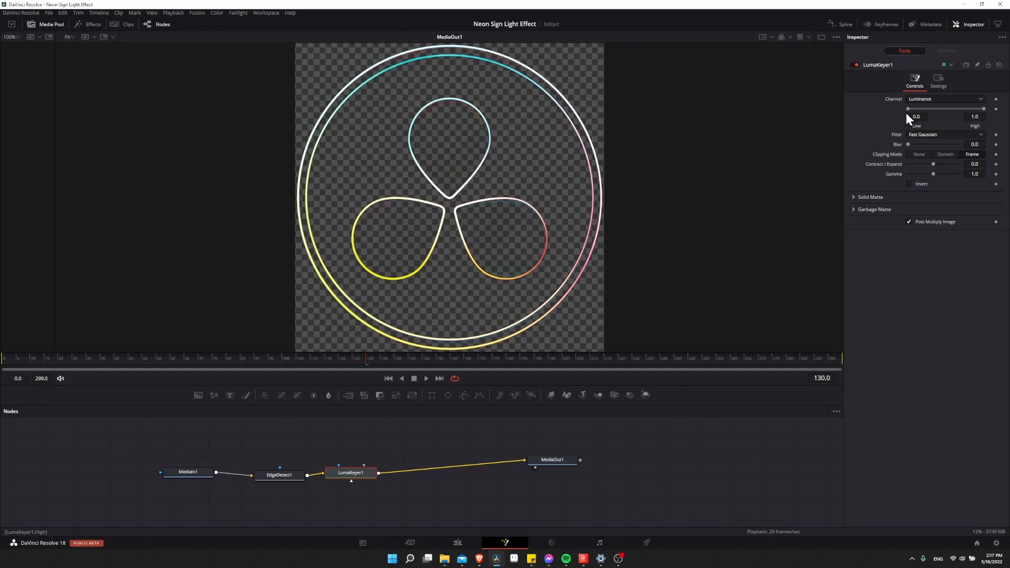
Raise the Luma Keyer's Low threshold to about 0.311.
{"action": "left_click_drag", "start_coordinate": [908, 108], "coordinate": [918, 108]}
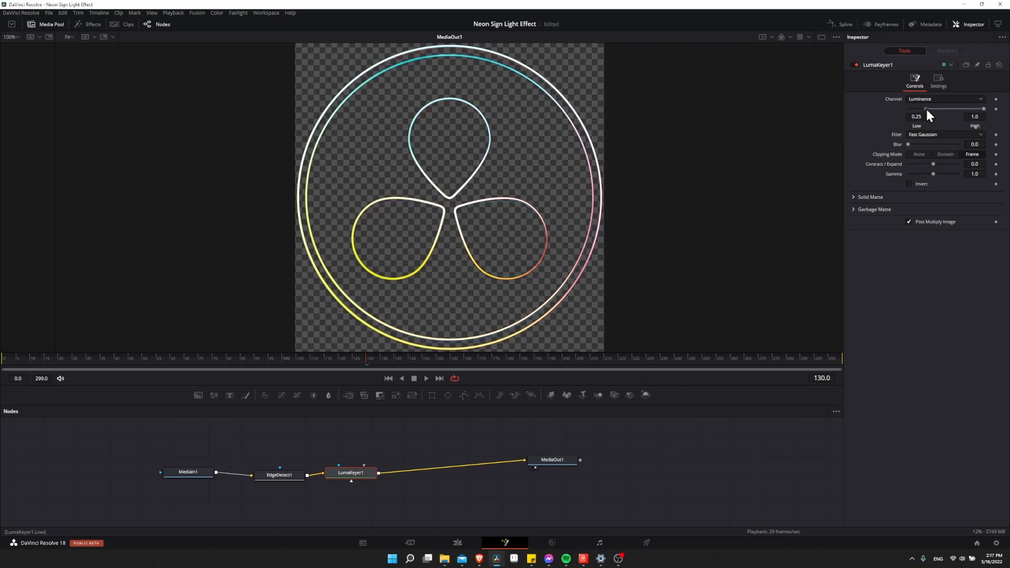
{"action": "left_click_drag", "start_coordinate": [934, 109], "coordinate": [937, 108]}
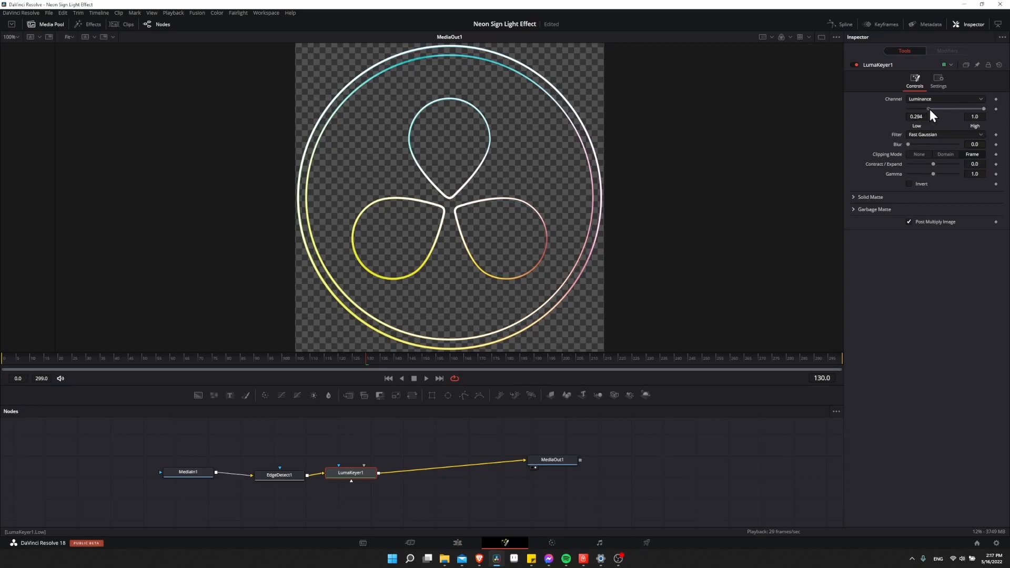
{"action": "left_click_drag", "start_coordinate": [915, 117], "coordinate": [927, 117]}
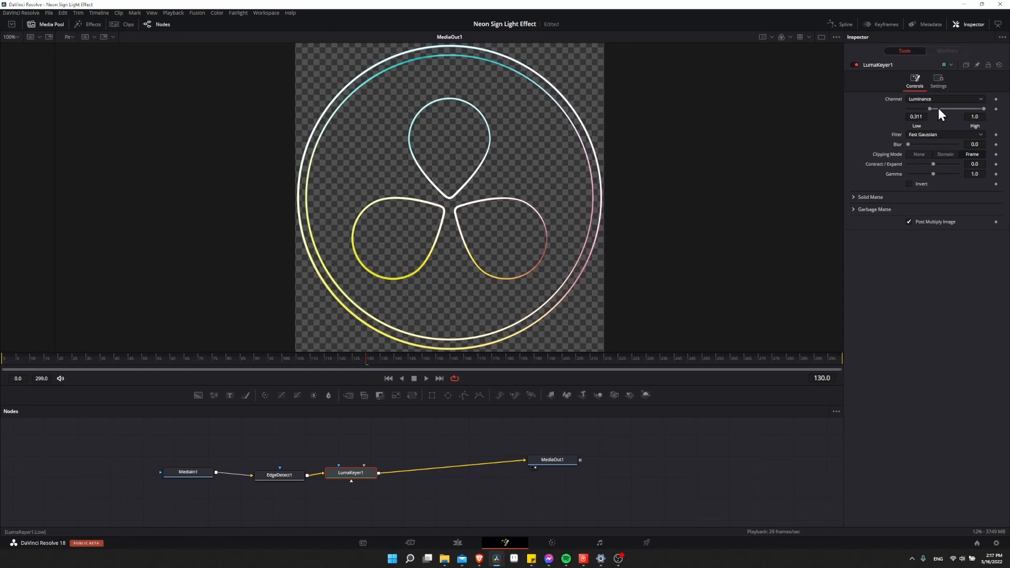
{"action": "mouse_move", "coordinate": [634, 174]}
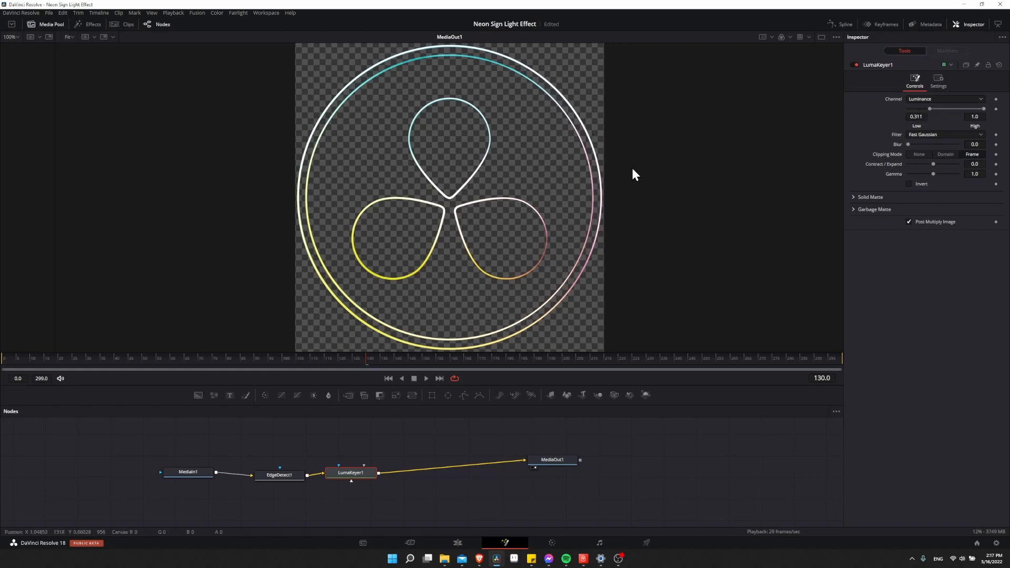
{"action": "mouse_move", "coordinate": [45, 364]}
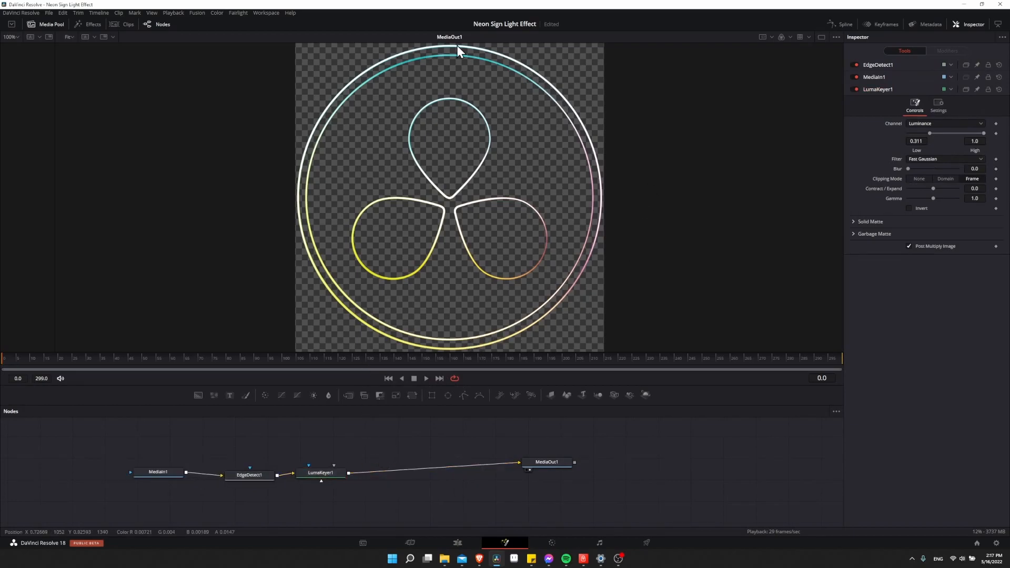
{"action": "mouse_move", "coordinate": [604, 249]}
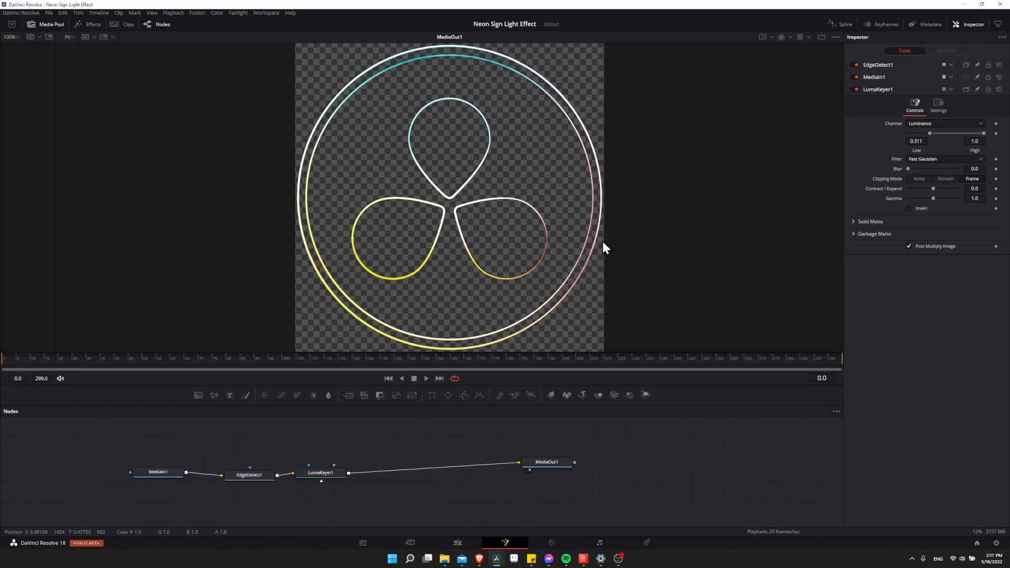
{"action": "mouse_move", "coordinate": [591, 260]}
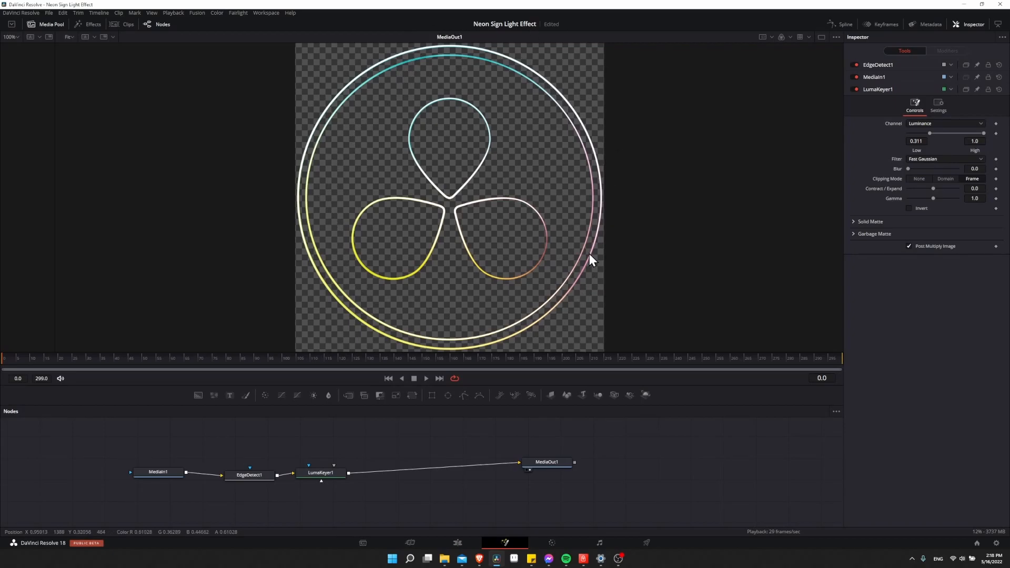
Add a Flicker Addition node after the Luma Keyer.
{"action": "left_click", "coordinate": [324, 472]}
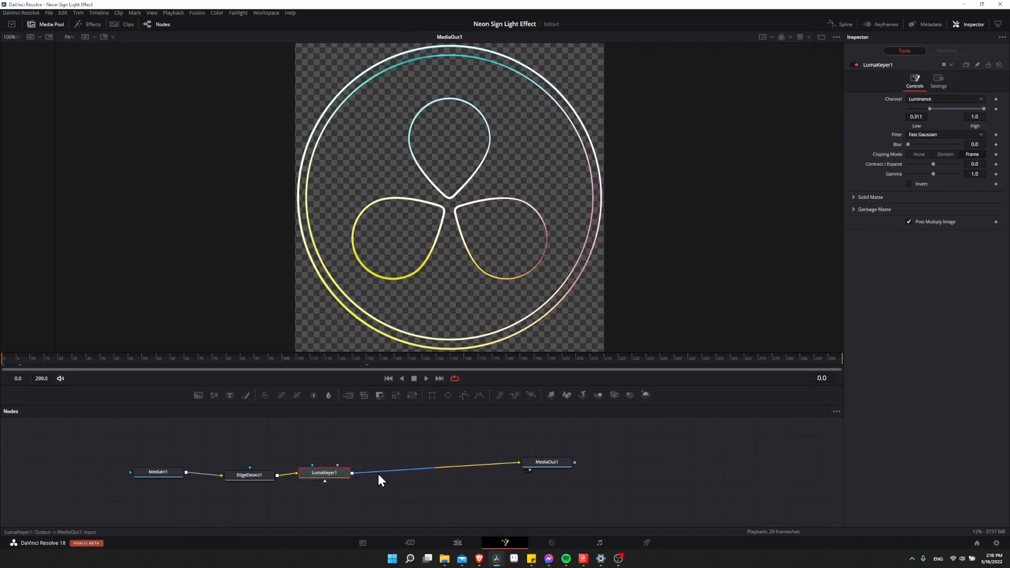
{"action": "right_click", "coordinate": [379, 480]}
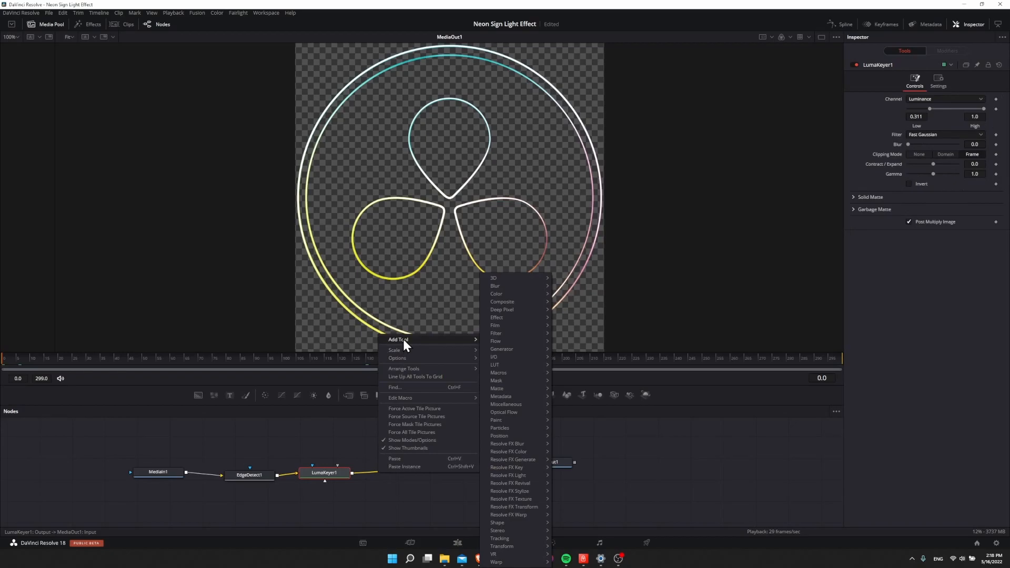
{"action": "mouse_move", "coordinate": [507, 451]}
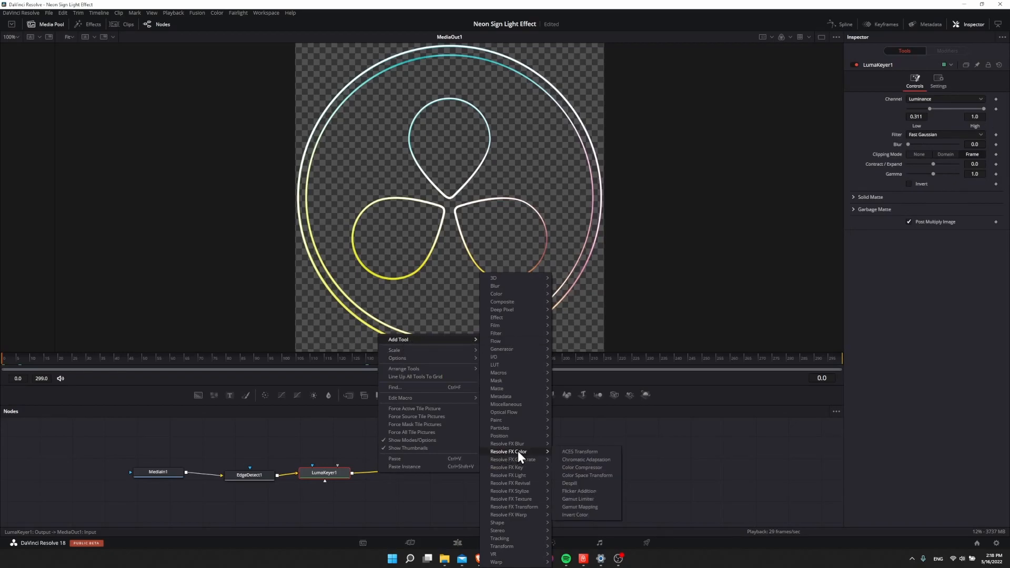
{"action": "left_click", "coordinate": [577, 491]}
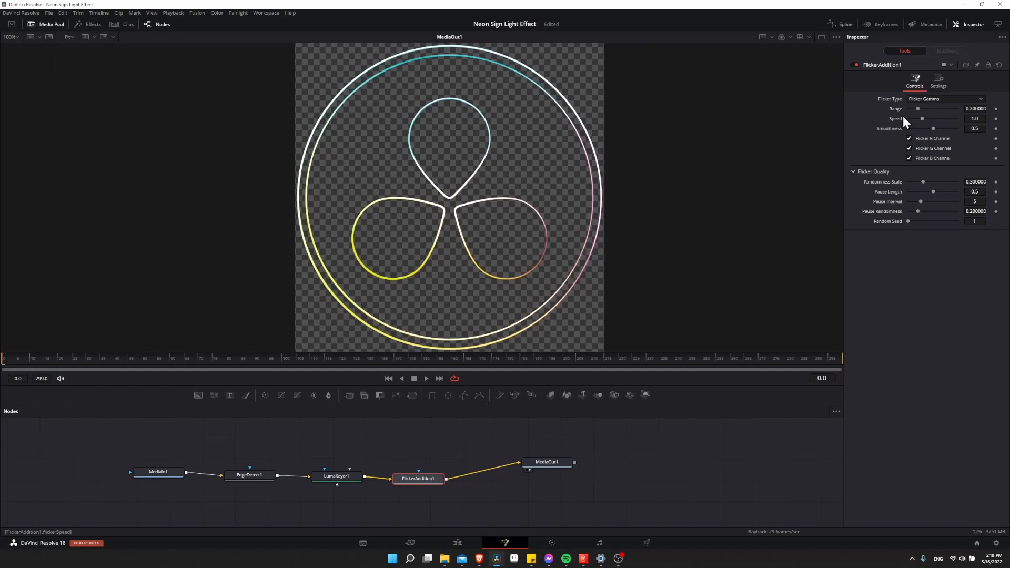
Set the flicker to Speed 0.1, Range 0.48 and Smoothness 1.0, previewing playback.
{"action": "left_click", "coordinate": [974, 118]}
{"action": "type", "text": "0.1"}
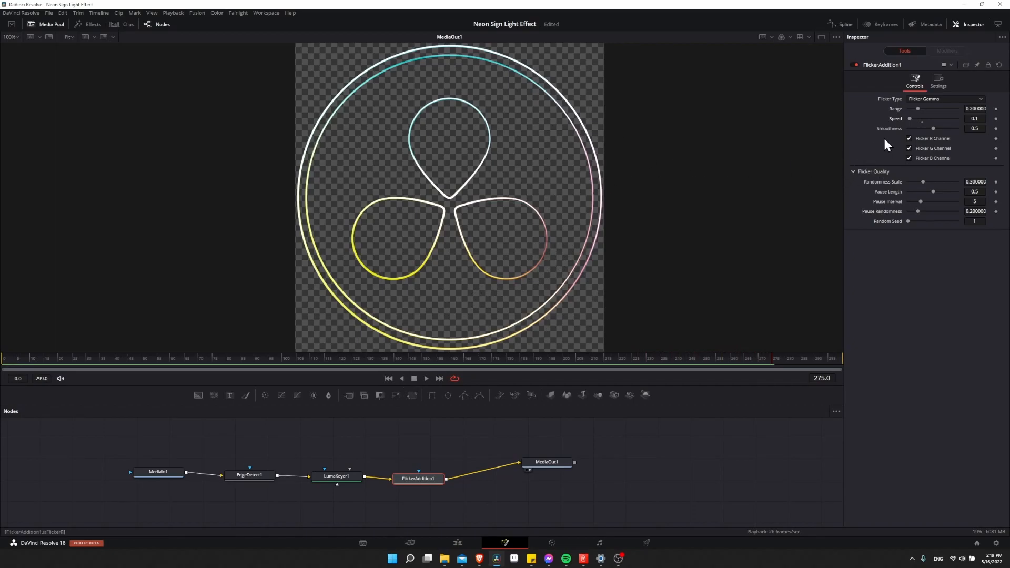
{"action": "left_click_drag", "start_coordinate": [917, 109], "coordinate": [920, 109]}
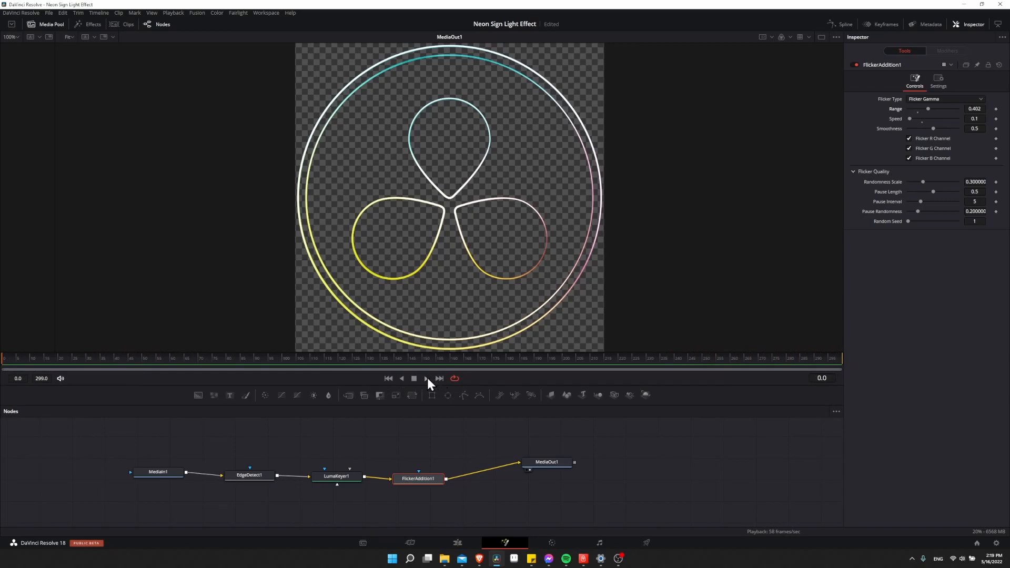
{"action": "left_click", "coordinate": [425, 378]}
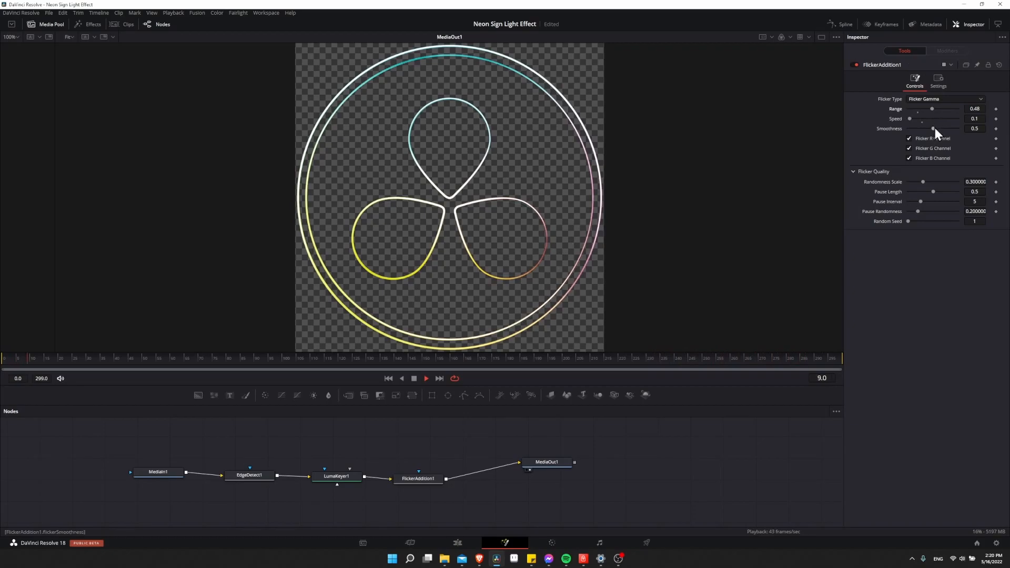
{"action": "left_click_drag", "start_coordinate": [933, 129], "coordinate": [958, 128]}
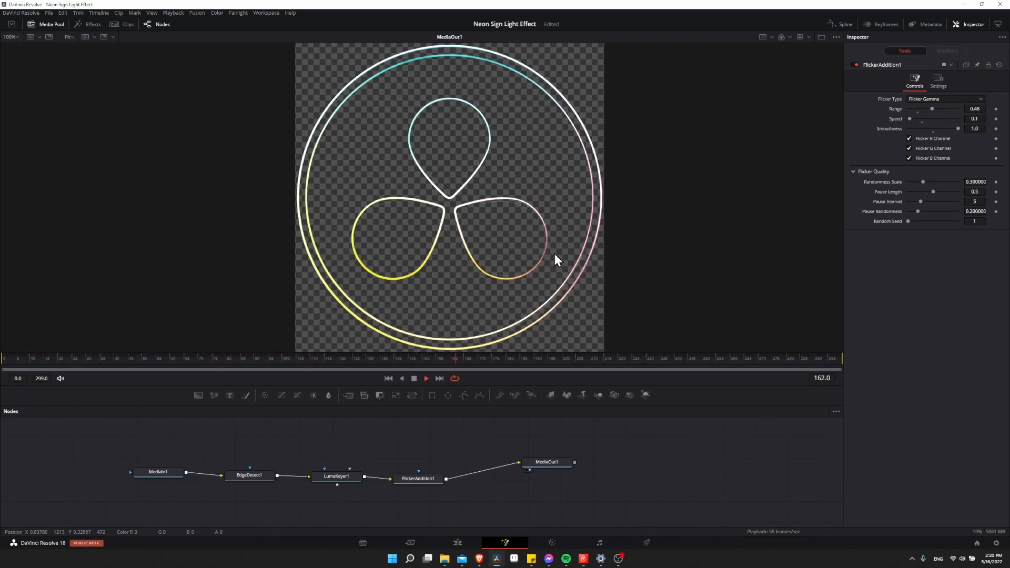
{"action": "left_click", "coordinate": [413, 378]}
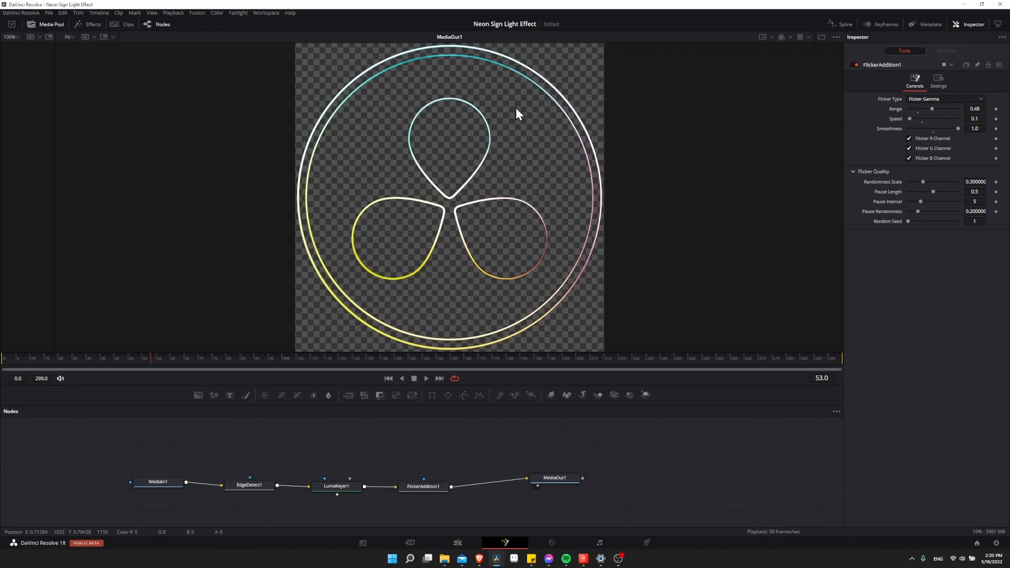
{"action": "mouse_move", "coordinate": [516, 90]}
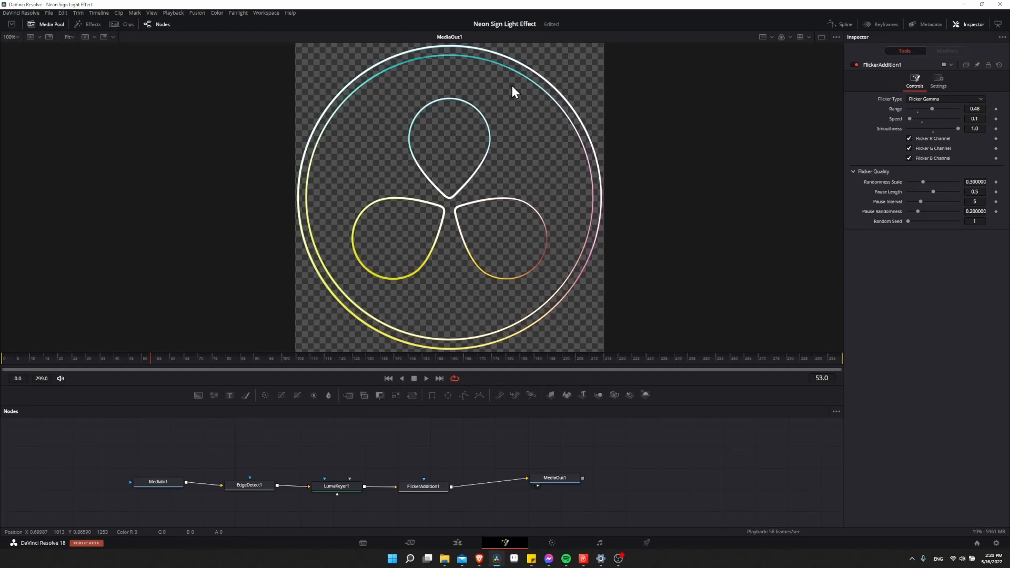
{"action": "mouse_move", "coordinate": [496, 418]}
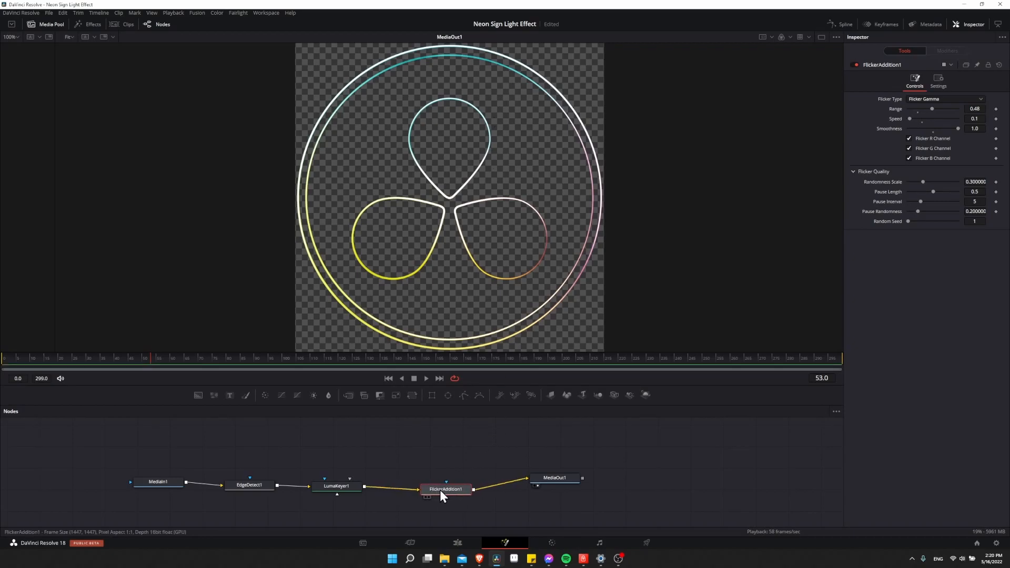
Select LumaKeyer1 so a Color Corrector can be added after it.
{"action": "left_click", "coordinate": [335, 485]}
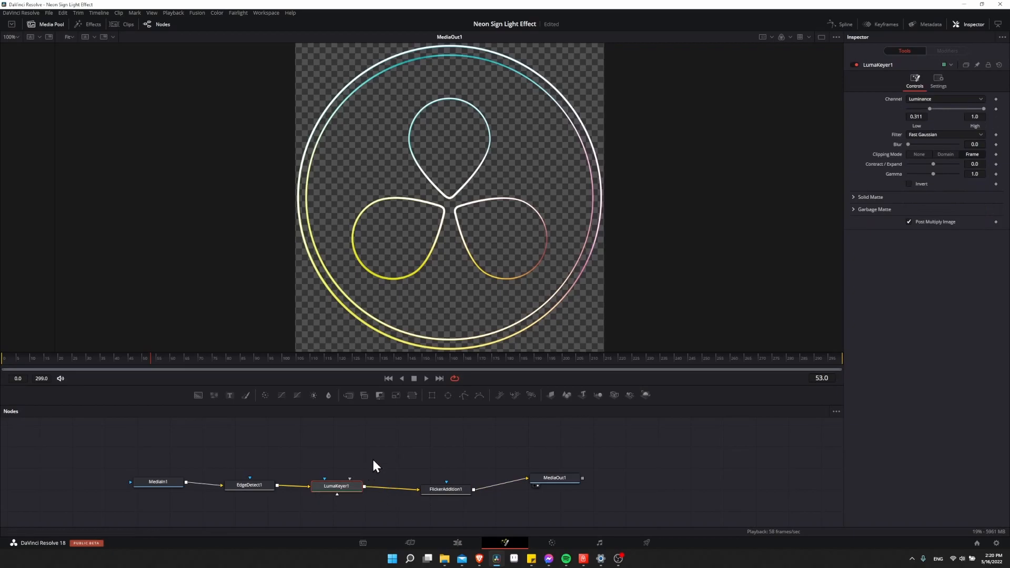
{"action": "mouse_move", "coordinate": [264, 395]}
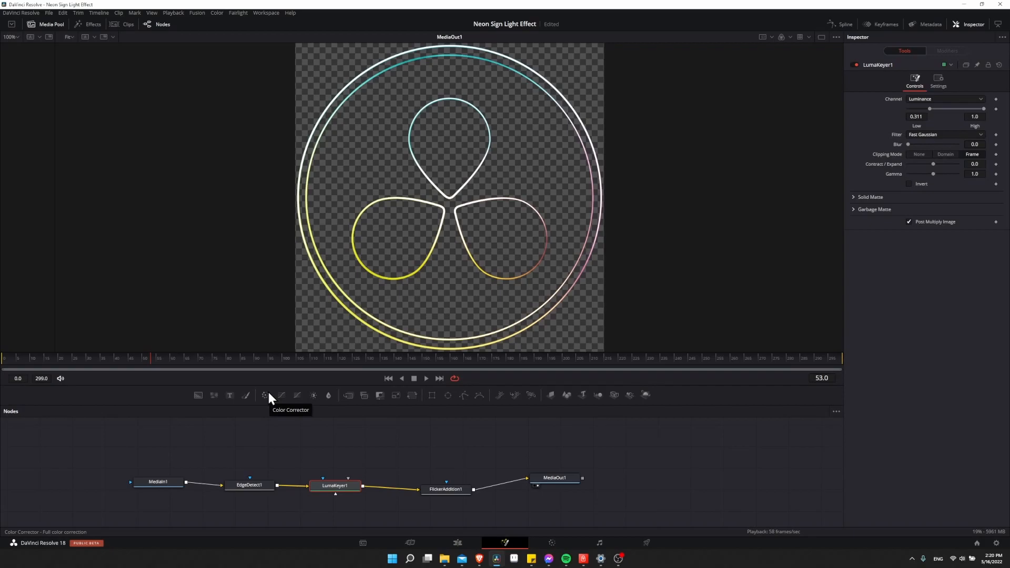
{"action": "mouse_move", "coordinate": [267, 402]}
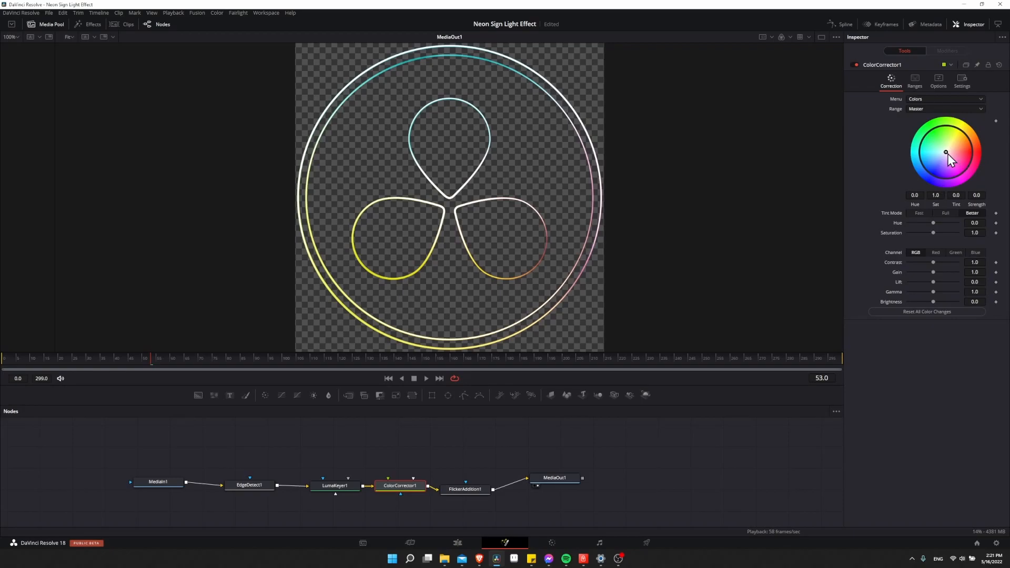
{"action": "mouse_move", "coordinate": [521, 238]}
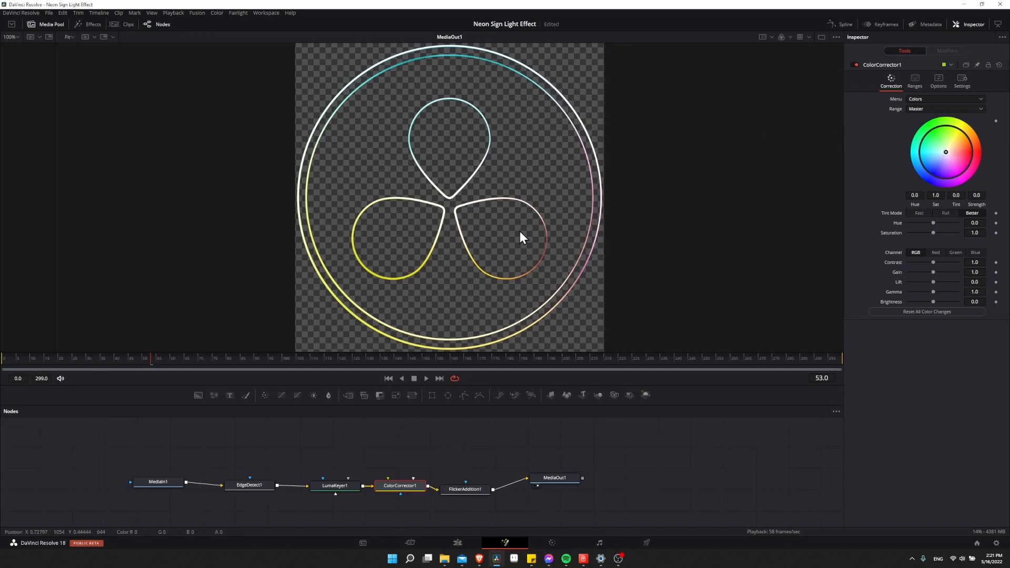
{"action": "mouse_move", "coordinate": [545, 78]}
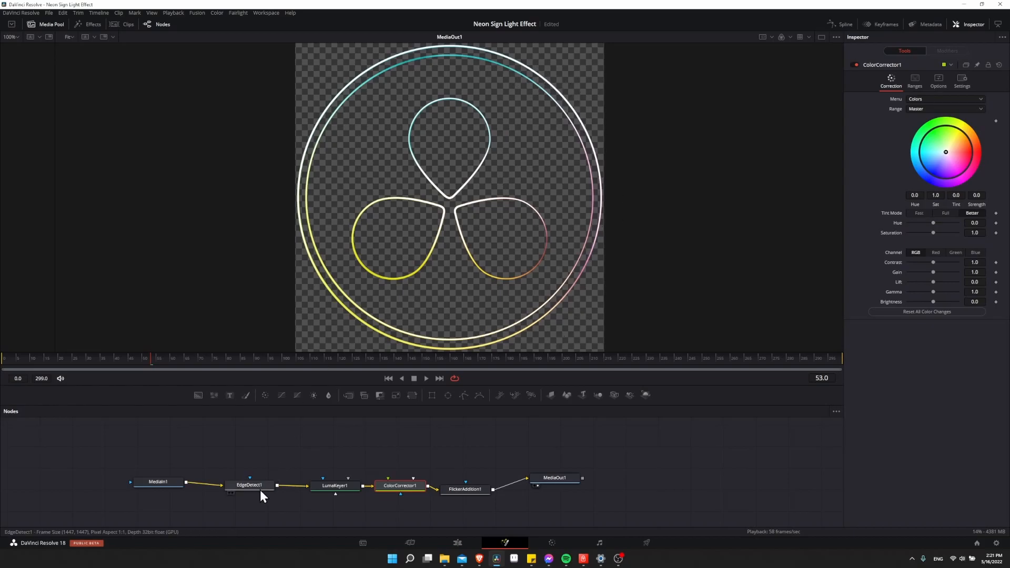
Set EdgeDetect1's Mode to Grayscale Edges so the outlines turn white.
{"action": "left_click", "coordinate": [250, 485]}
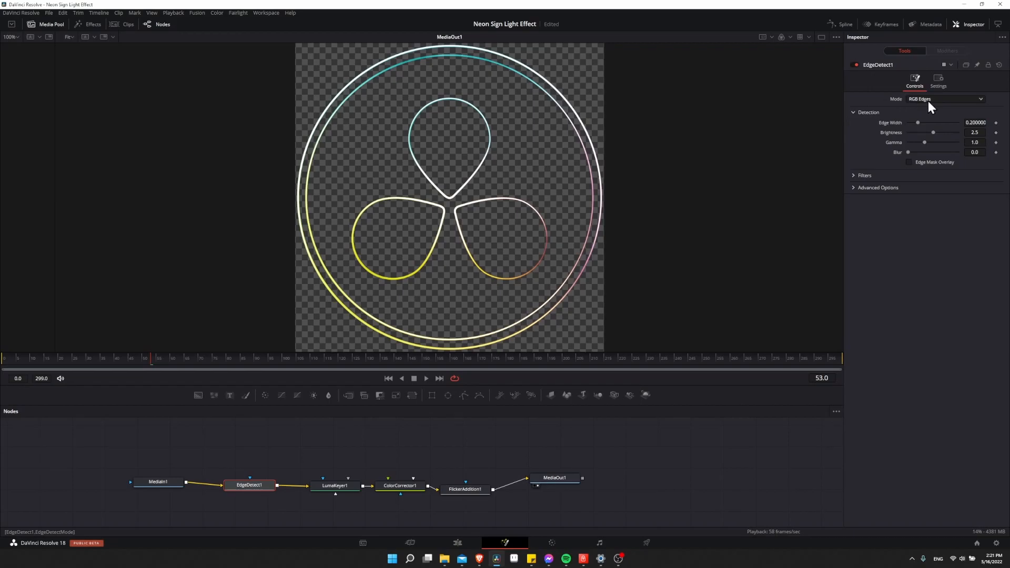
{"action": "left_click", "coordinate": [944, 99]}
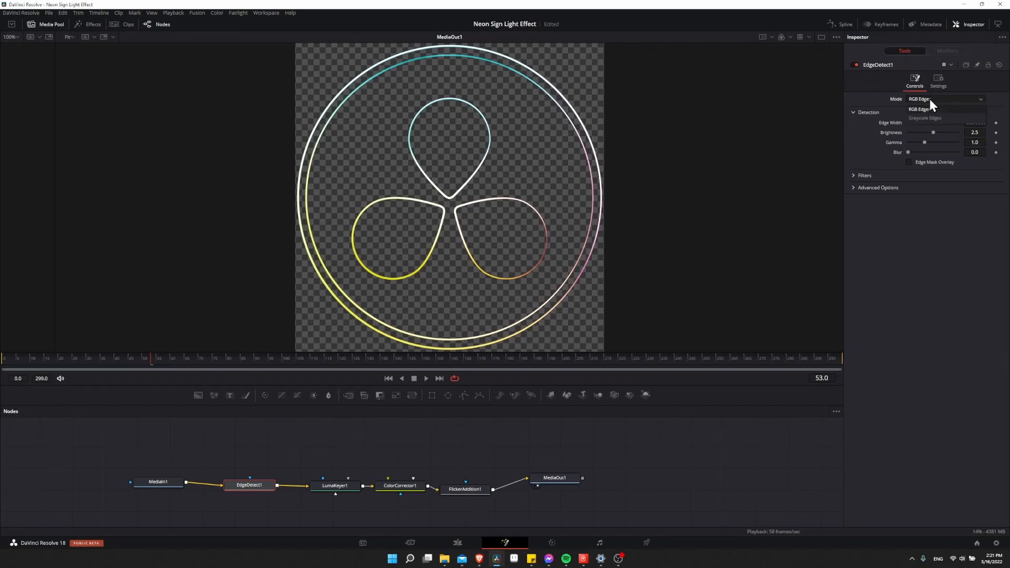
{"action": "left_click", "coordinate": [924, 118]}
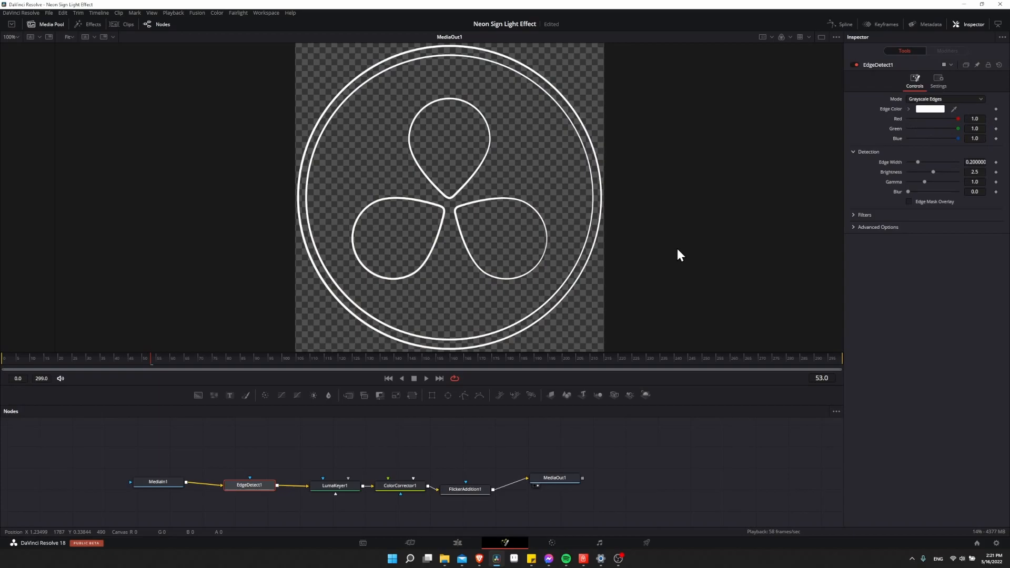
In ColorCorrector1, tint the outline toward magenta and raise Saturation to 1.83.
{"action": "left_click", "coordinate": [400, 484]}
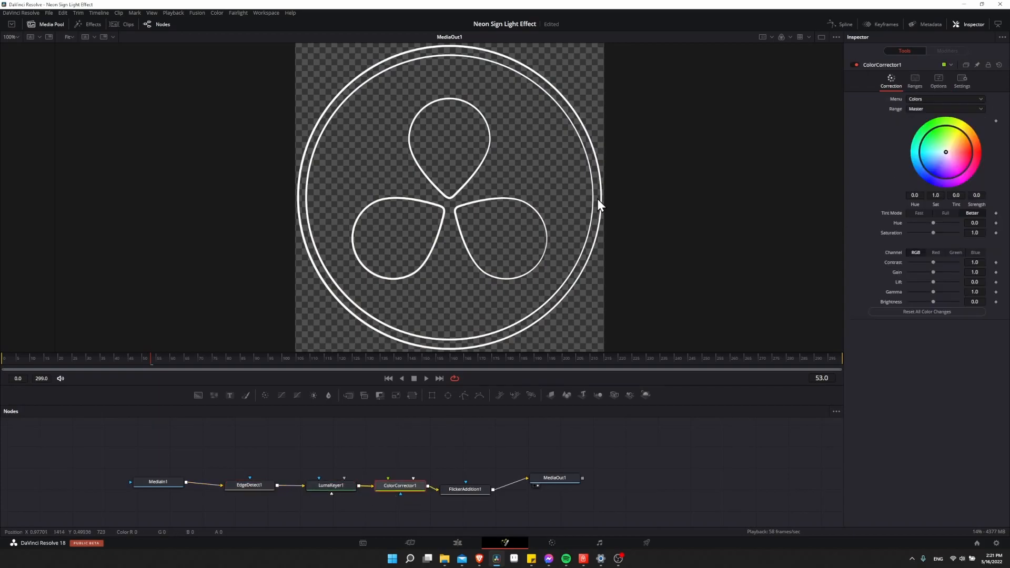
{"action": "mouse_move", "coordinate": [829, 168]}
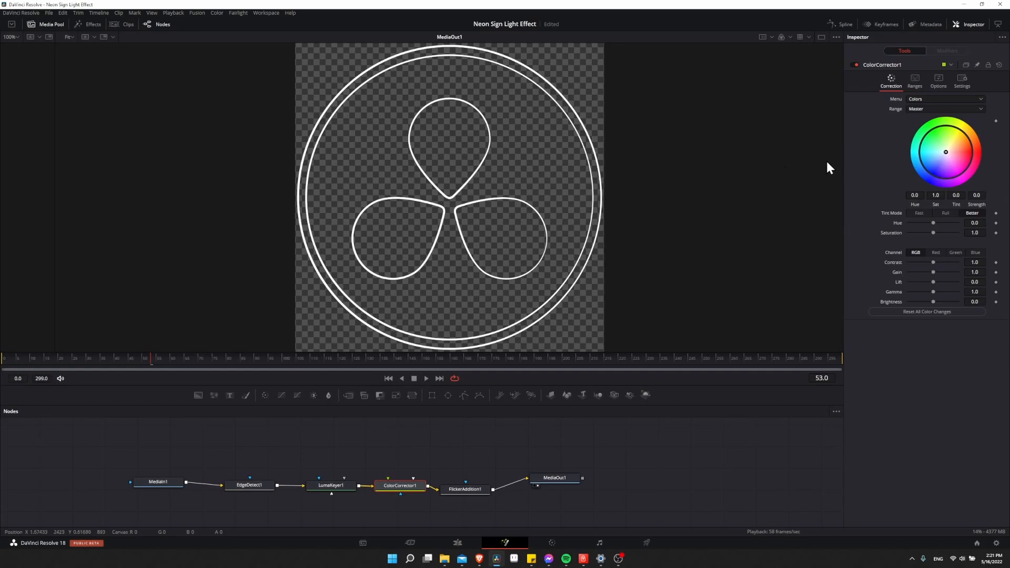
{"action": "left_click_drag", "start_coordinate": [945, 151], "coordinate": [946, 153]}
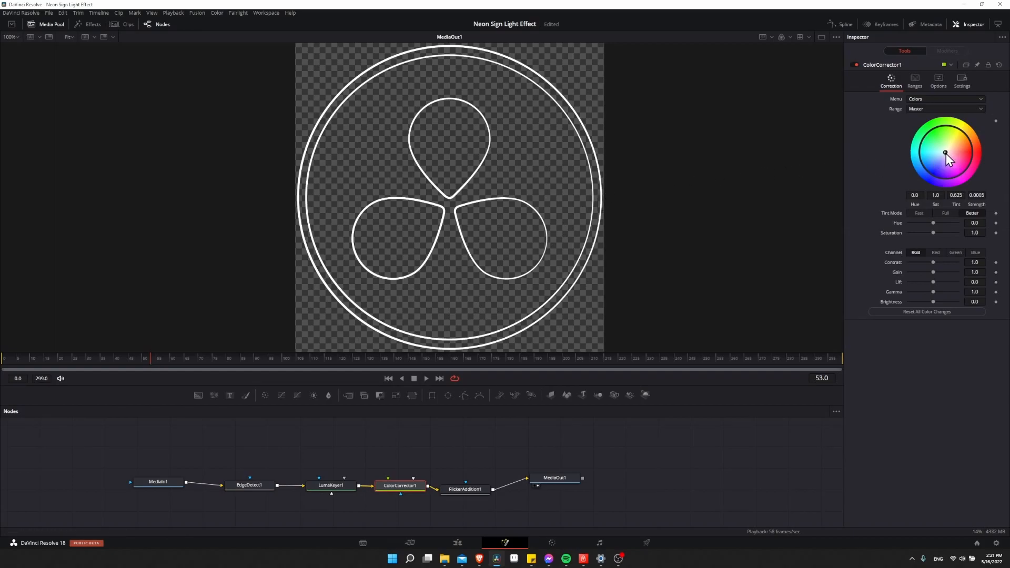
{"action": "left_click_drag", "start_coordinate": [944, 153], "coordinate": [959, 152]}
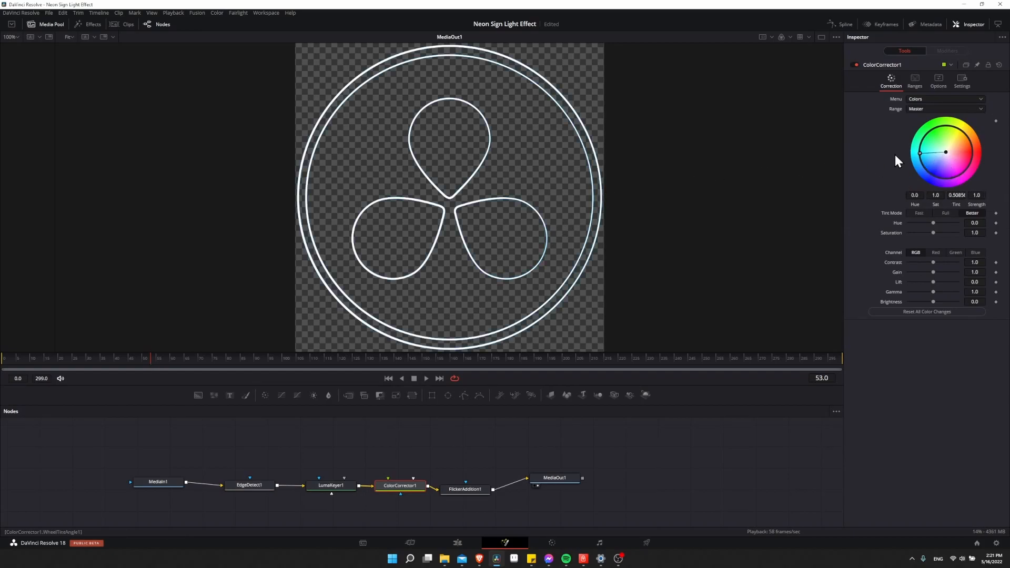
{"action": "left_click_drag", "start_coordinate": [944, 151], "coordinate": [963, 168]}
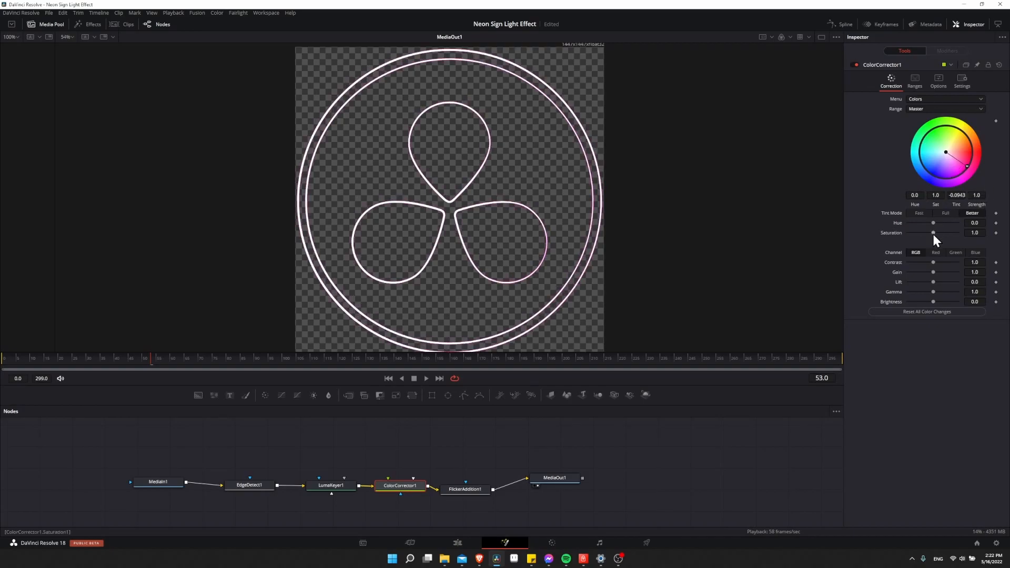
{"action": "left_click_drag", "start_coordinate": [933, 232], "coordinate": [952, 232]}
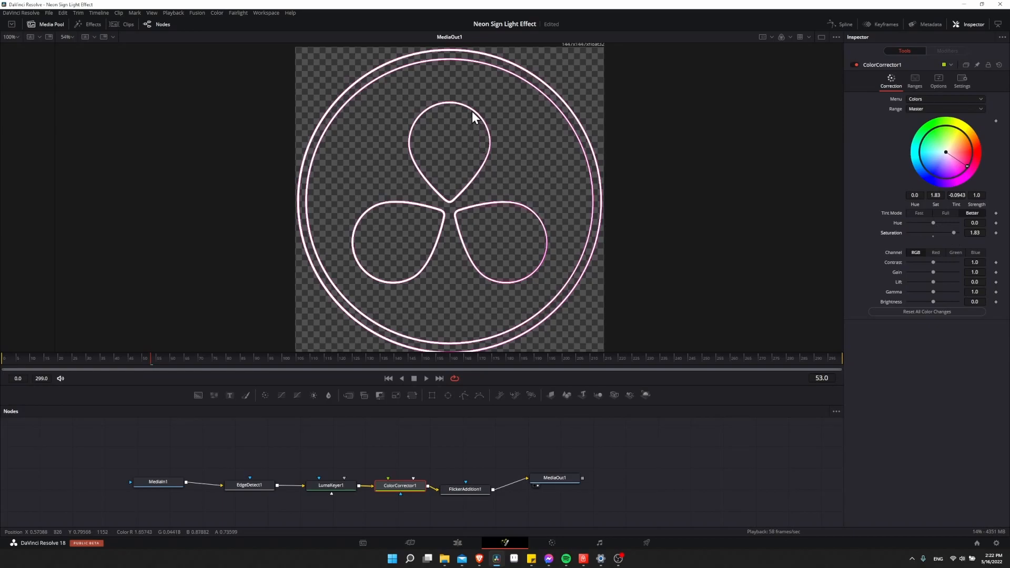
{"action": "mouse_move", "coordinate": [483, 132]}
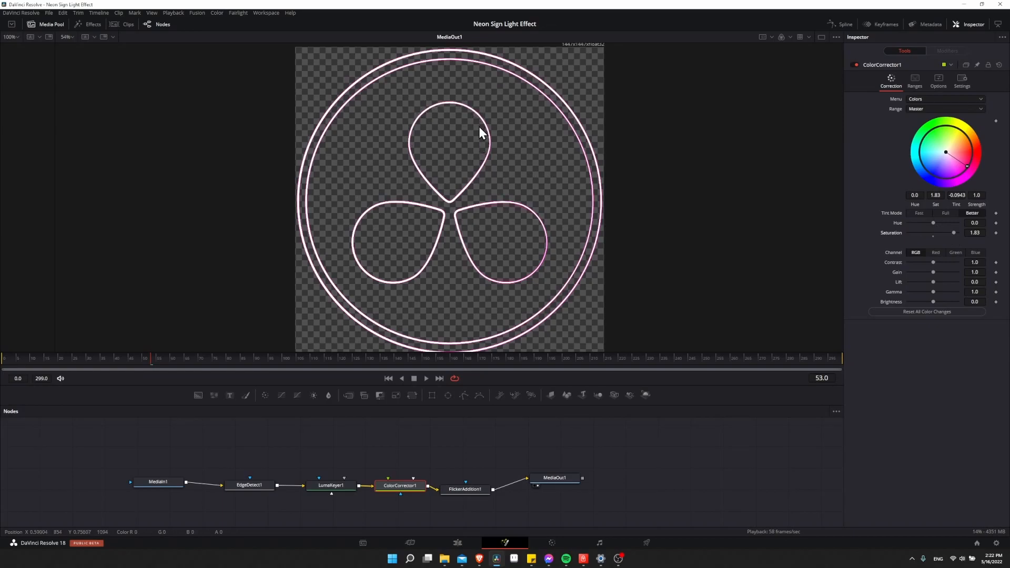
{"action": "mouse_move", "coordinate": [317, 439]}
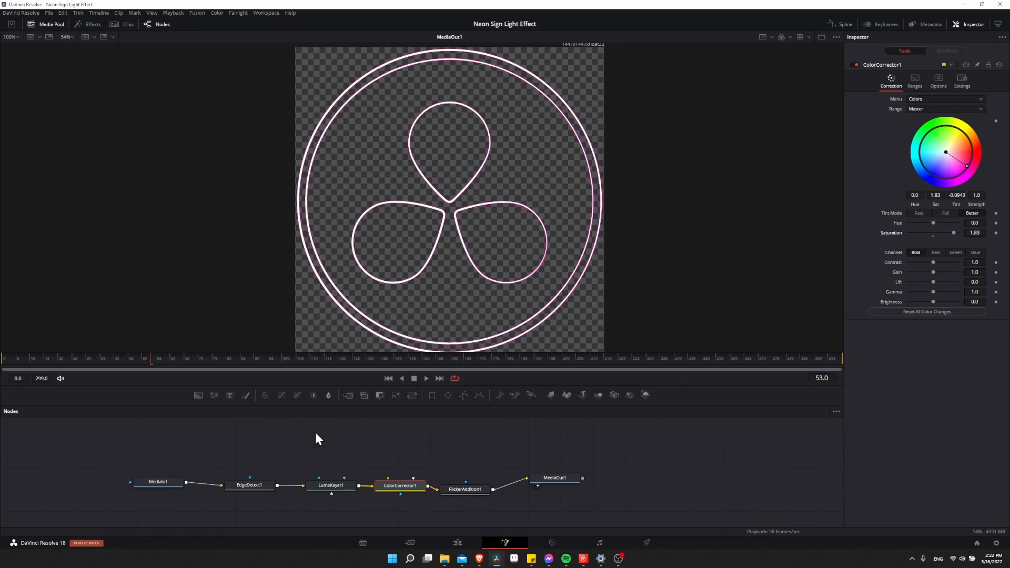
Raise LumaKeyer1's Low threshold to 0.483, then select FlickerAddition1.
{"action": "left_click", "coordinate": [330, 485]}
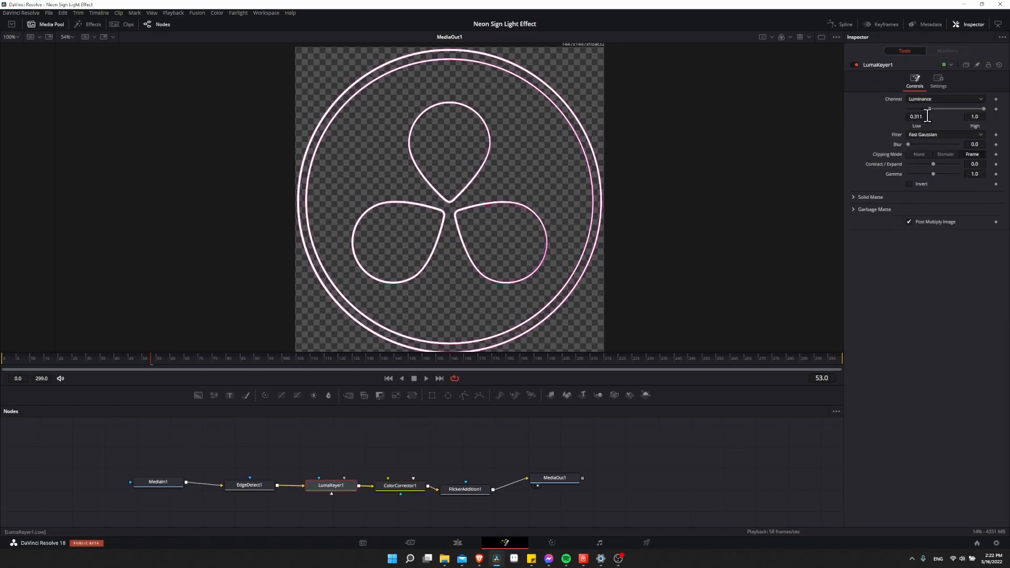
{"action": "left_click_drag", "start_coordinate": [929, 117], "coordinate": [932, 117]}
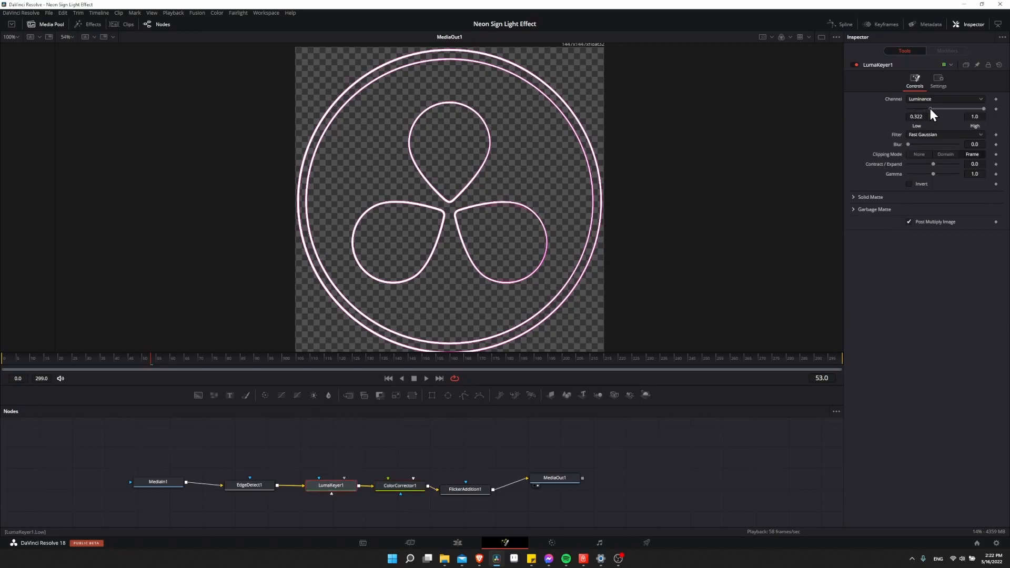
{"action": "left_click_drag", "start_coordinate": [930, 108], "coordinate": [940, 108]}
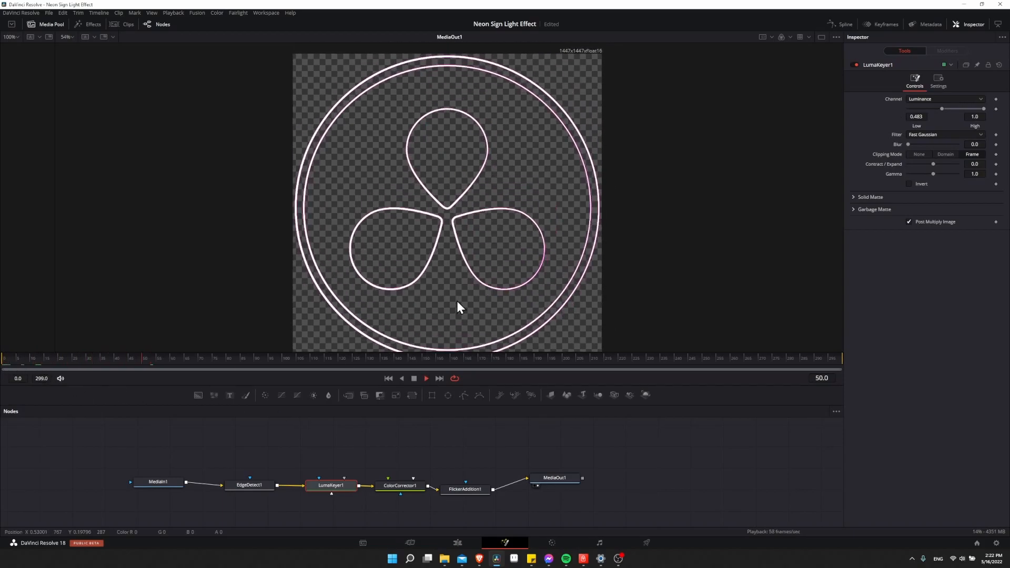
{"action": "left_click", "coordinate": [464, 488]}
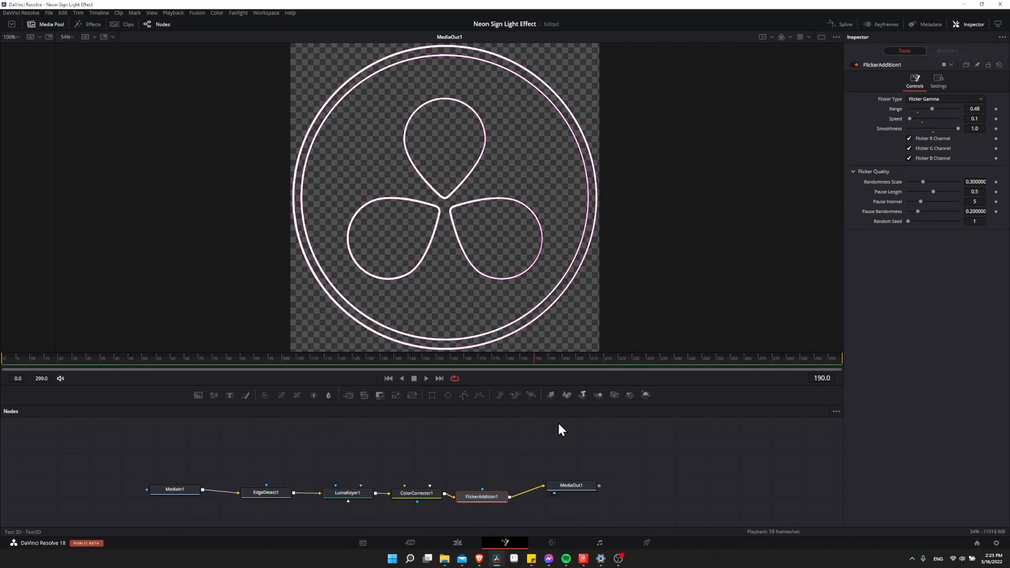
Set Flicker Type to Flicker Gain and preview the playback.
{"action": "left_click", "coordinate": [942, 99]}
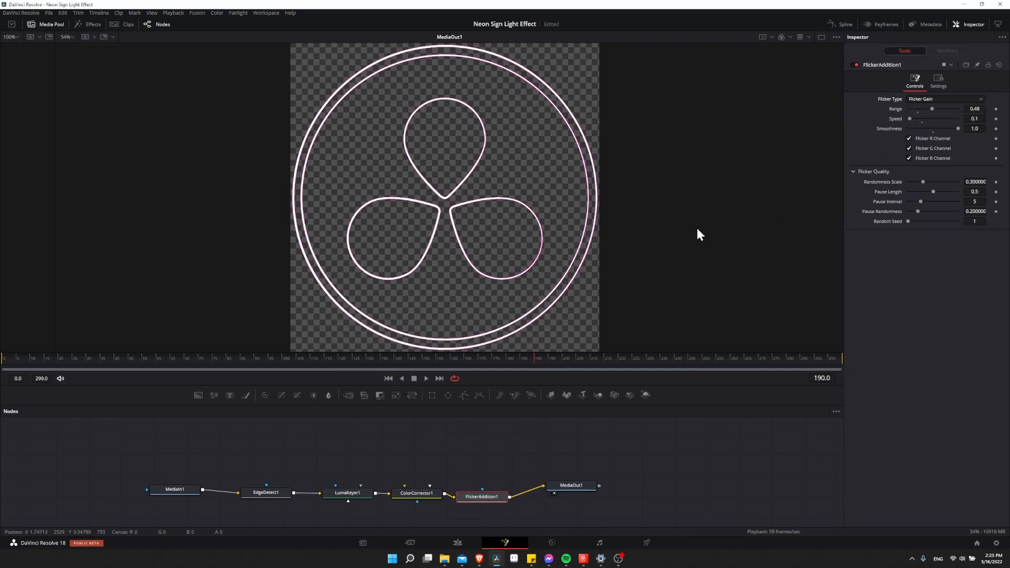
{"action": "left_click", "coordinate": [425, 378]}
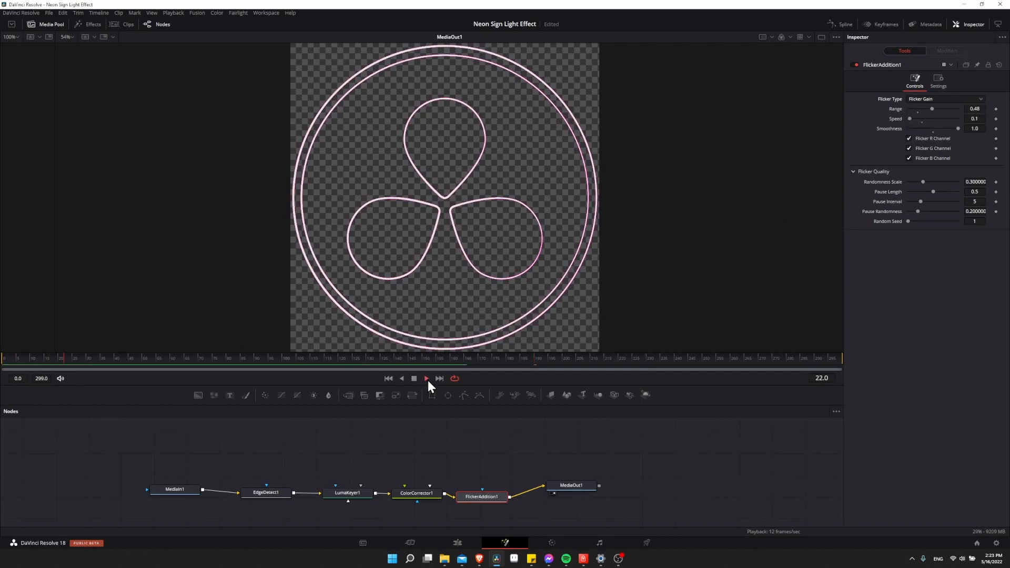
{"action": "left_click", "coordinate": [426, 378]}
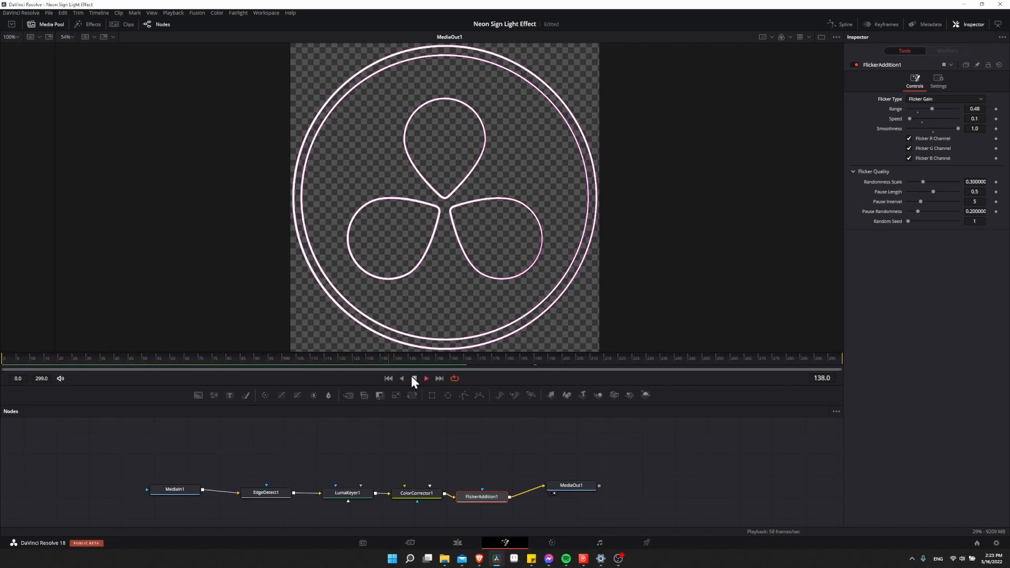
{"action": "left_click", "coordinate": [425, 378]}
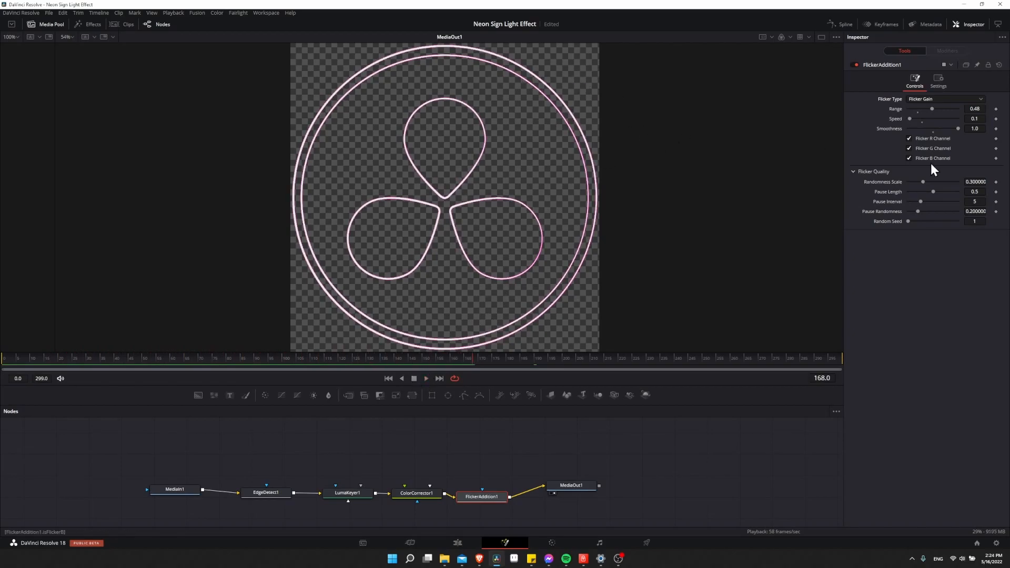
Lower the flicker Range to 0.283 and preview the gentler flicker.
{"action": "left_click_drag", "start_coordinate": [931, 108], "coordinate": [918, 112]}
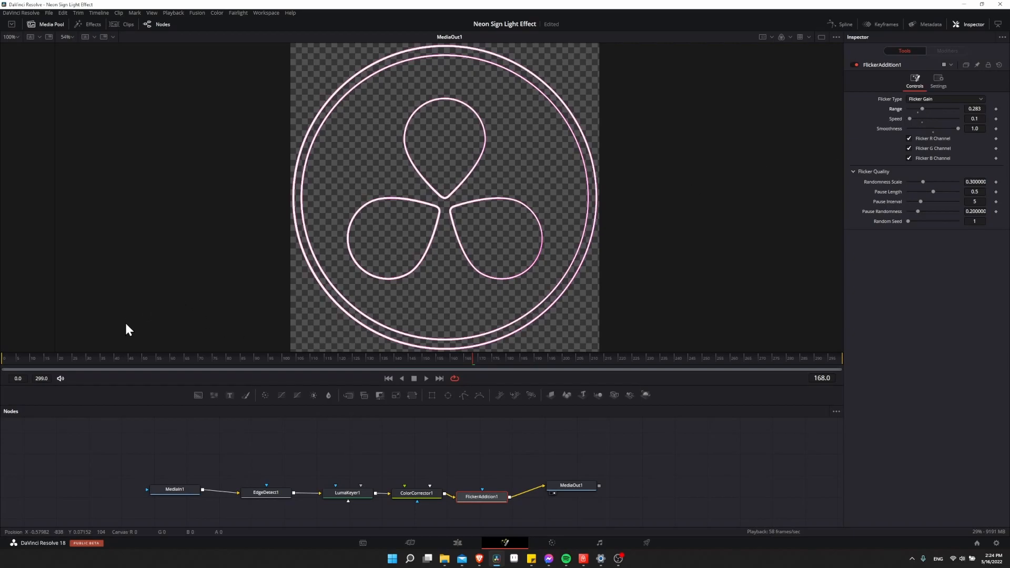
{"action": "left_click", "coordinate": [425, 378]}
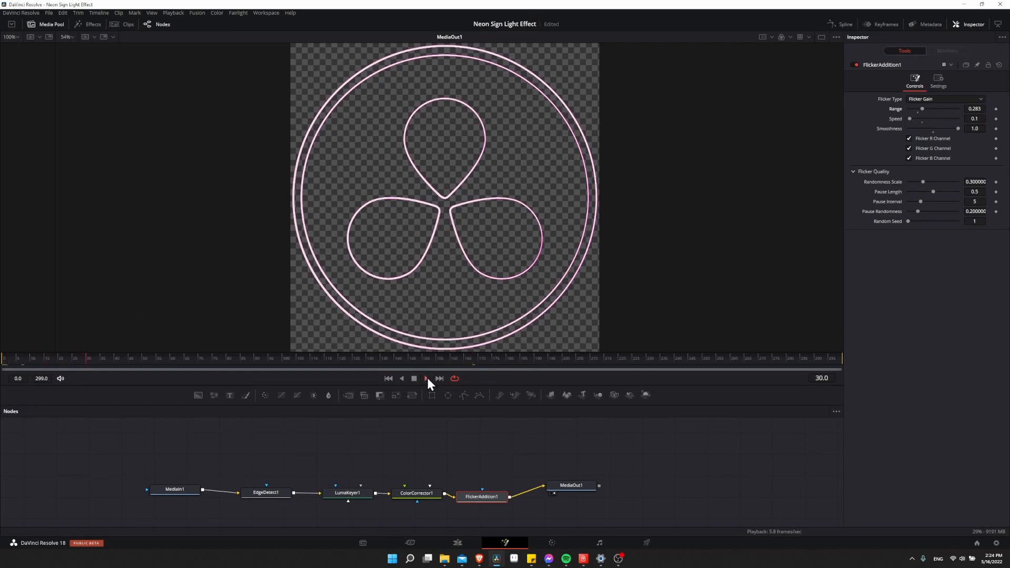
{"action": "left_click", "coordinate": [413, 378]}
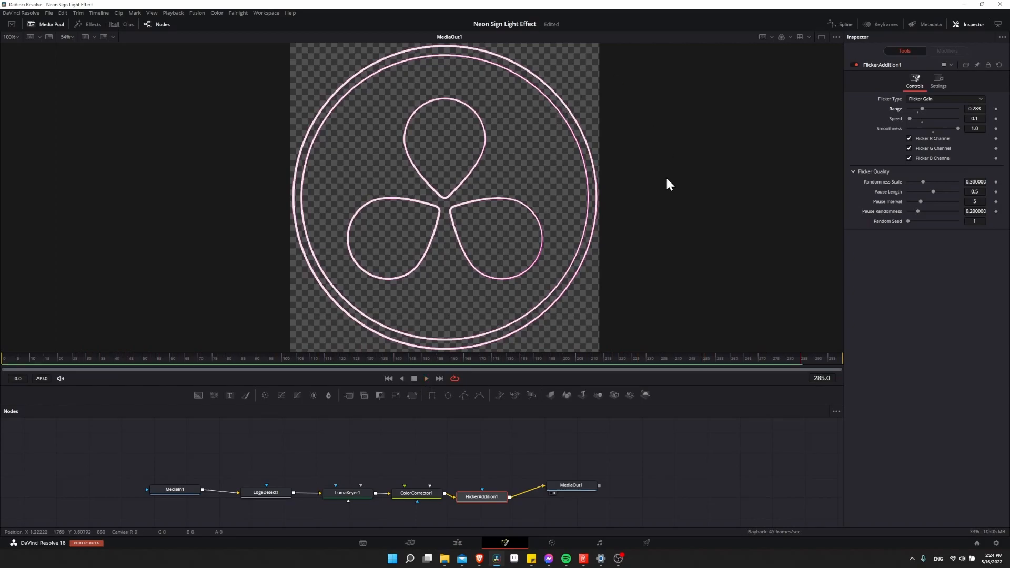
{"action": "left_click", "coordinate": [416, 493]}
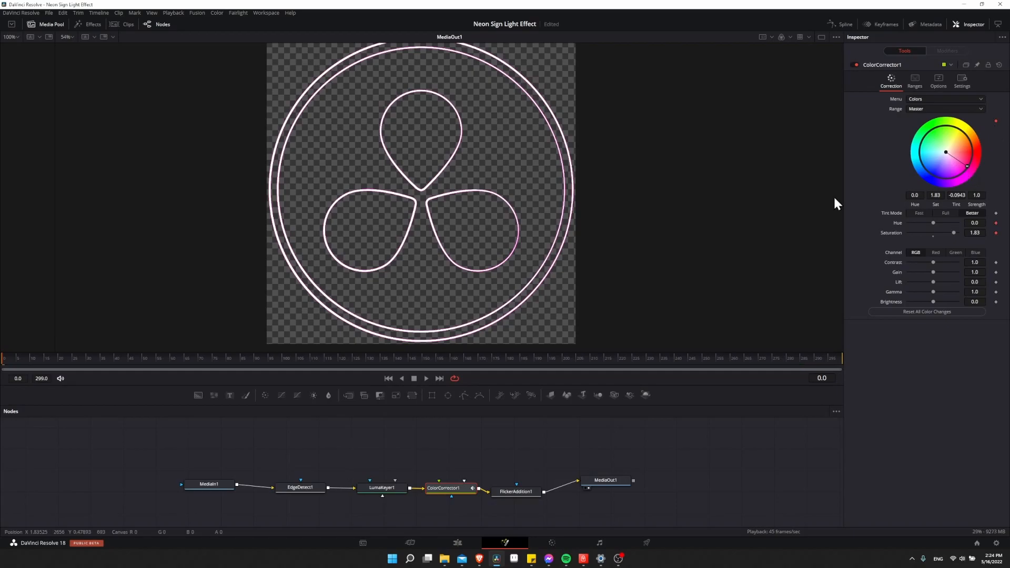
At frame 60, keyframe the colour wheel tint so the outline turns cyan.
{"action": "left_click", "coordinate": [172, 358]}
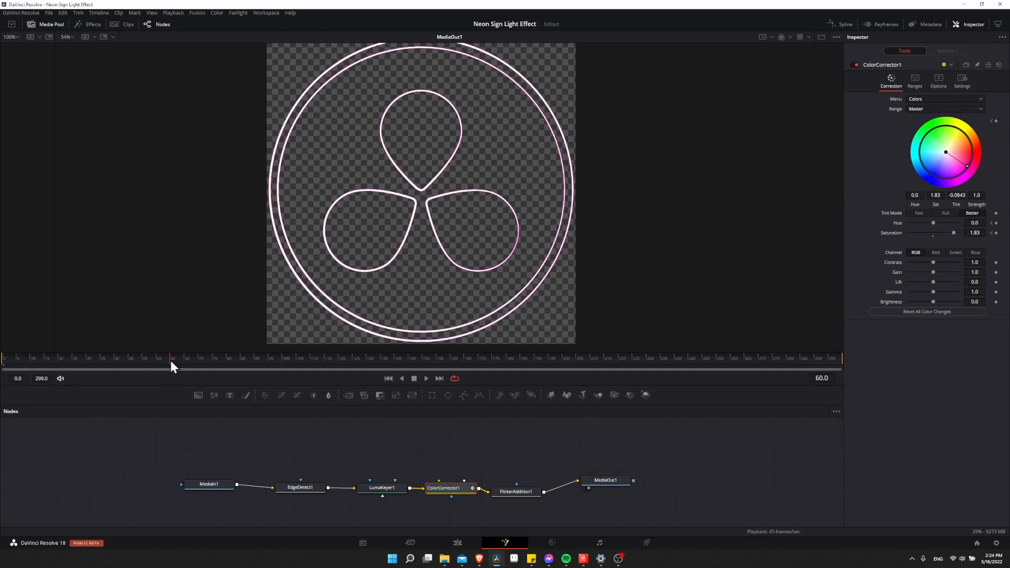
{"action": "mouse_move", "coordinate": [209, 323]}
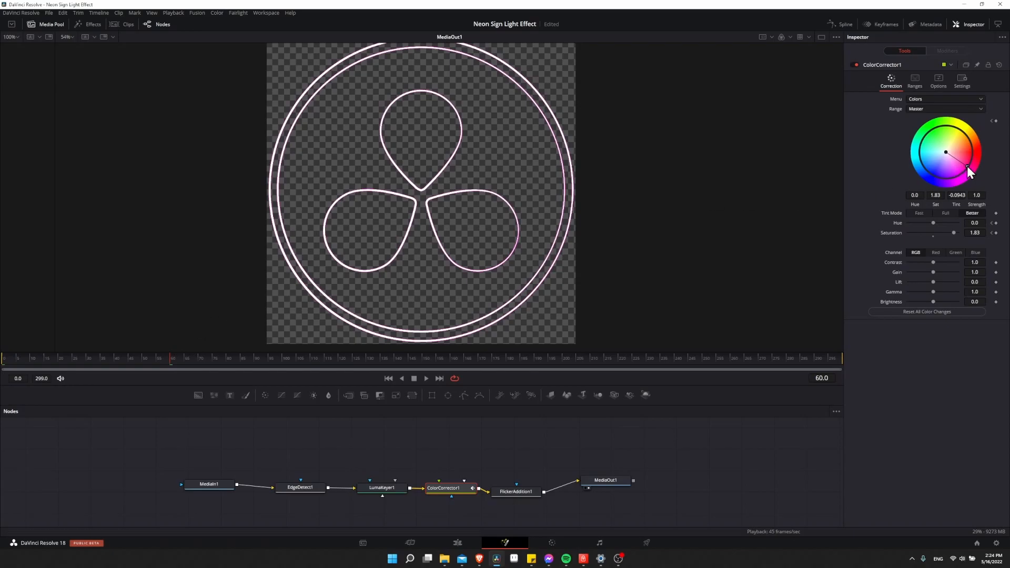
{"action": "left_click_drag", "start_coordinate": [967, 172], "coordinate": [942, 178]}
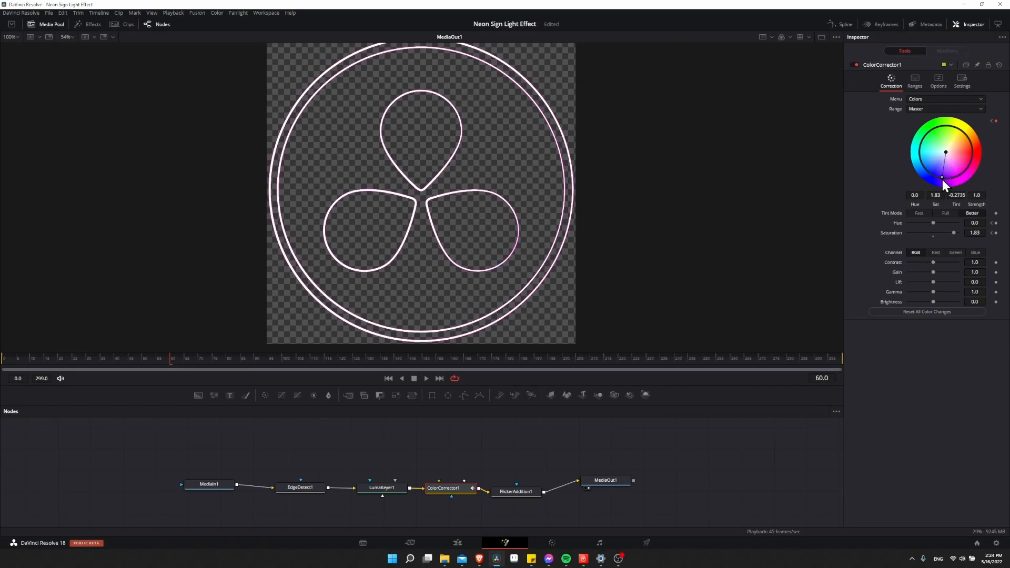
{"action": "left_click_drag", "start_coordinate": [942, 177], "coordinate": [921, 157]}
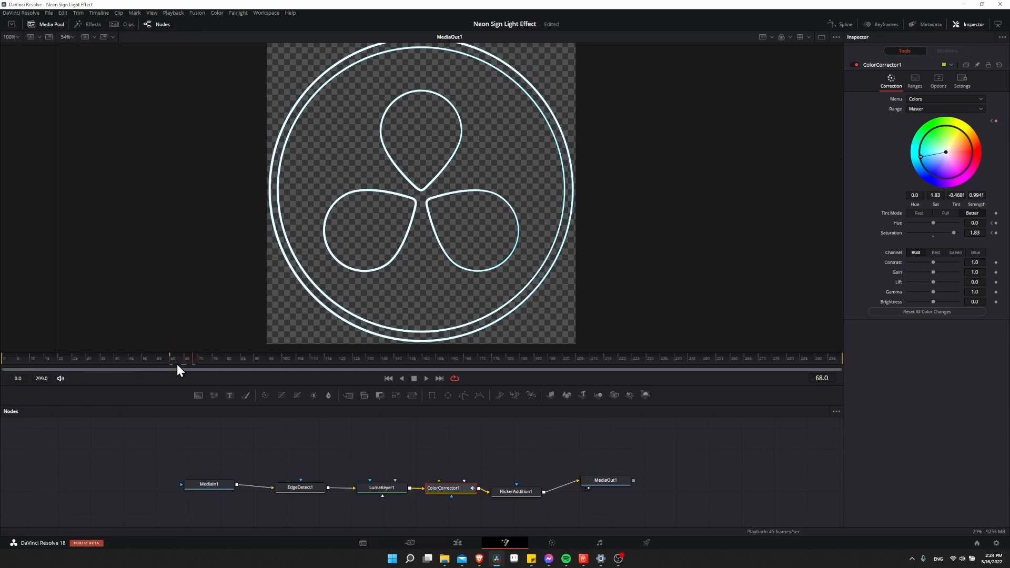
{"action": "mouse_move", "coordinate": [185, 365]}
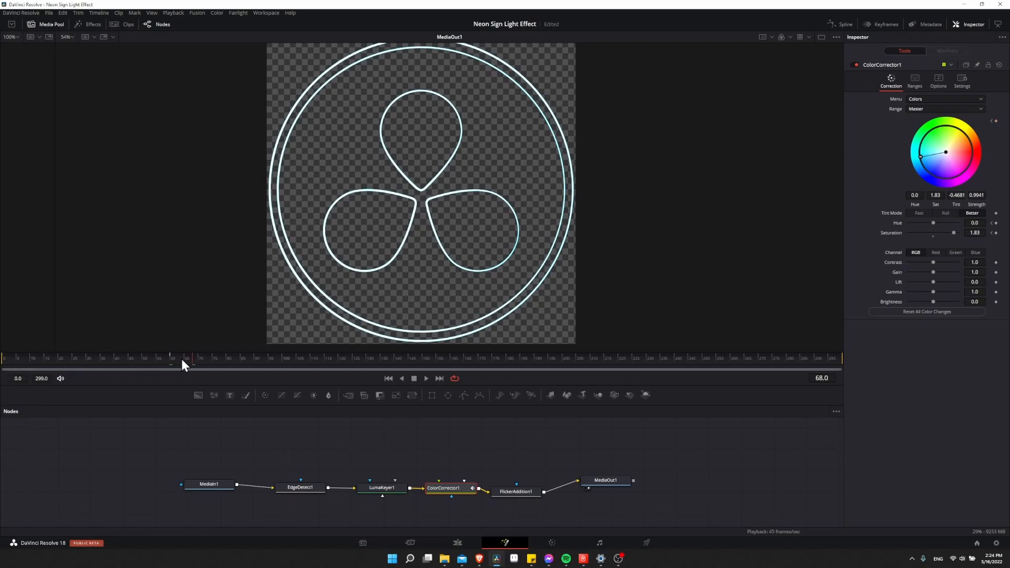
At later frames, keyframe the tint toward pale yellow and preview the colour animation.
{"action": "left_click_drag", "start_coordinate": [920, 157], "coordinate": [965, 166]}
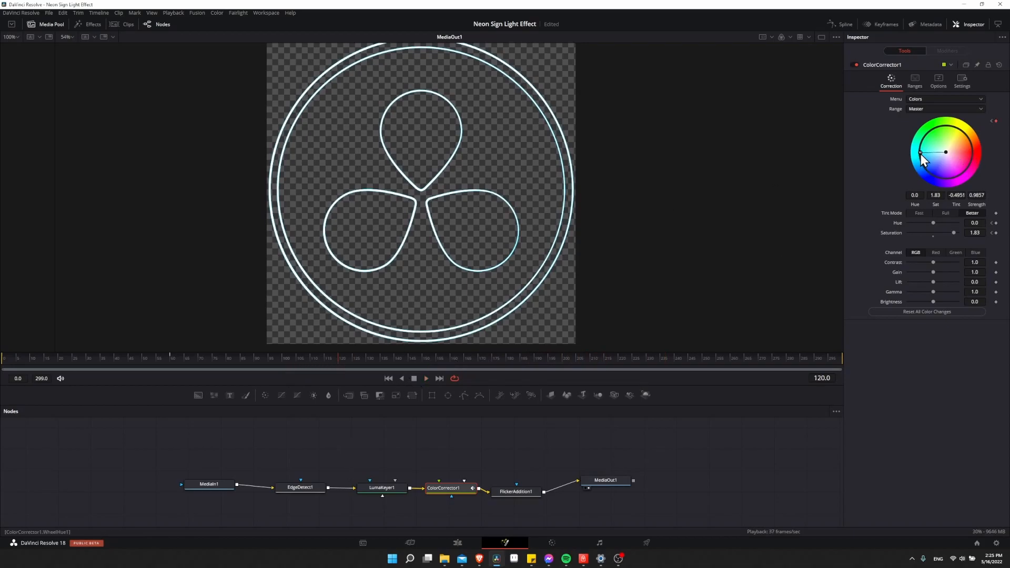
{"action": "left_click_drag", "start_coordinate": [920, 152], "coordinate": [955, 127]}
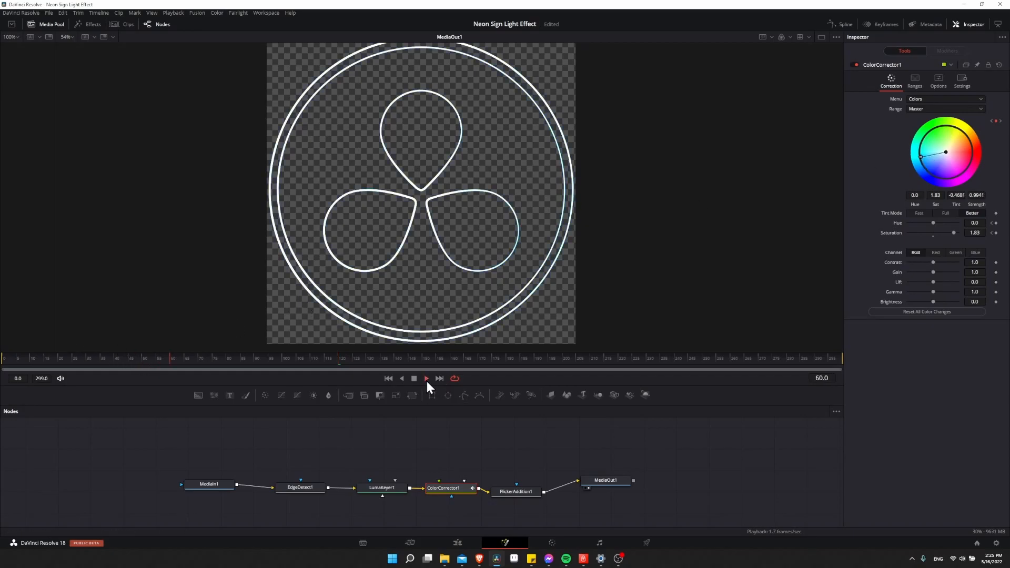
{"action": "left_click", "coordinate": [425, 378]}
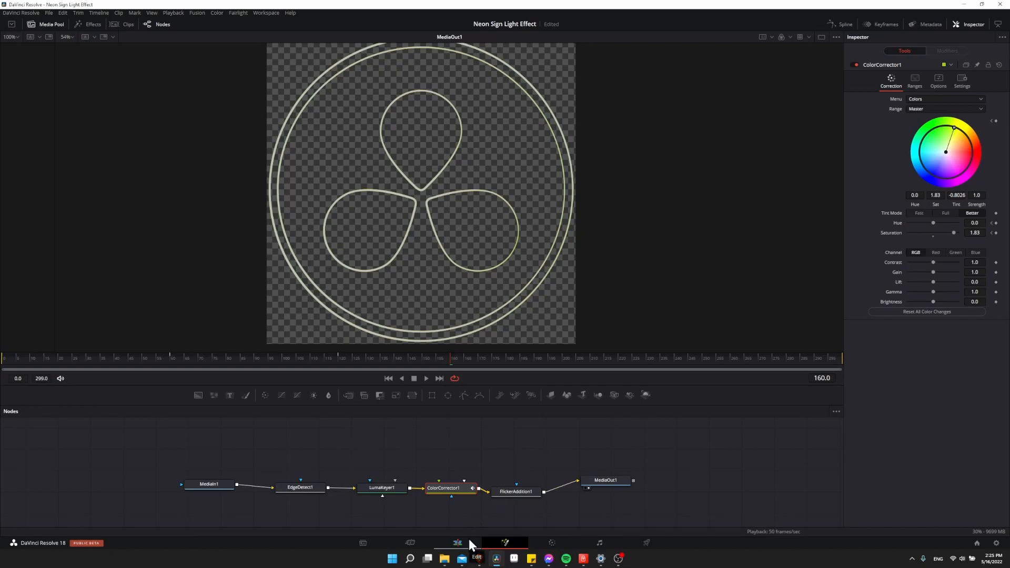
Preview the neon logo on the edit timeline, then reopen its Fusion node composition.
{"action": "left_click", "coordinate": [476, 555]}
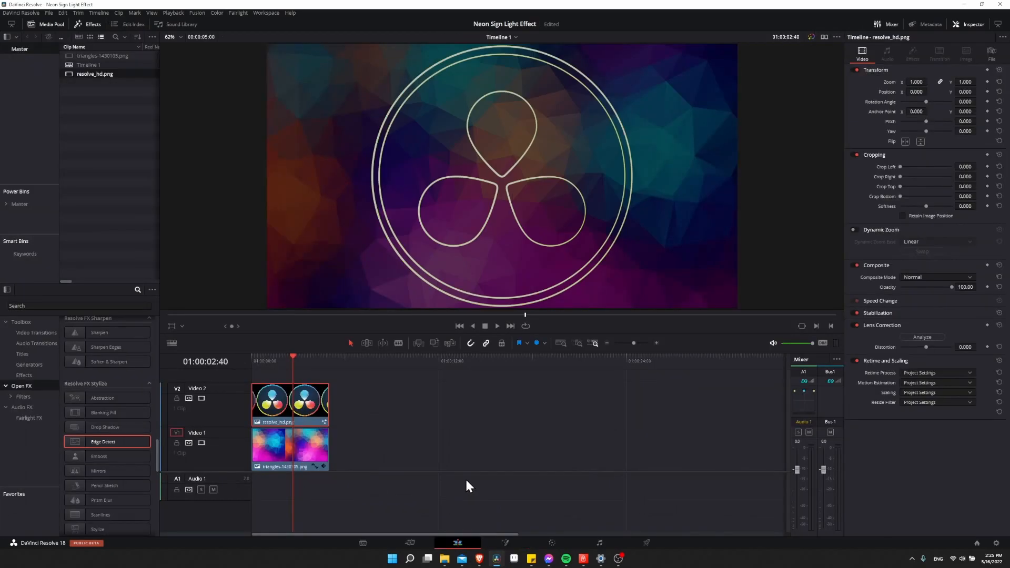
{"action": "left_click", "coordinate": [473, 325]}
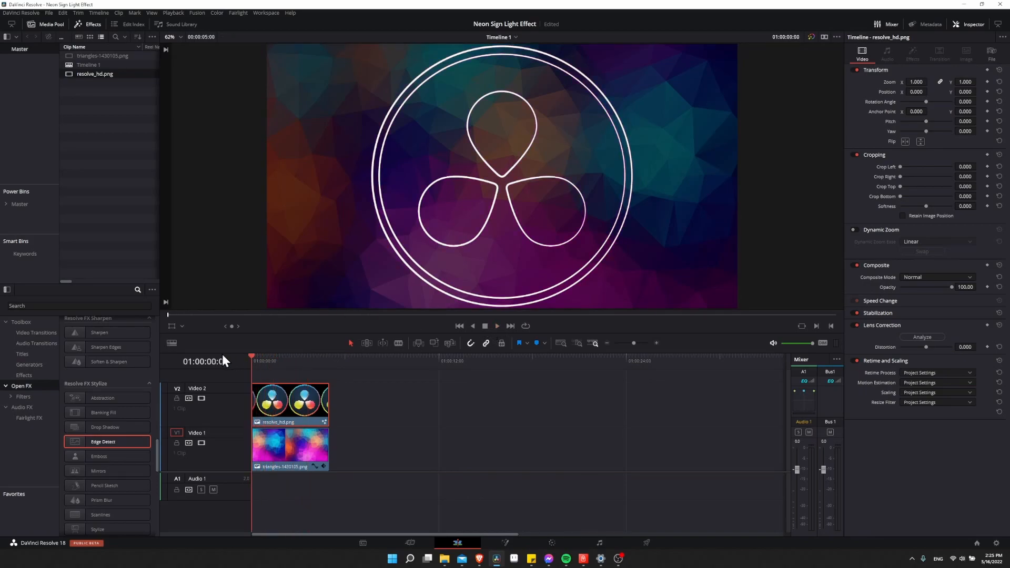
{"action": "left_click", "coordinate": [496, 326]}
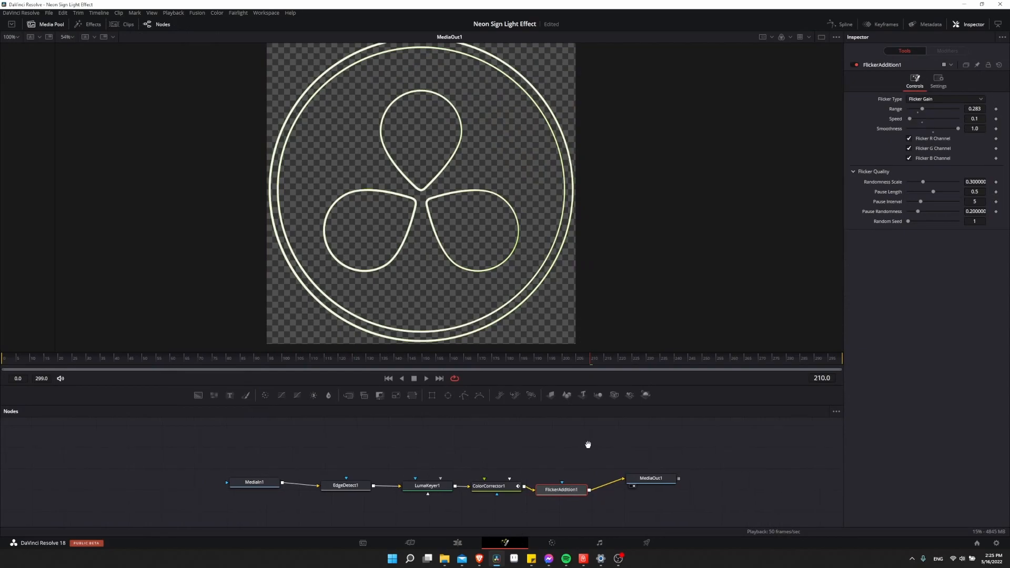
Keyframe ColorCorrector1's tint and bypass the FlickerAddition1 node for now.
{"action": "left_click", "coordinate": [488, 485]}
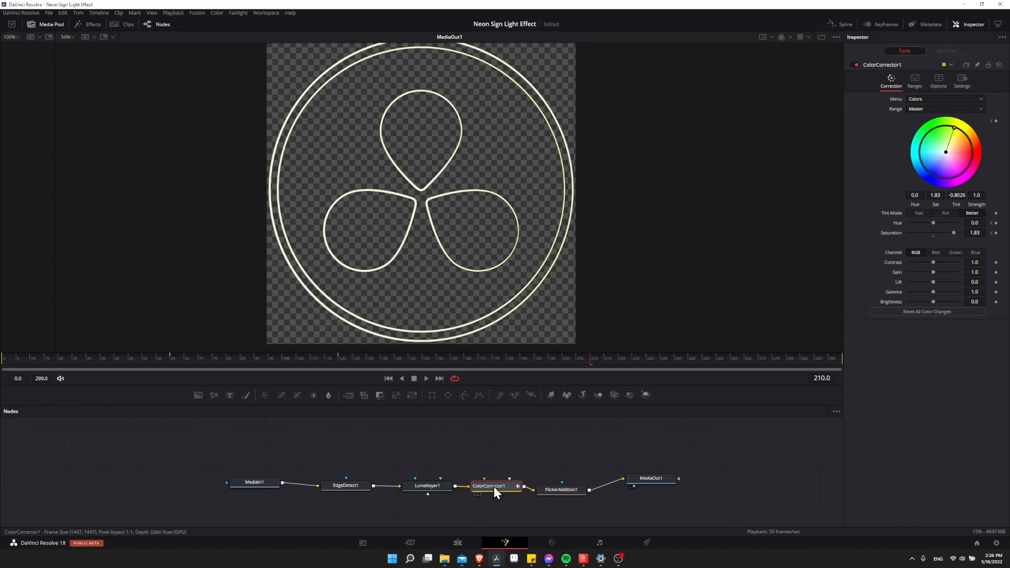
{"action": "mouse_move", "coordinate": [509, 491]}
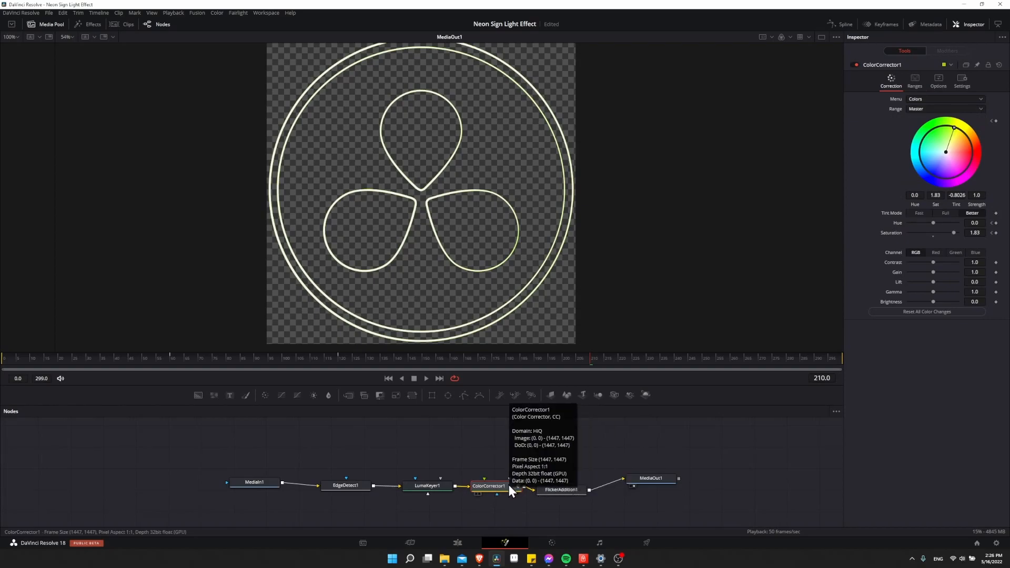
{"action": "mouse_move", "coordinate": [995, 127]}
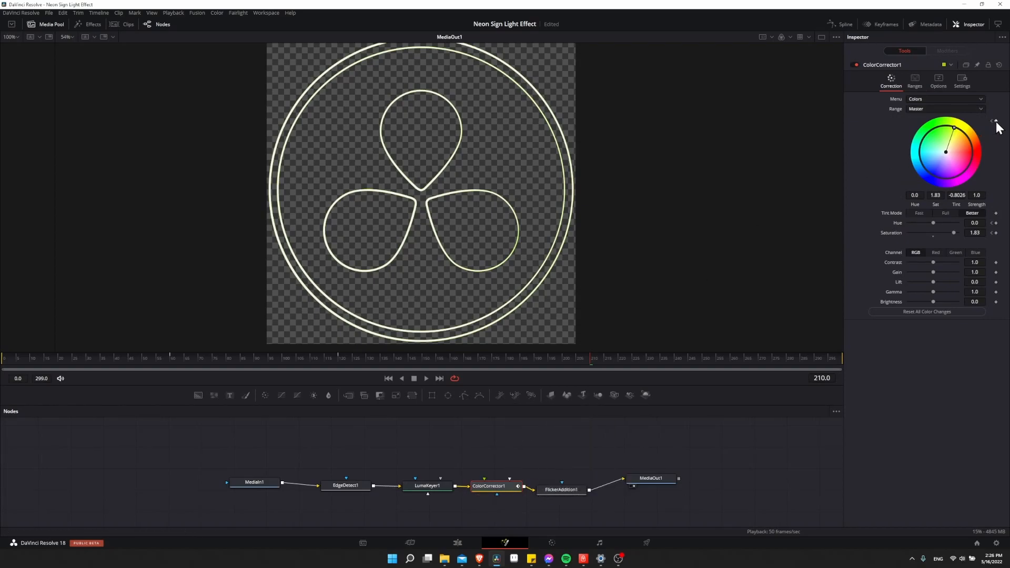
{"action": "left_click", "coordinate": [559, 489]}
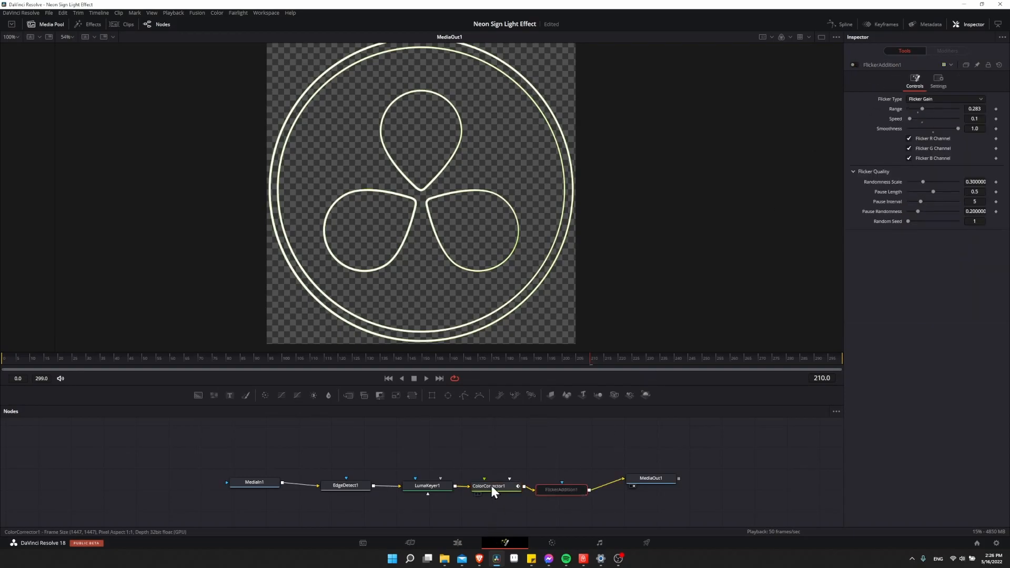
{"action": "left_click", "coordinate": [488, 484]}
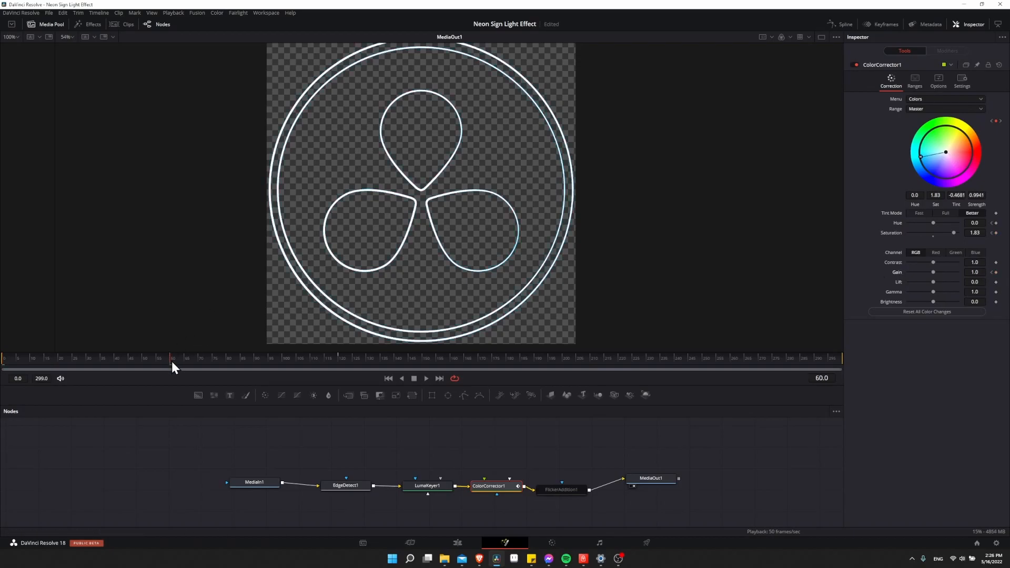
Raise the outline's Gain to about 2.65 at frame 60 and scrub later frames to compare.
{"action": "left_click_drag", "start_coordinate": [932, 271], "coordinate": [920, 272]}
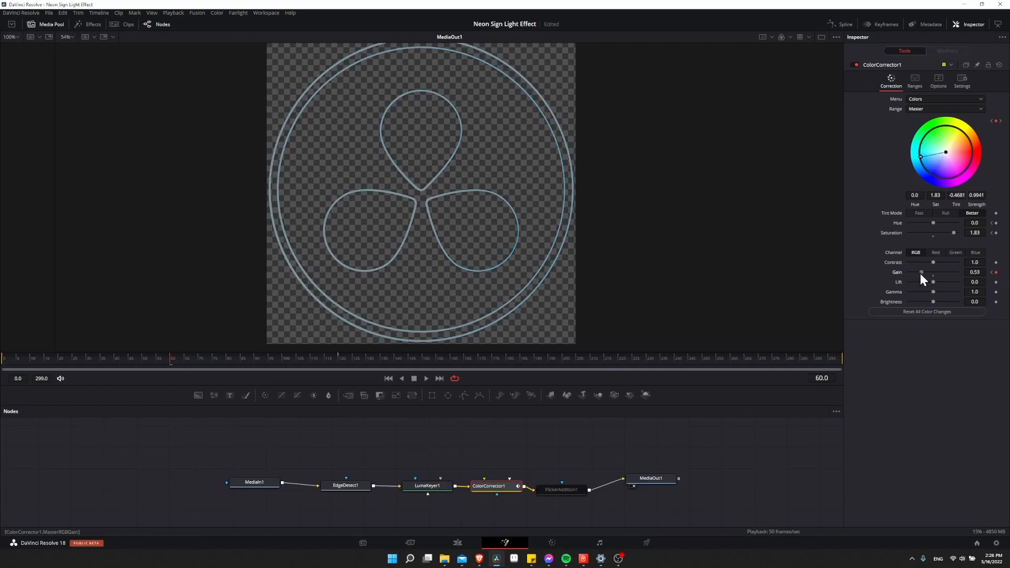
{"action": "left_click_drag", "start_coordinate": [920, 271], "coordinate": [925, 272]}
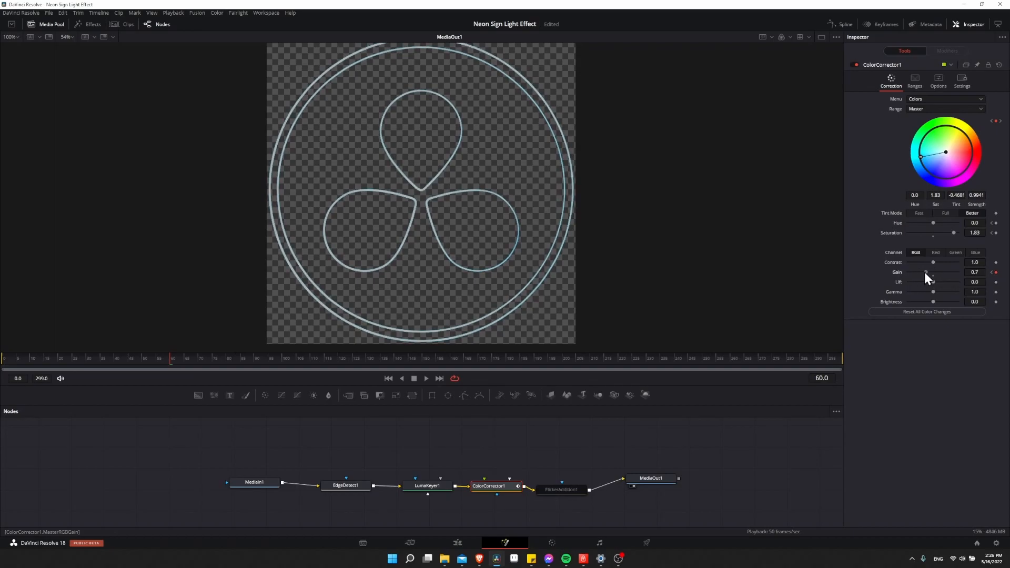
{"action": "left_click_drag", "start_coordinate": [924, 271], "coordinate": [944, 272]}
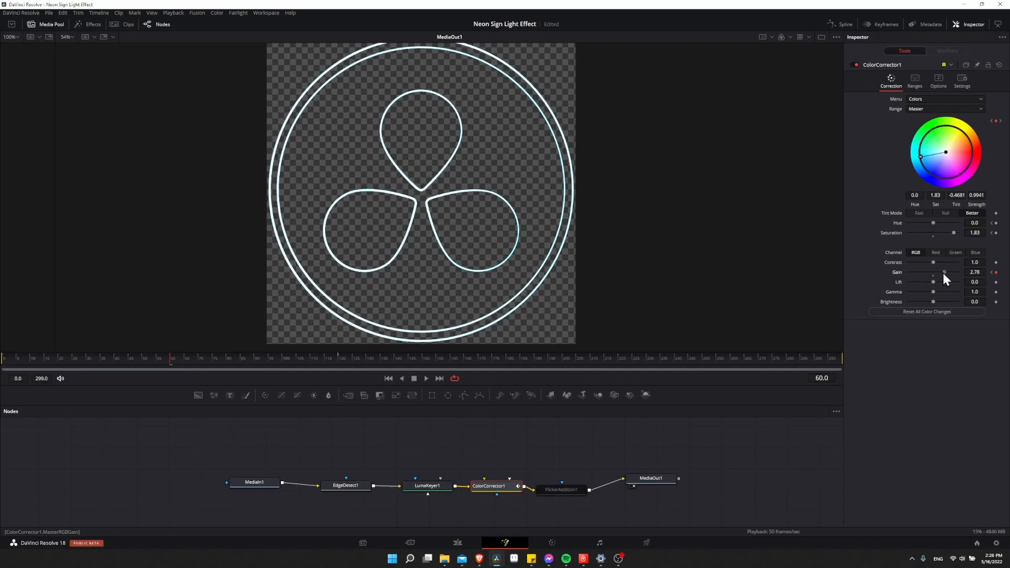
{"action": "left_click_drag", "start_coordinate": [932, 272], "coordinate": [943, 272]}
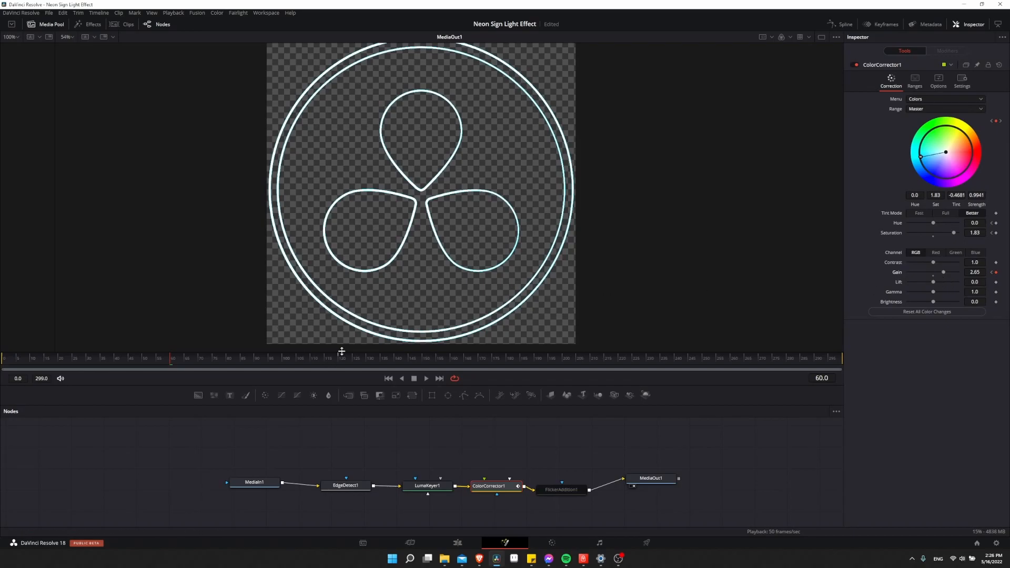
{"action": "left_click_drag", "start_coordinate": [920, 153], "coordinate": [956, 128]}
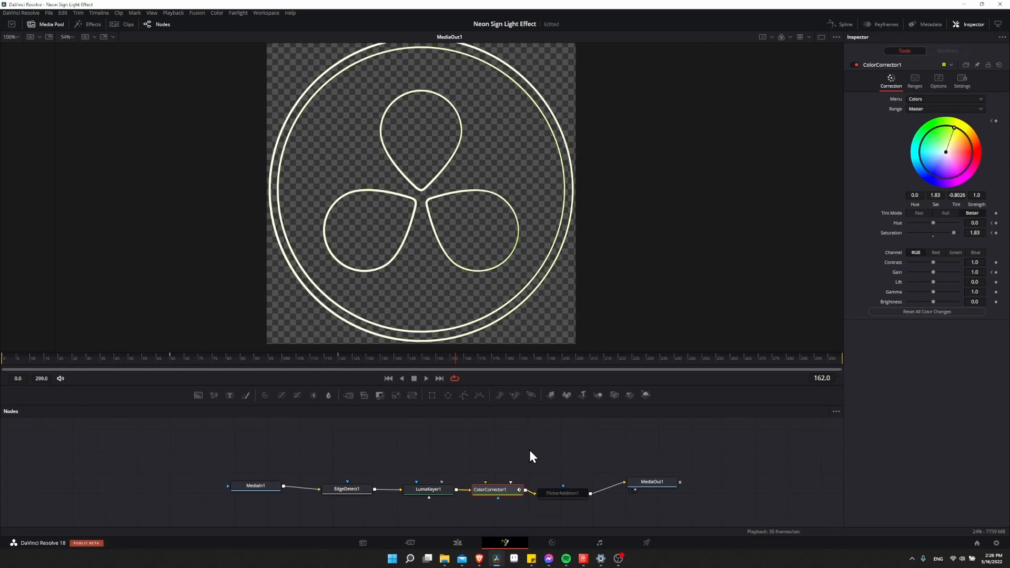
{"action": "mouse_move", "coordinate": [523, 448]}
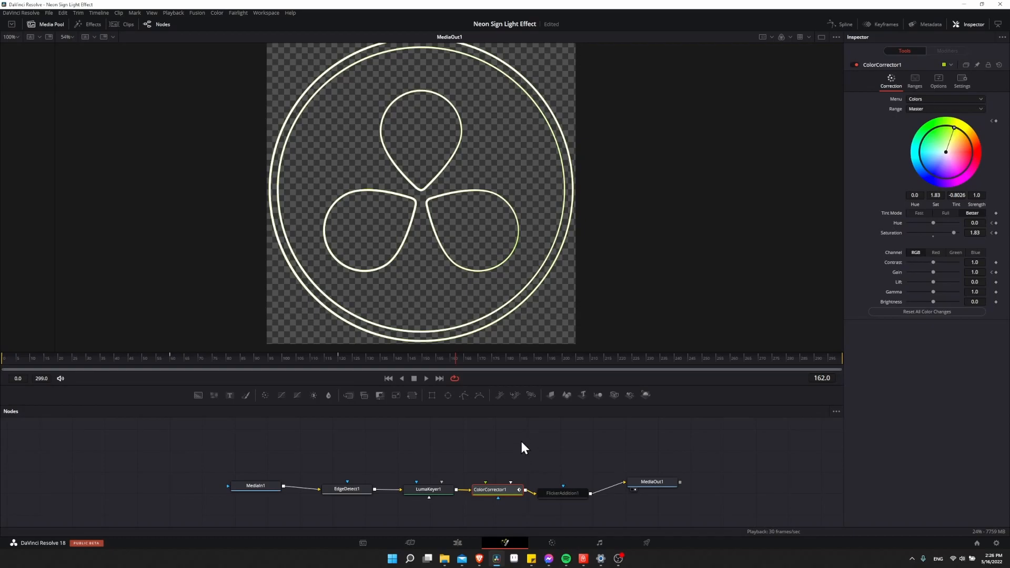
{"action": "mouse_move", "coordinate": [523, 446]}
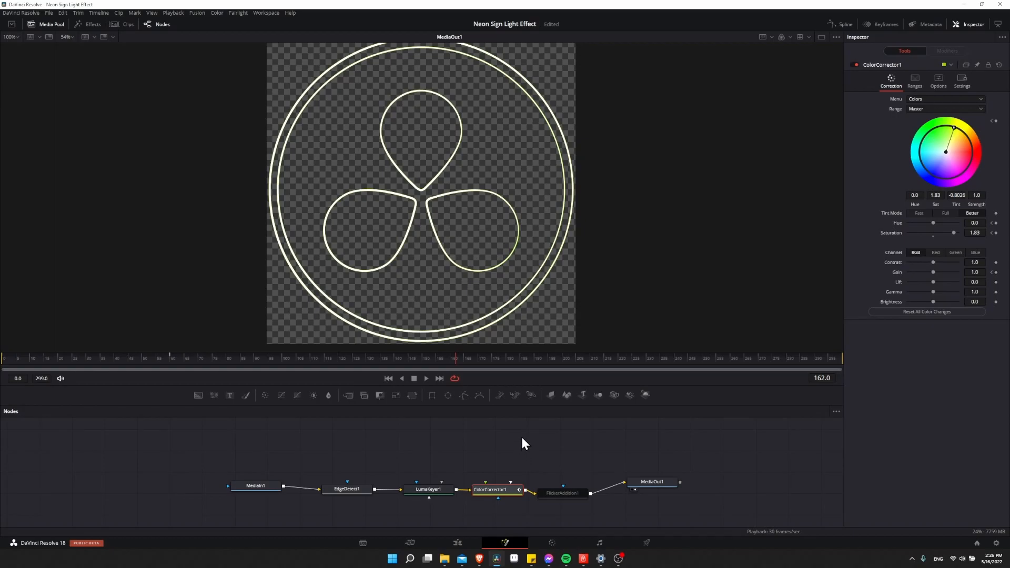
{"action": "left_click", "coordinate": [843, 23]}
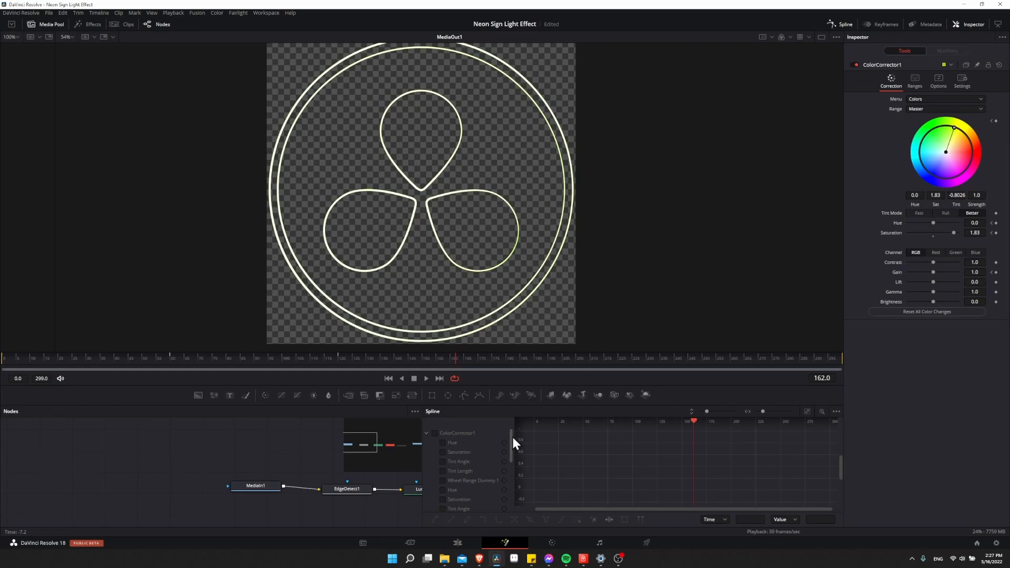
Show the Master RGB Gain curve in the Spline panel and ease its keyframes.
{"action": "scroll", "scroll_direction": "down", "scroll_amount": 3}
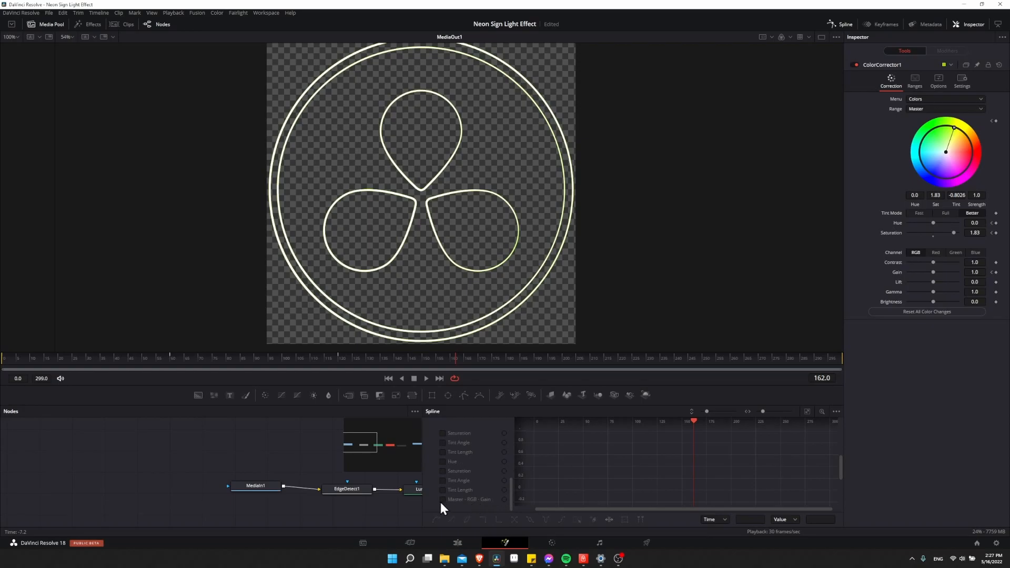
{"action": "left_click", "coordinate": [442, 499]}
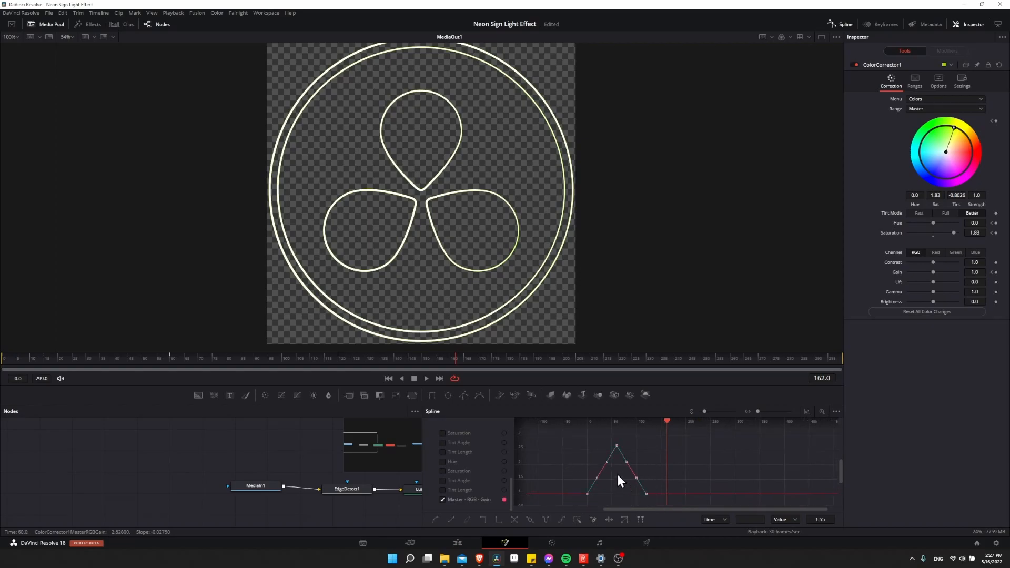
{"action": "right_click", "coordinate": [616, 480]}
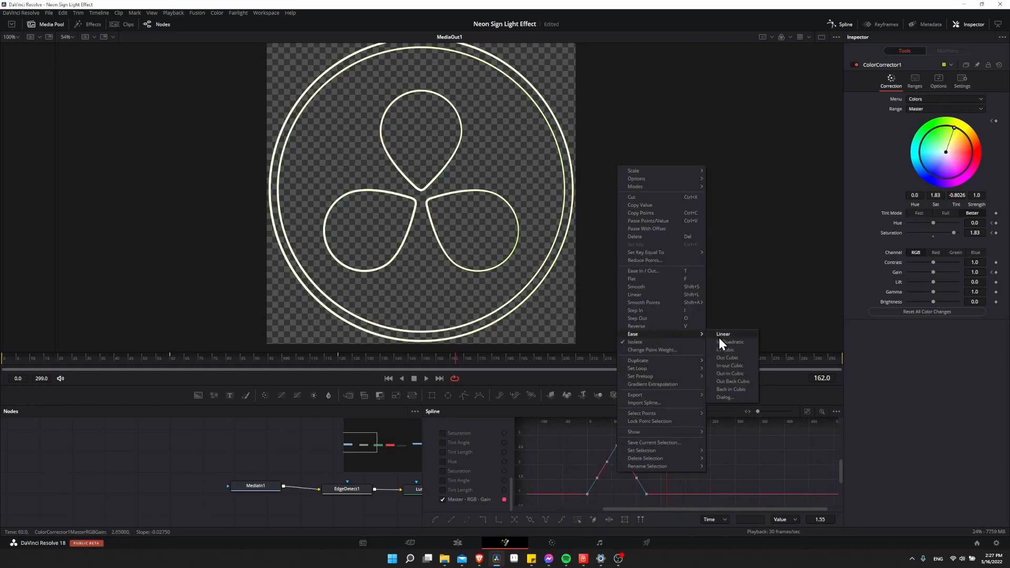
{"action": "left_click", "coordinate": [729, 342]}
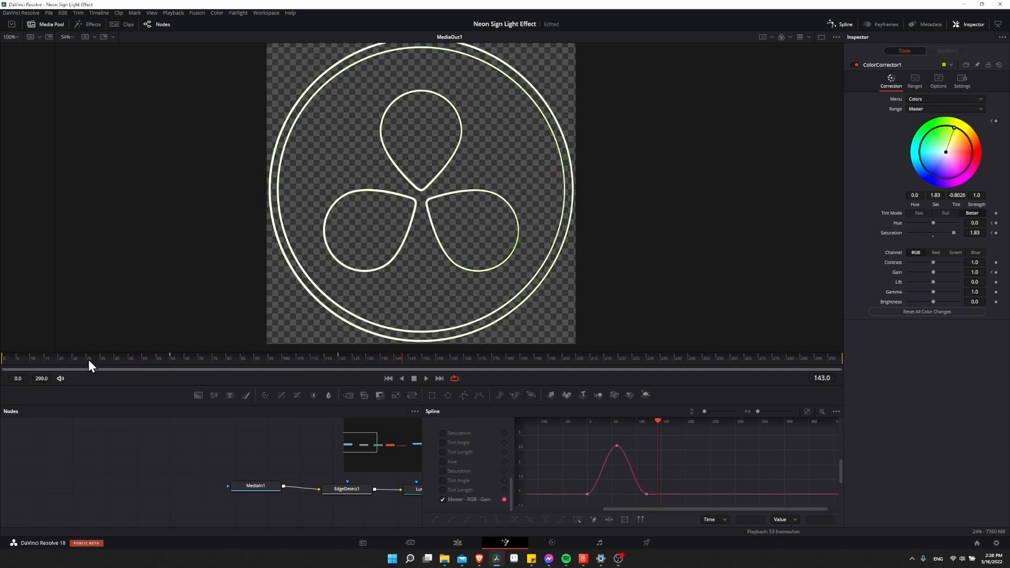
{"action": "mouse_move", "coordinate": [171, 365]}
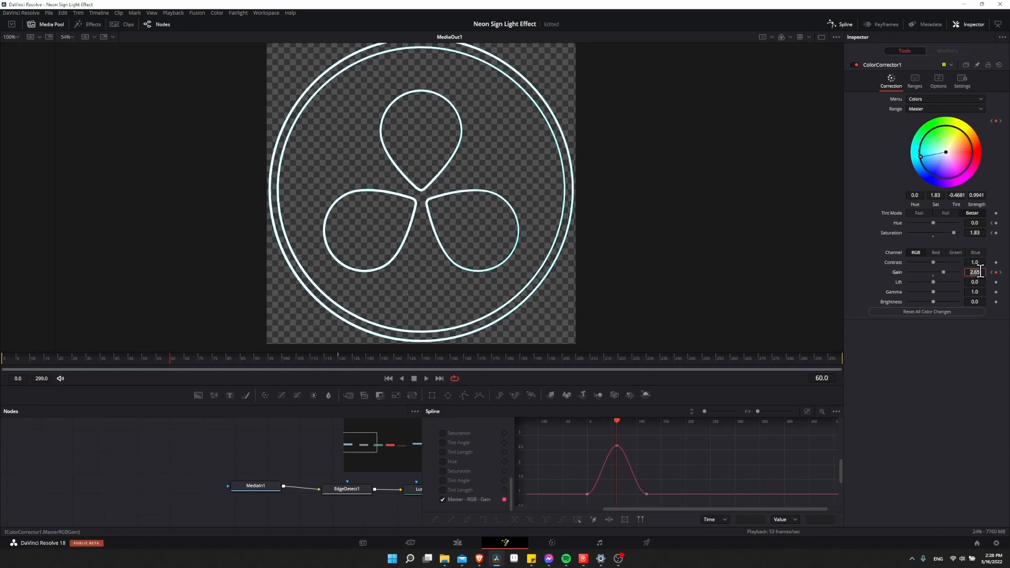
Set the Gain peak to 10.0 at frame 60 and 2.5 elsewhere.
{"action": "type", "text": "10.0"}
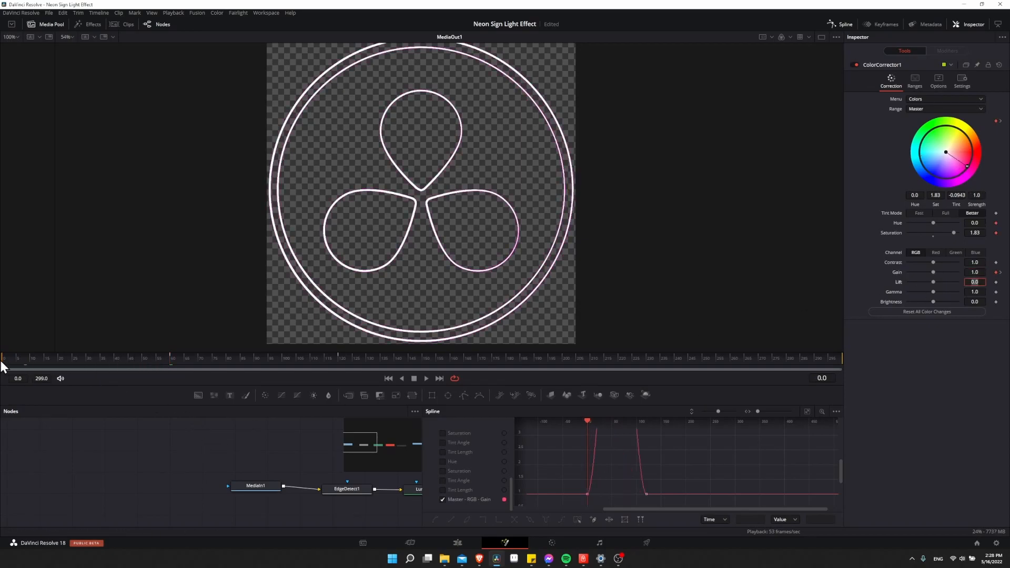
{"action": "left_click", "coordinate": [426, 378]}
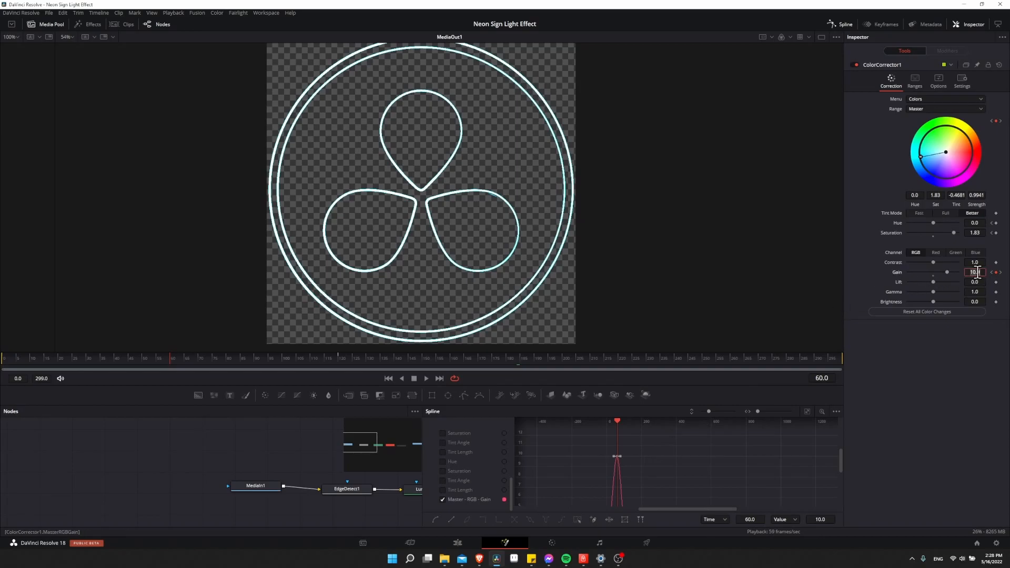
{"action": "type", "text": "2.5"}
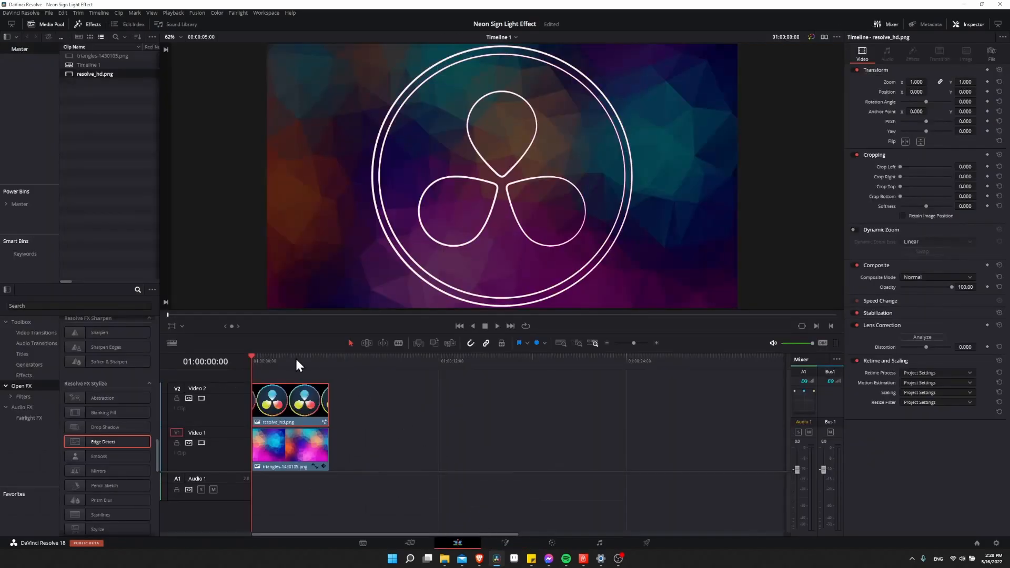
Play the timeline to preview the logo pulse, then return to its node composition.
{"action": "left_click", "coordinate": [496, 325]}
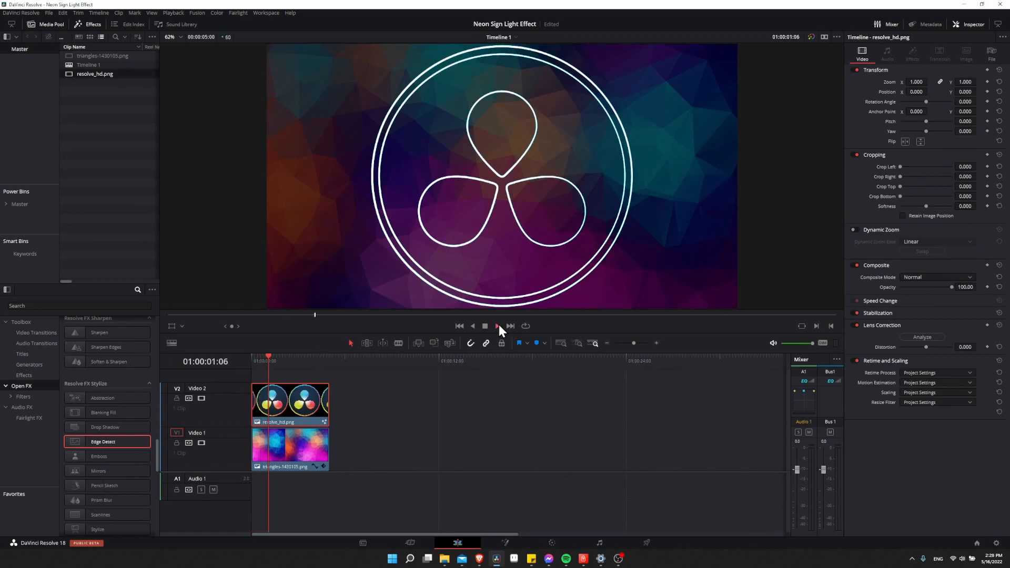
{"action": "left_click", "coordinate": [495, 326]}
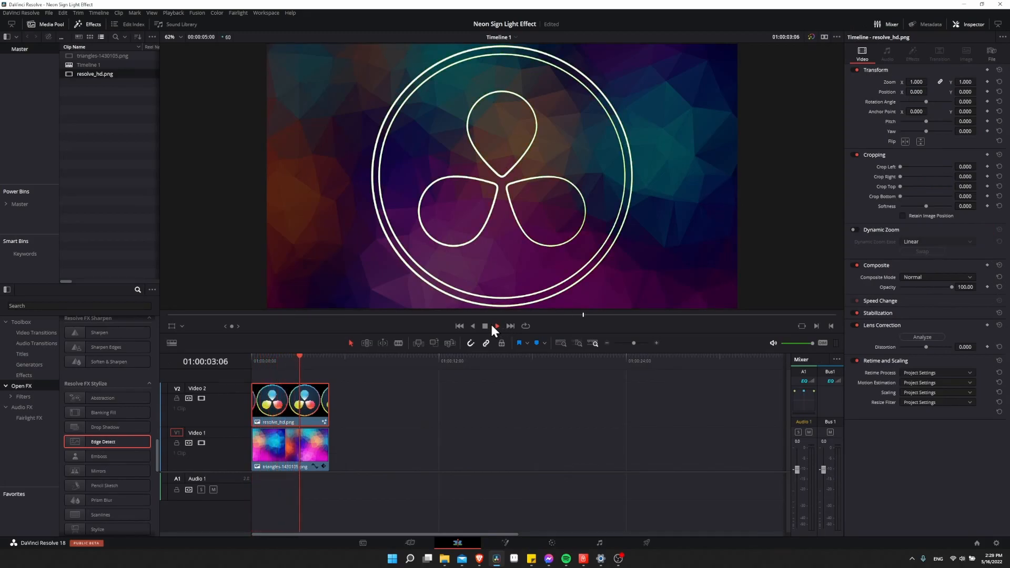
{"action": "left_click", "coordinate": [484, 325]}
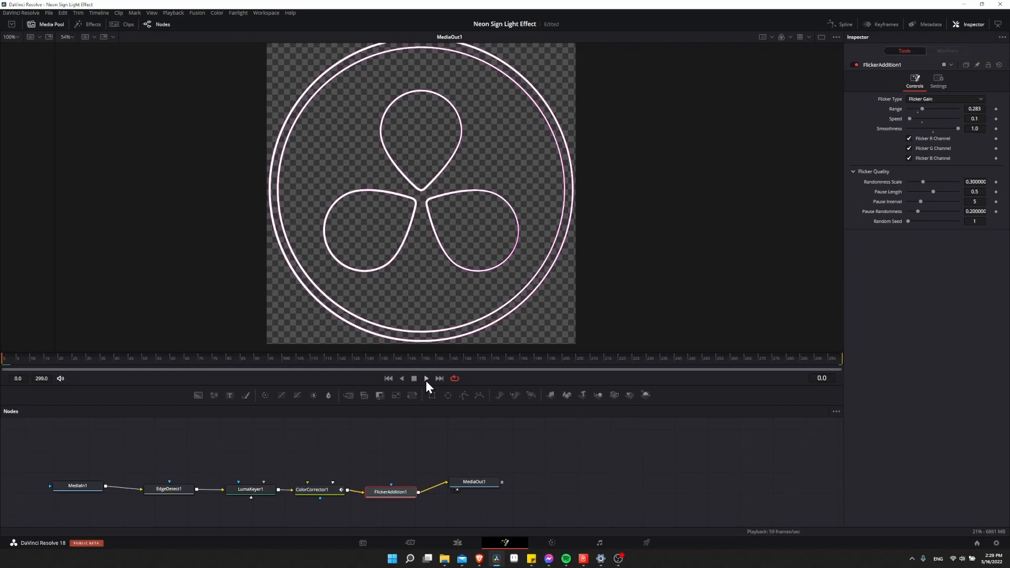
{"action": "left_click", "coordinate": [425, 378]}
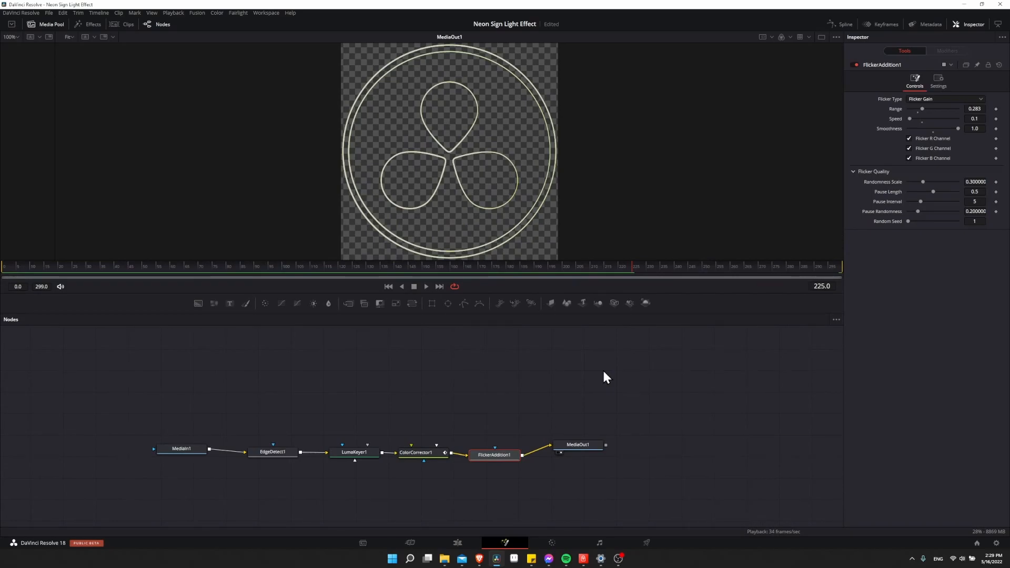
{"action": "mouse_move", "coordinate": [437, 366]}
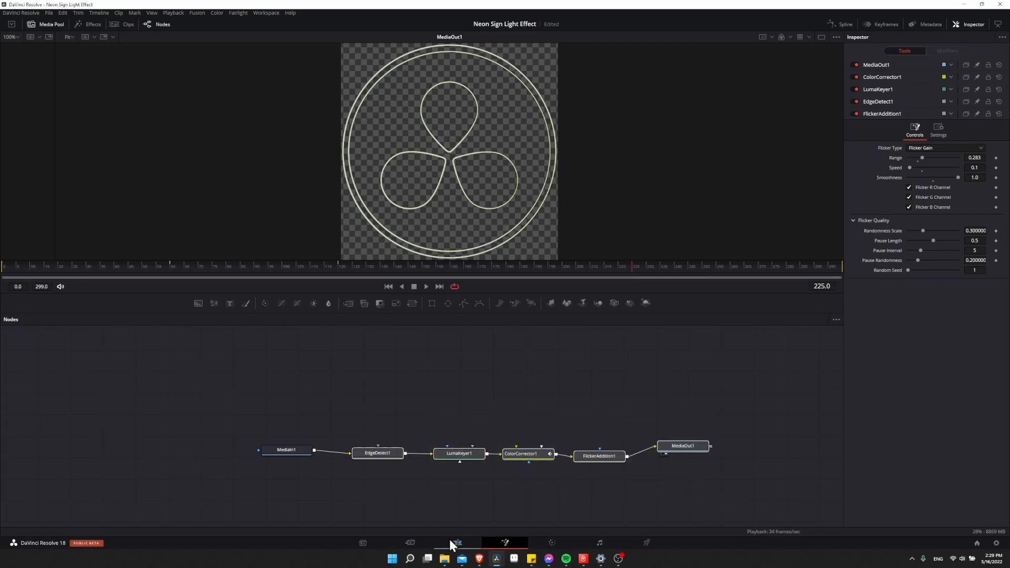
Add a Text+ title clip on Video 2 above the polygon background and select it.
{"action": "left_click", "coordinate": [457, 542]}
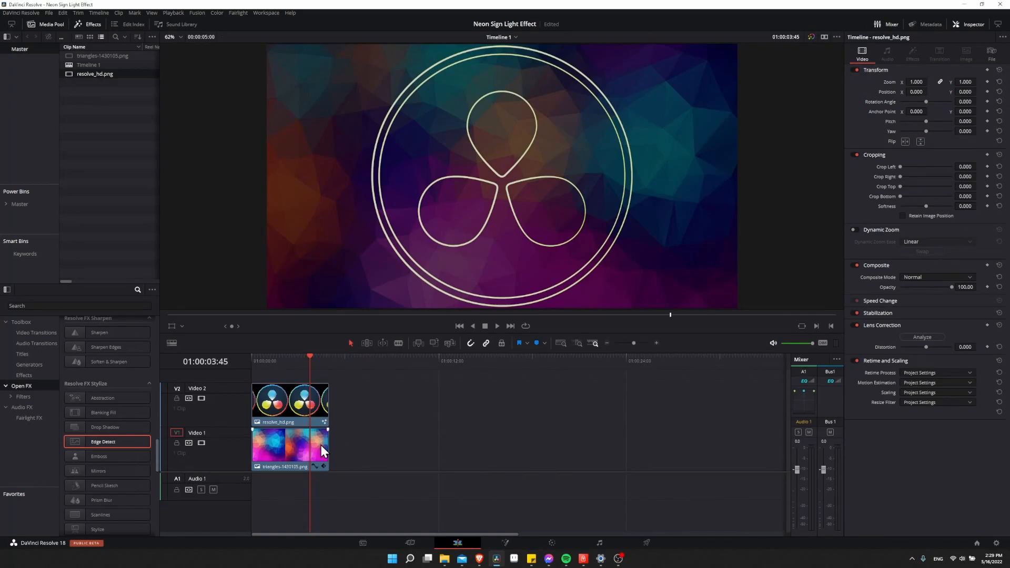
{"action": "left_click_drag", "start_coordinate": [327, 447], "coordinate": [486, 447]}
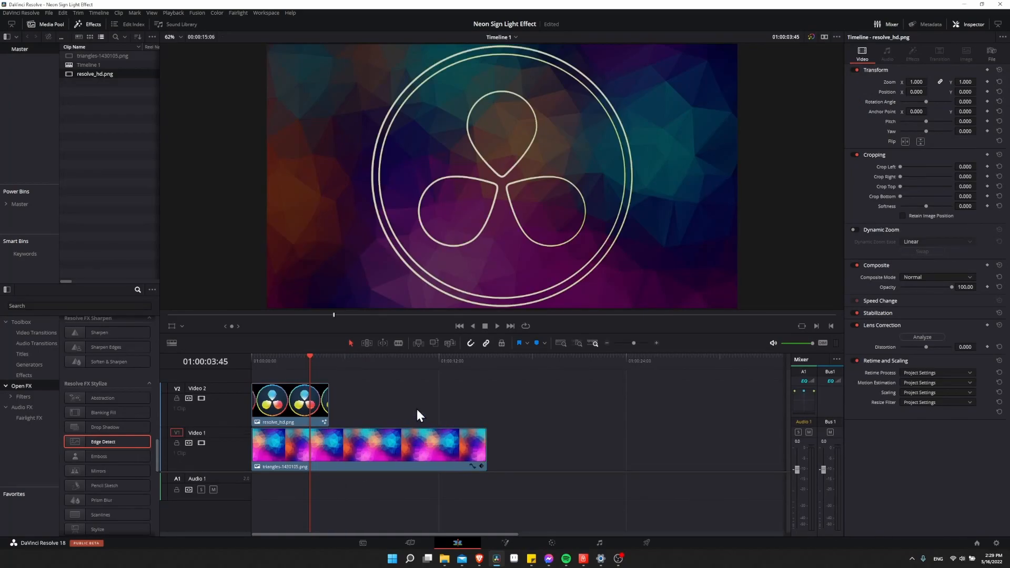
{"action": "mouse_move", "coordinate": [52, 354]}
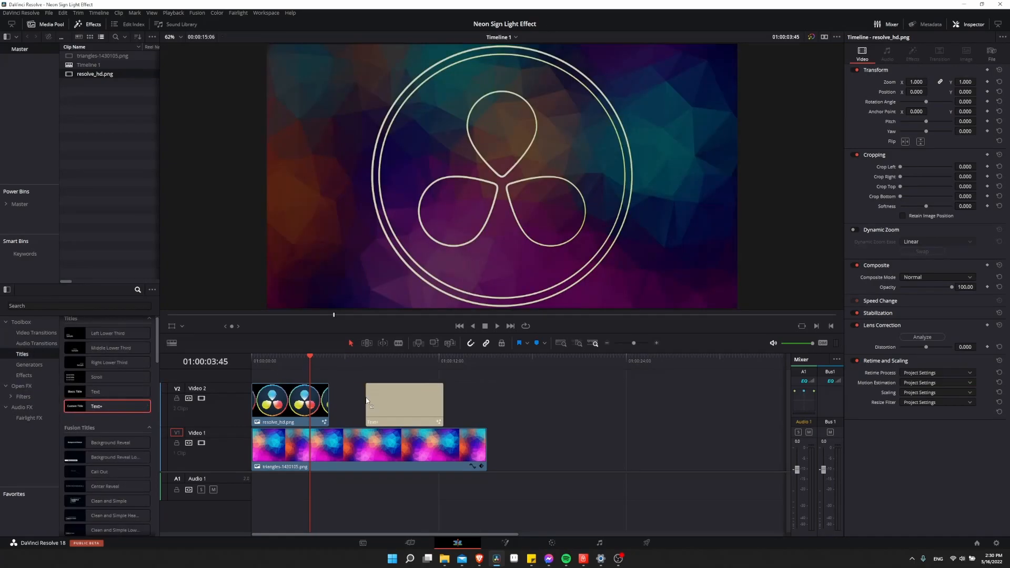
{"action": "left_click", "coordinate": [403, 404]}
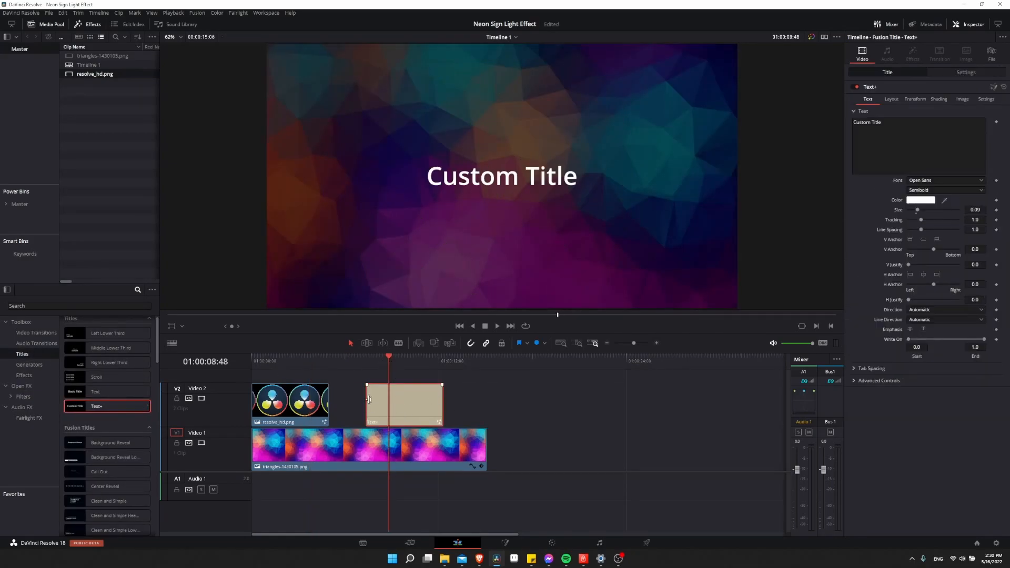
Make the title read Tutorial in Bebas Neue at a large size.
{"action": "left_click", "coordinate": [921, 123]}
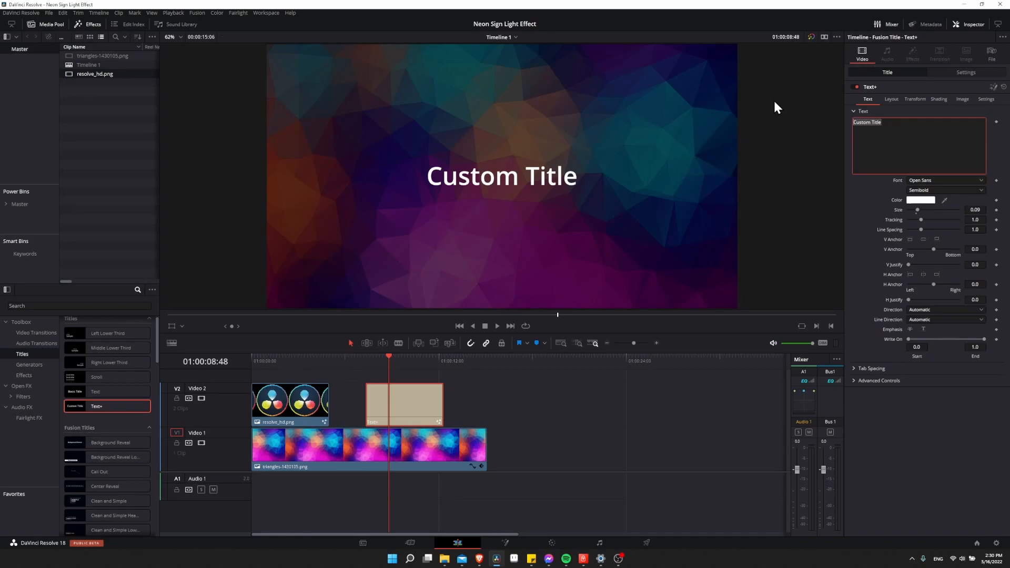
{"action": "type", "text": "Tutorial"}
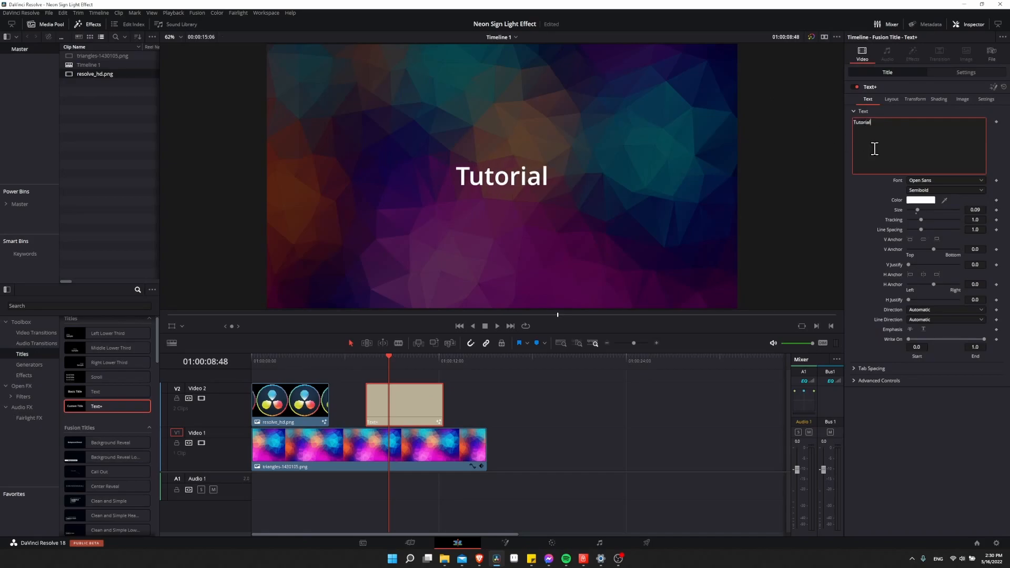
{"action": "left_click", "coordinate": [944, 180]}
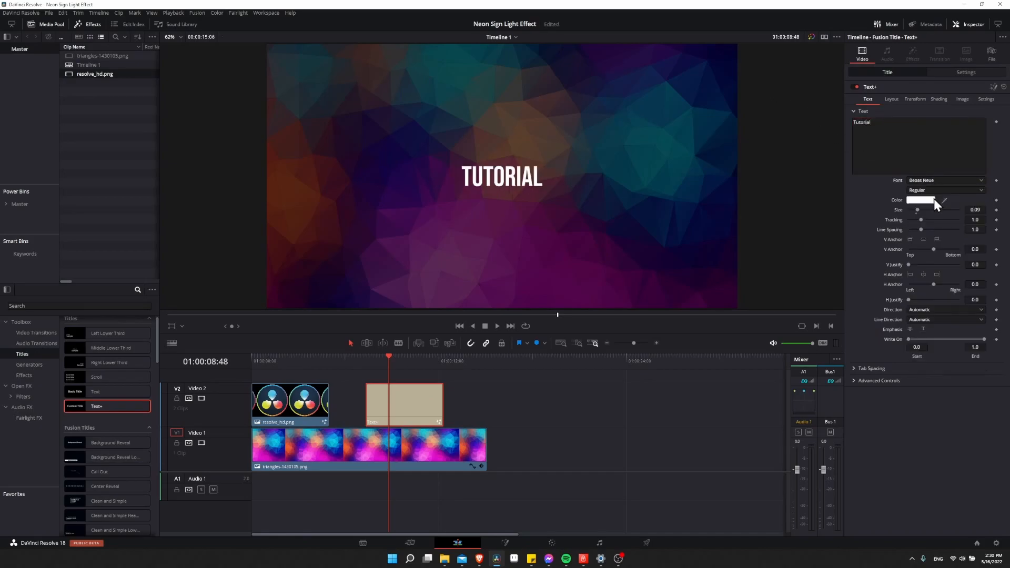
{"action": "left_click_drag", "start_coordinate": [920, 209], "coordinate": [943, 209]}
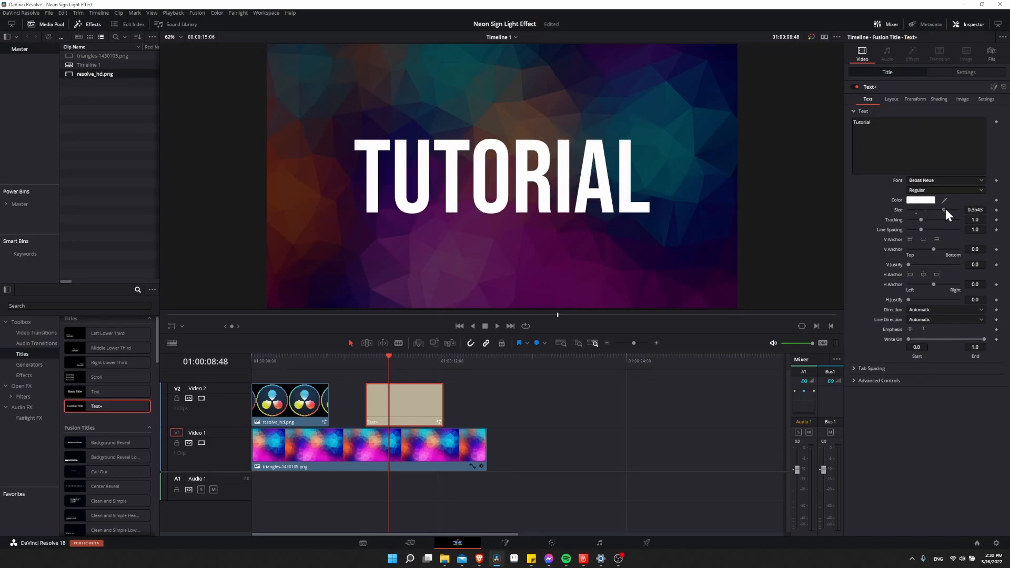
{"action": "left_click_drag", "start_coordinate": [942, 210], "coordinate": [944, 209]}
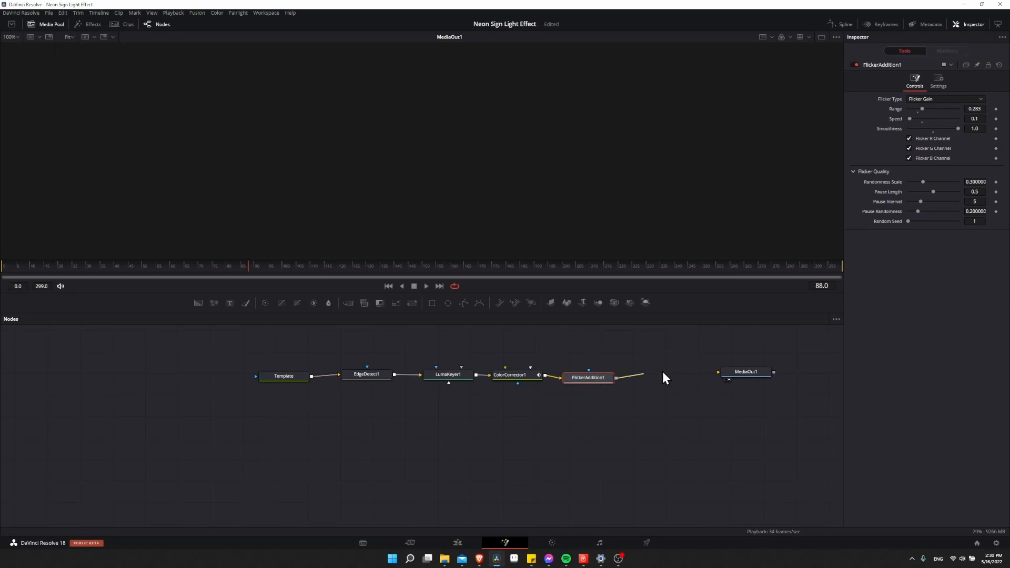
Wire FlickerAddition1 into MediaOut1 so TUTORIAL renders as a neon outline.
{"action": "left_click_drag", "start_coordinate": [746, 372], "coordinate": [683, 376]}
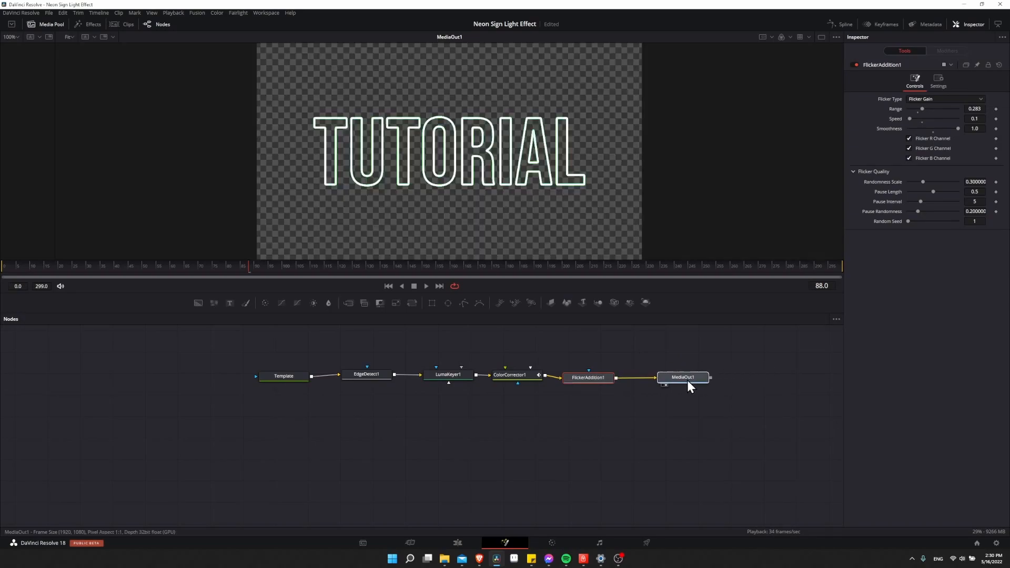
{"action": "left_click", "coordinate": [682, 376]}
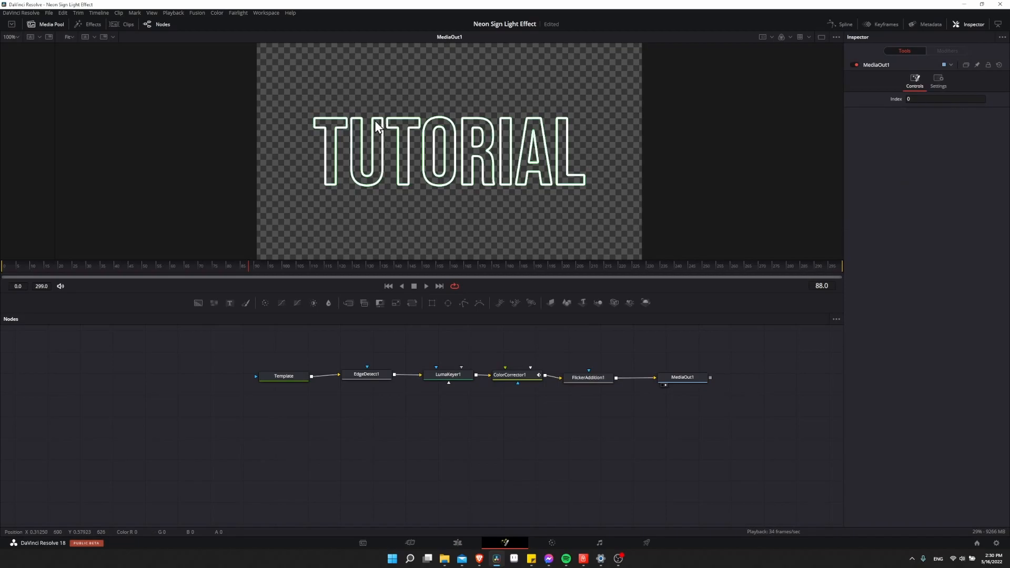
{"action": "left_click", "coordinate": [508, 374]}
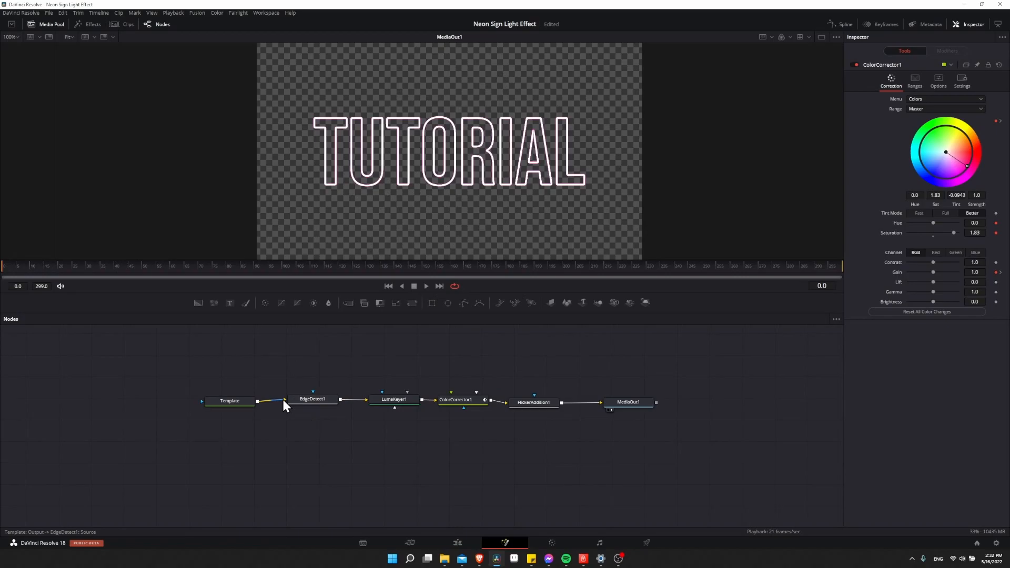
{"action": "mouse_move", "coordinate": [453, 135]}
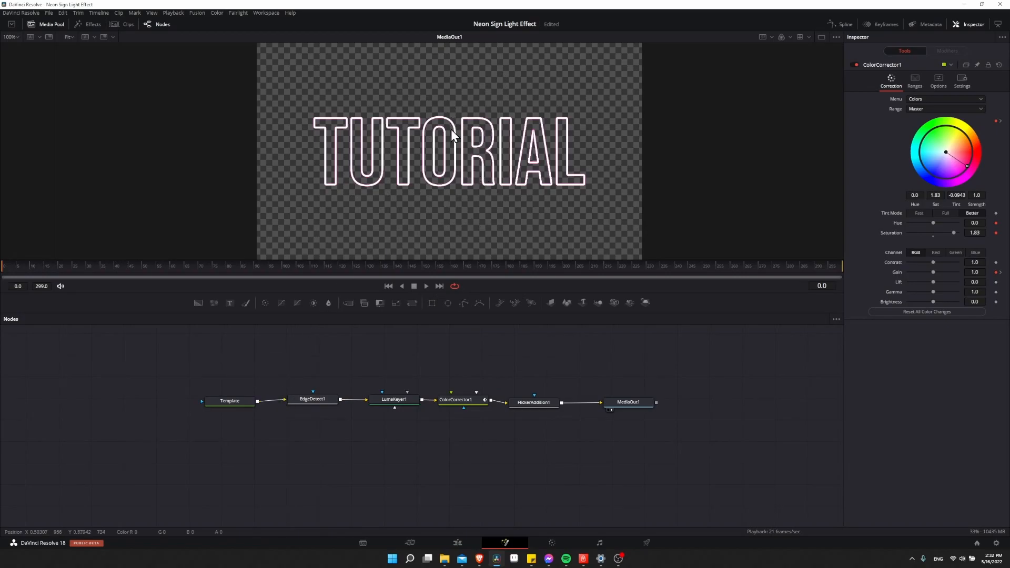
{"action": "mouse_move", "coordinate": [493, 235]}
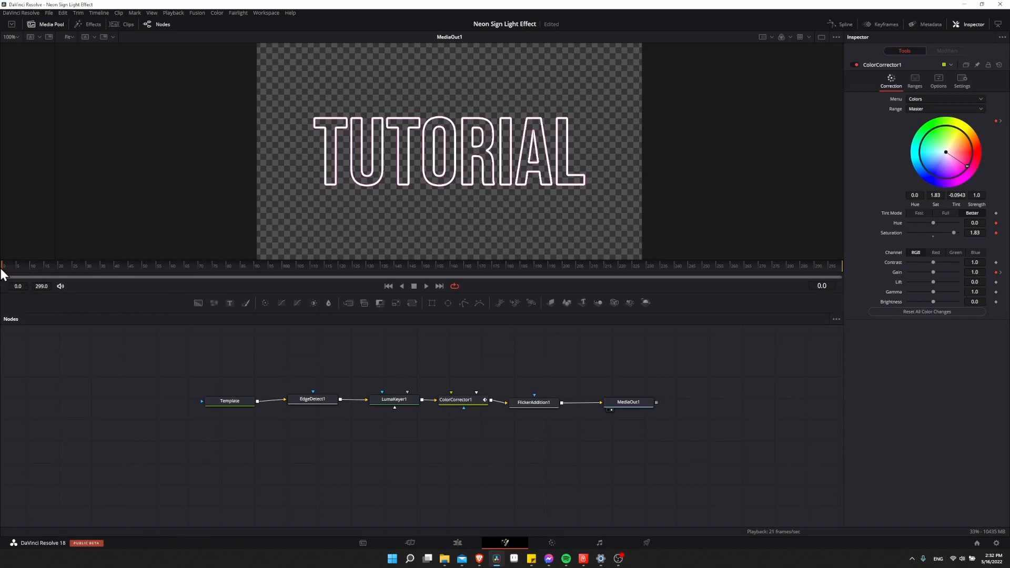
{"action": "mouse_move", "coordinate": [753, 239]}
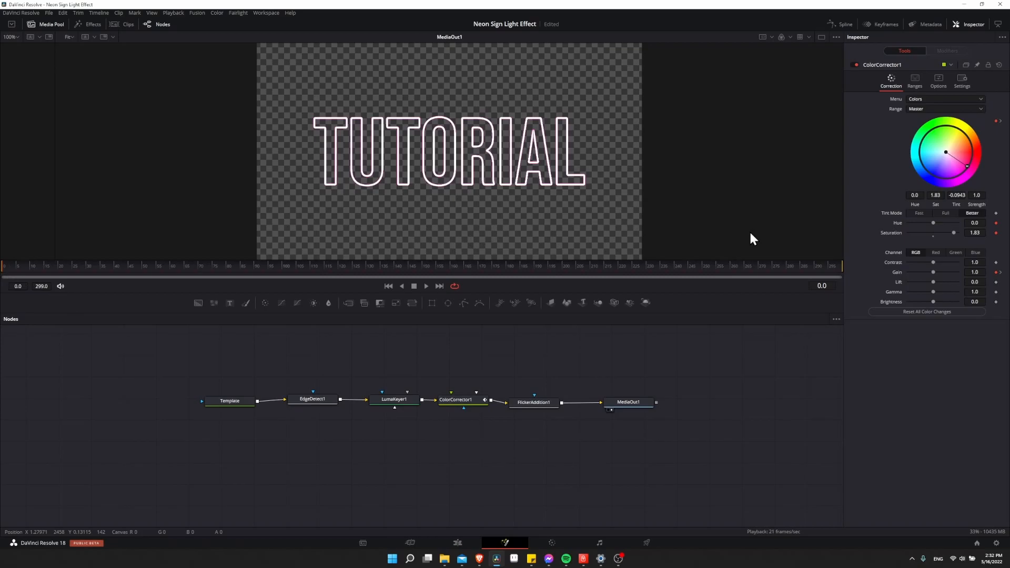
Lower EdgeDetect1's Brightness to about 1.45 so the outline reads as coloured neon.
{"action": "left_click", "coordinate": [454, 399]}
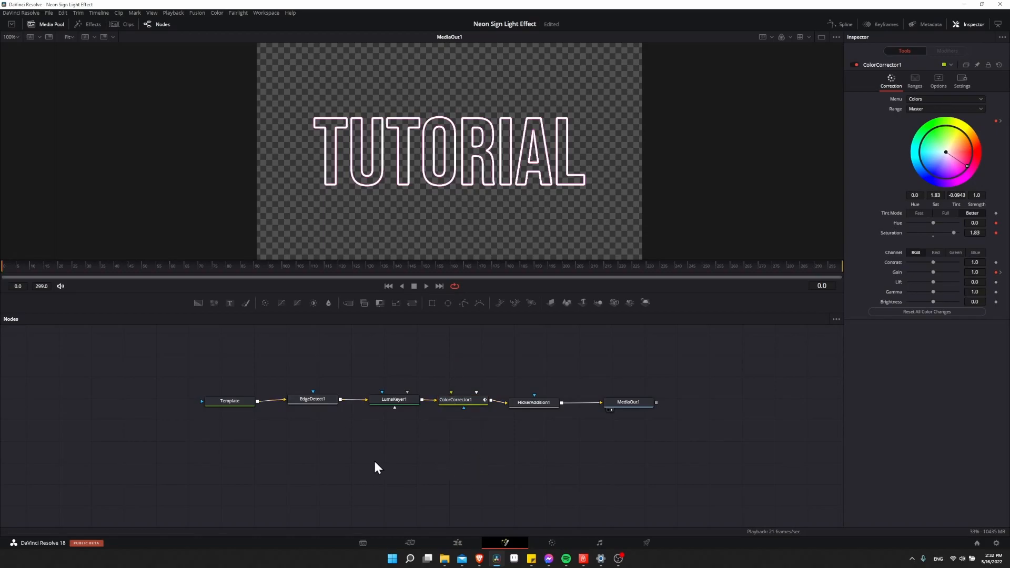
{"action": "left_click", "coordinate": [312, 399]}
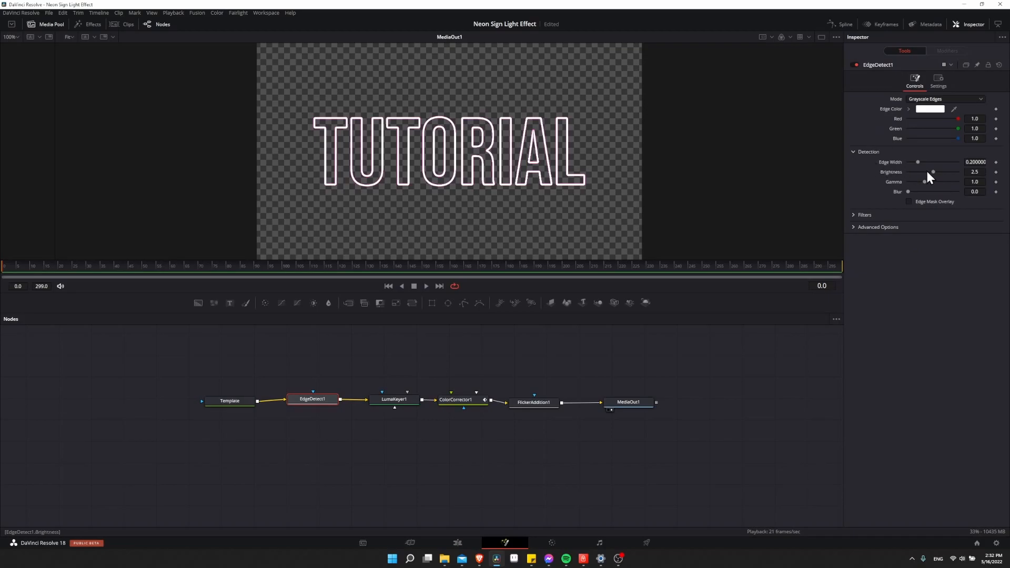
{"action": "left_click_drag", "start_coordinate": [934, 172], "coordinate": [925, 172]}
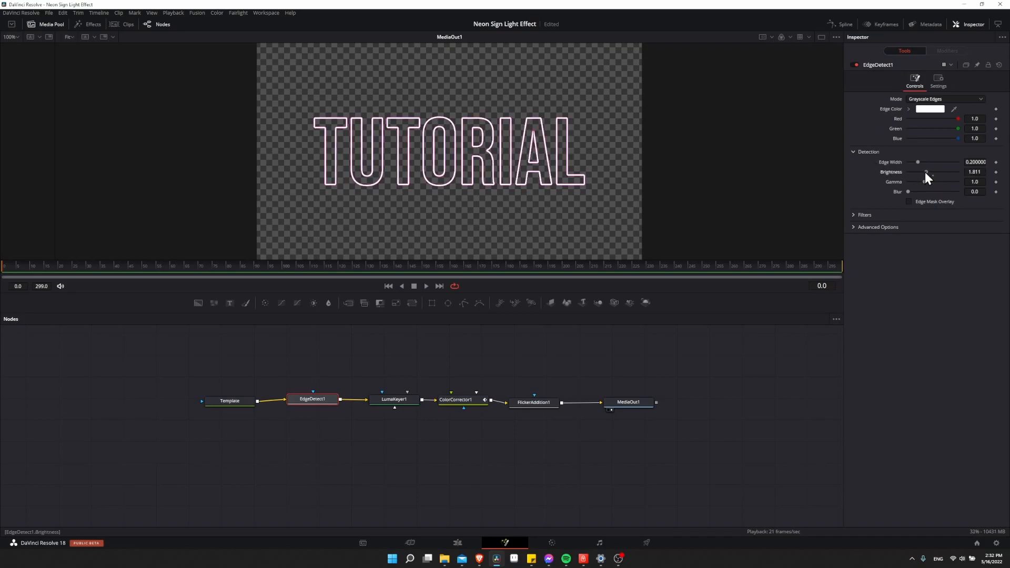
{"action": "left_click_drag", "start_coordinate": [927, 171], "coordinate": [922, 172]}
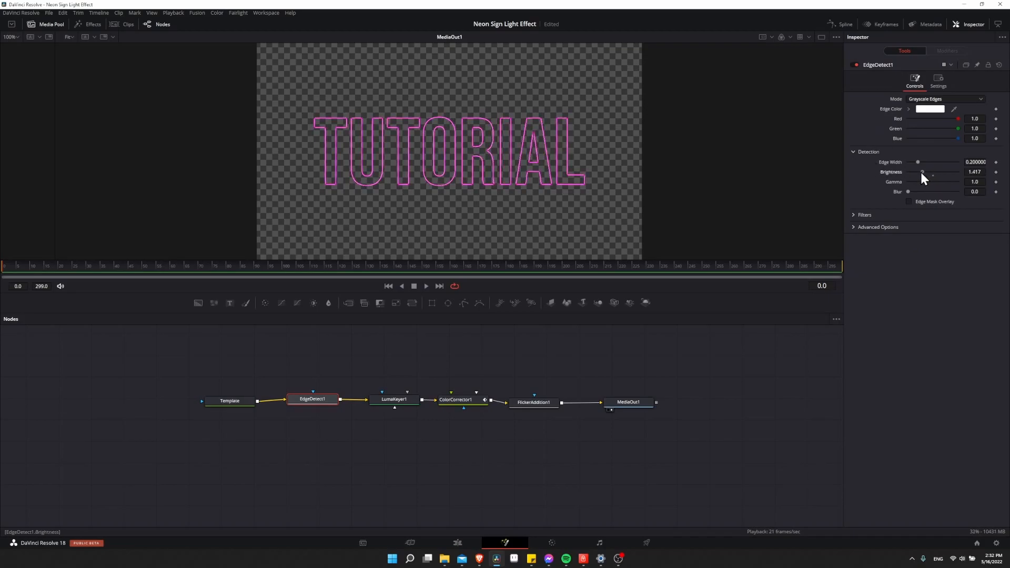
{"action": "left_click_drag", "start_coordinate": [922, 177], "coordinate": [924, 177]}
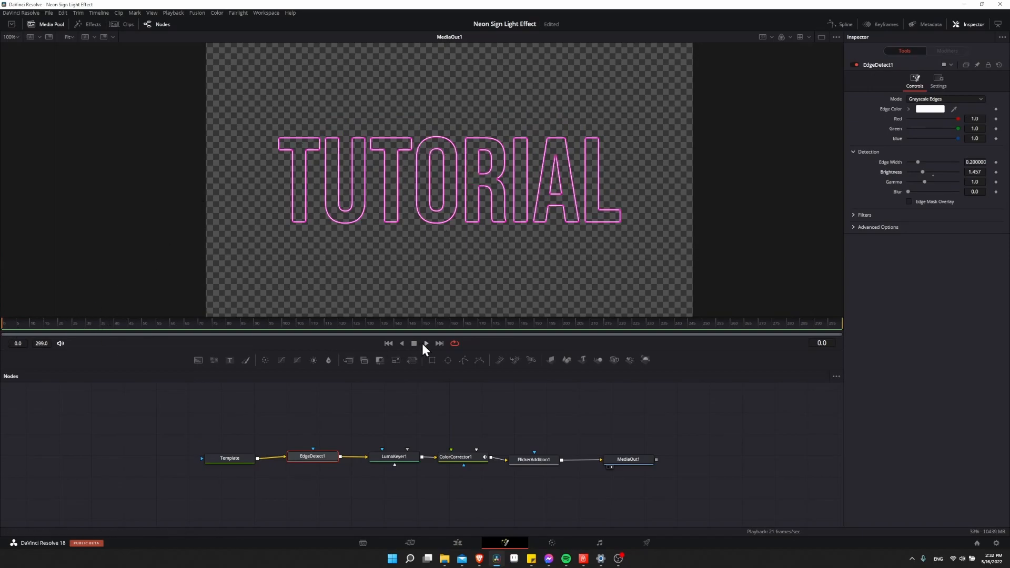
Play back the flickering TUTORIAL title and select the colour correction stage.
{"action": "left_click", "coordinate": [425, 343]}
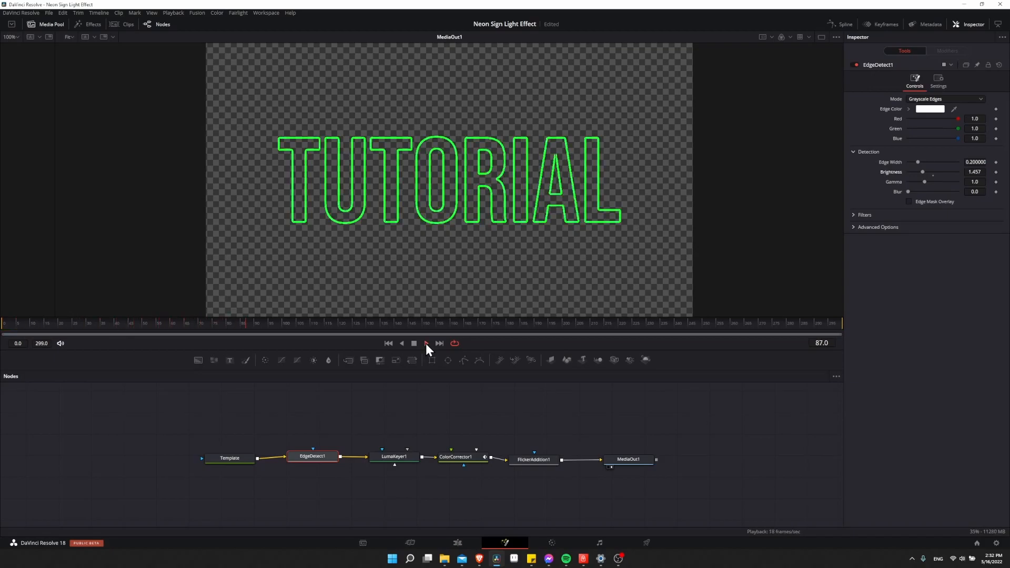
{"action": "left_click", "coordinate": [414, 342]}
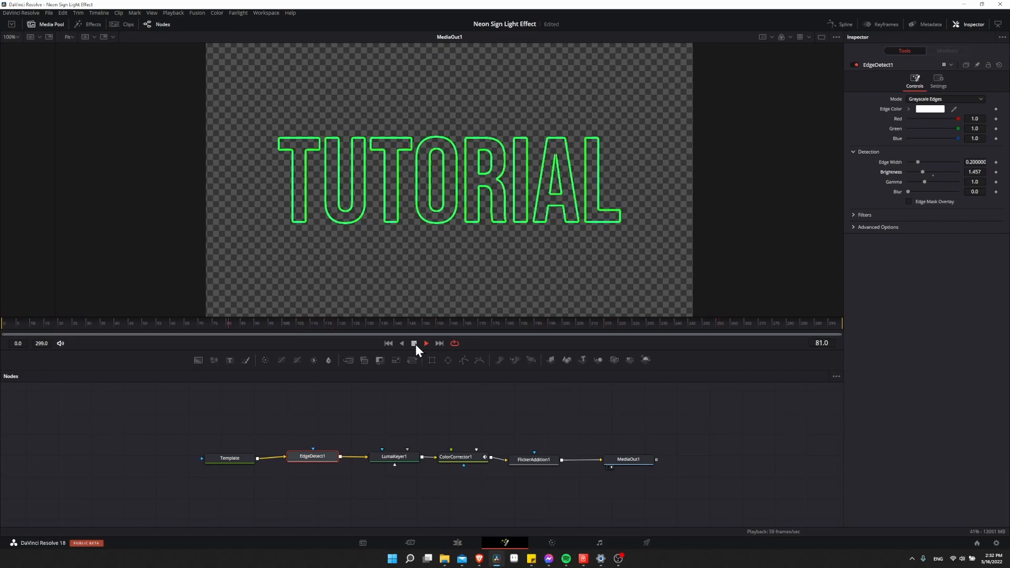
{"action": "left_click", "coordinate": [456, 456]}
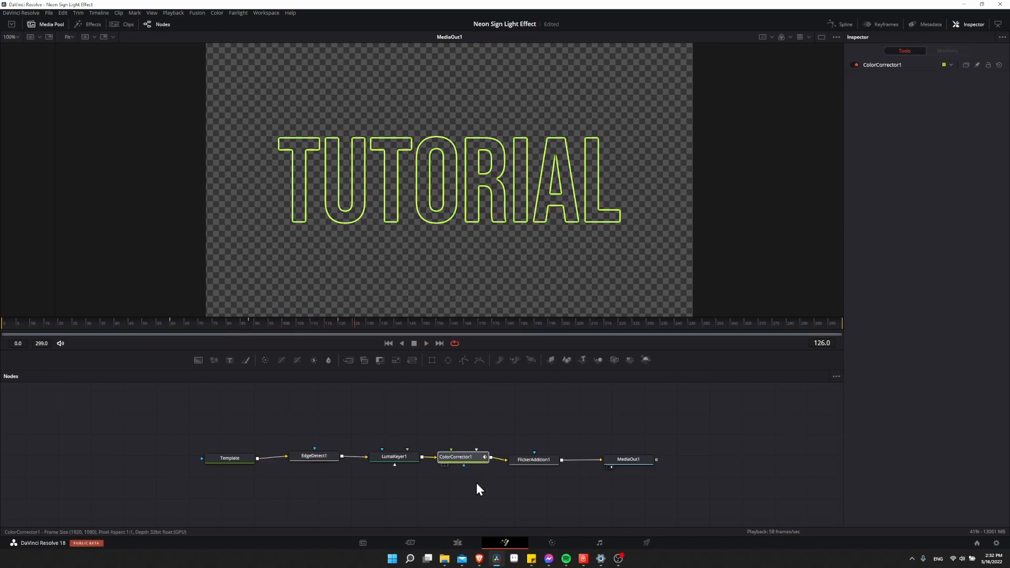
{"action": "left_click", "coordinate": [456, 456]}
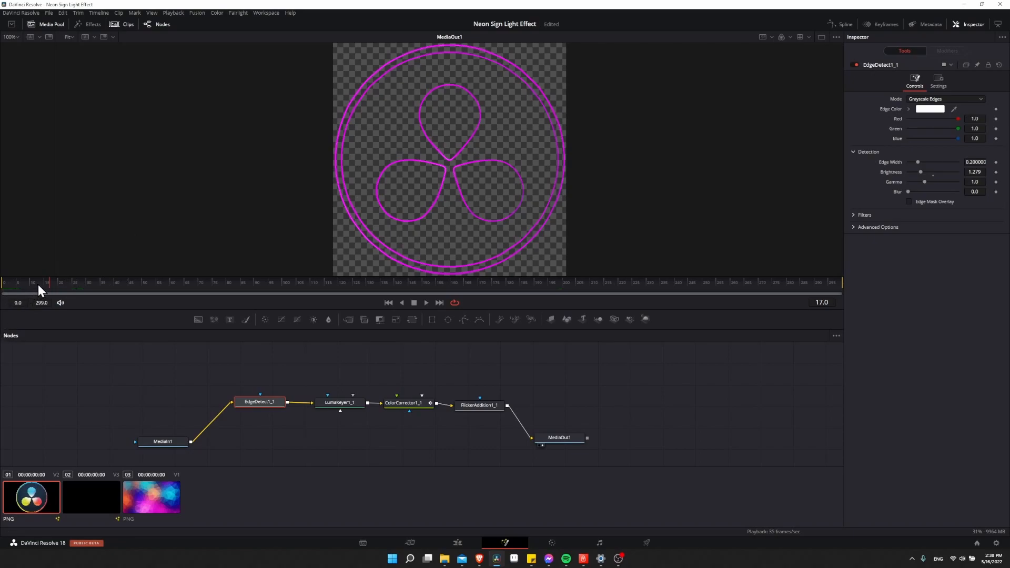
Nudge the logo's edge brightness back to about 1.28 and select LumaKeyer1_1.
{"action": "left_click_drag", "start_coordinate": [918, 172], "coordinate": [922, 172]}
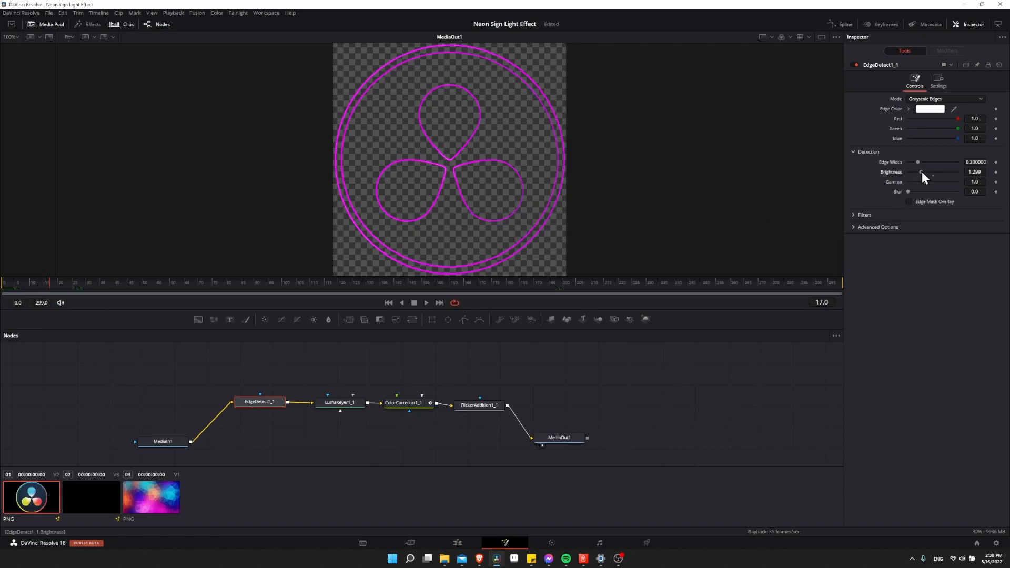
{"action": "left_click_drag", "start_coordinate": [920, 172], "coordinate": [929, 172]}
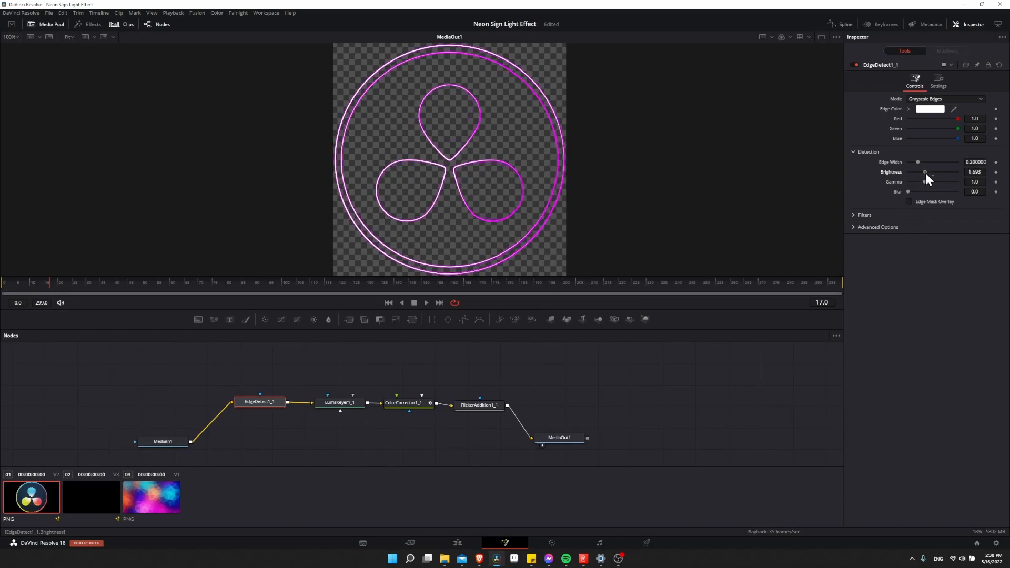
{"action": "left_click_drag", "start_coordinate": [927, 172], "coordinate": [921, 172]}
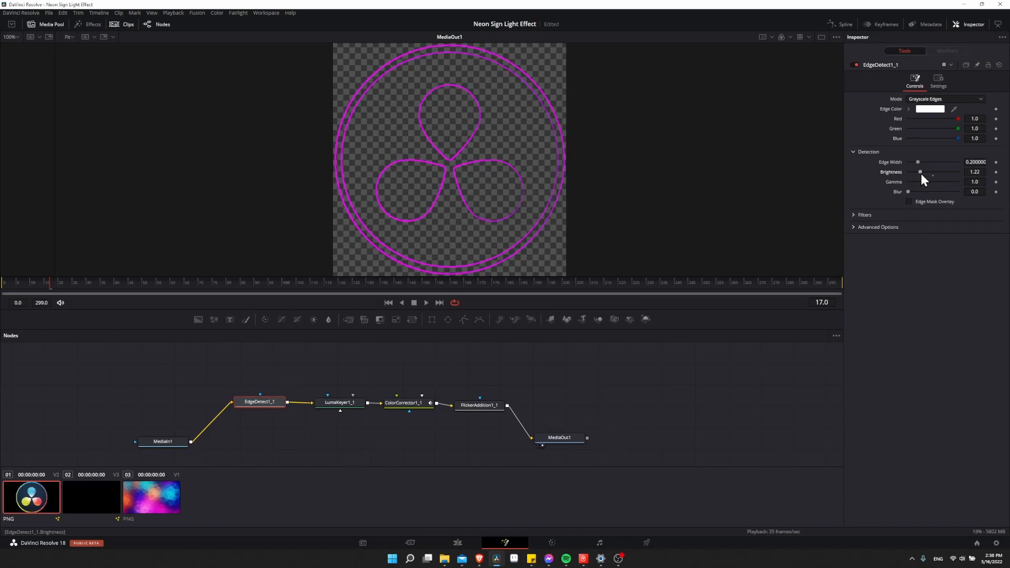
{"action": "left_click", "coordinate": [339, 402]}
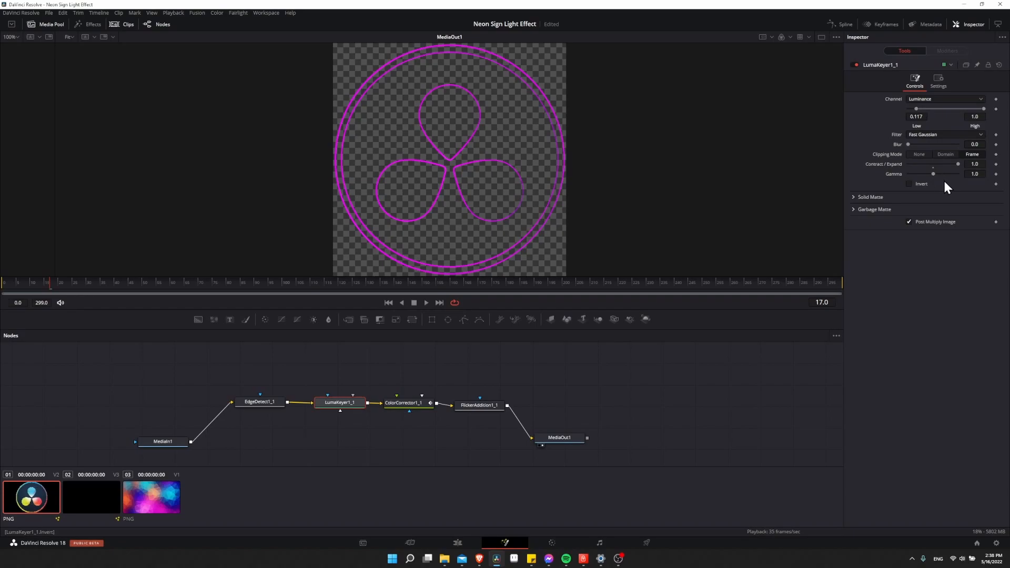
Raise the keyer's Contract/Expand to 1.0 so the logo outline renders as bold lines.
{"action": "left_click_drag", "start_coordinate": [957, 163], "coordinate": [940, 164]}
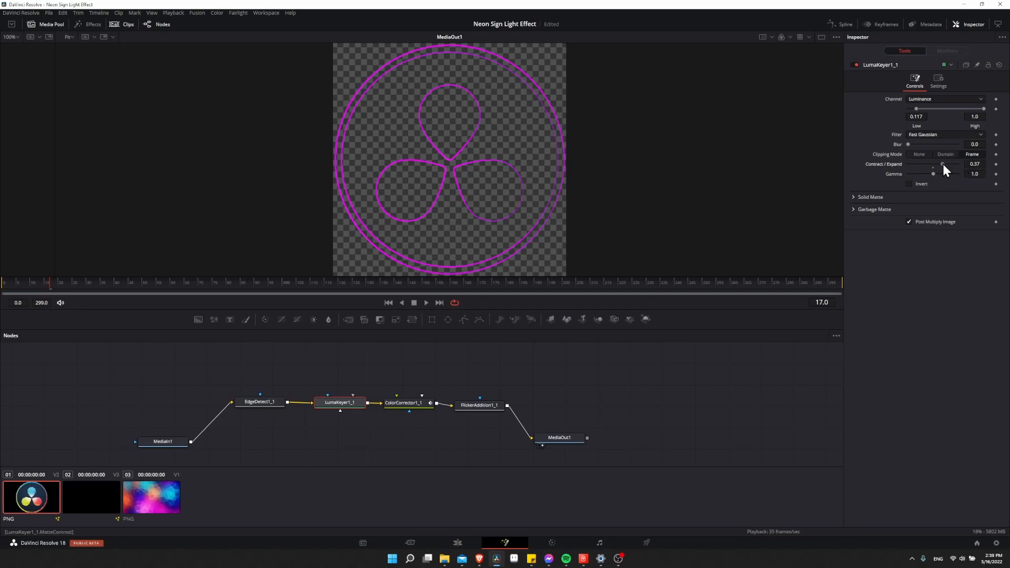
{"action": "left_click_drag", "start_coordinate": [942, 168], "coordinate": [933, 169]}
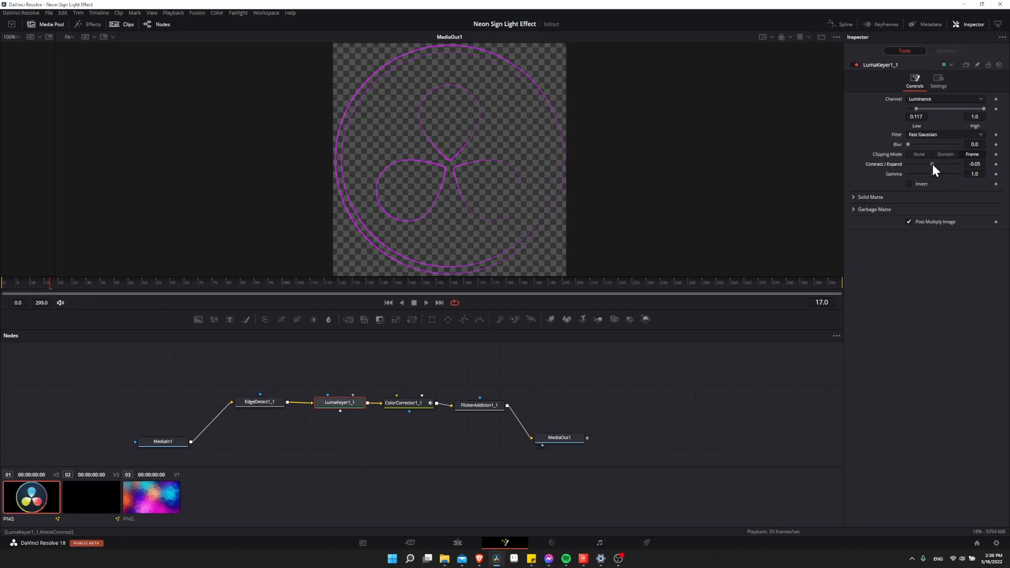
{"action": "left_click_drag", "start_coordinate": [932, 167], "coordinate": [937, 167]}
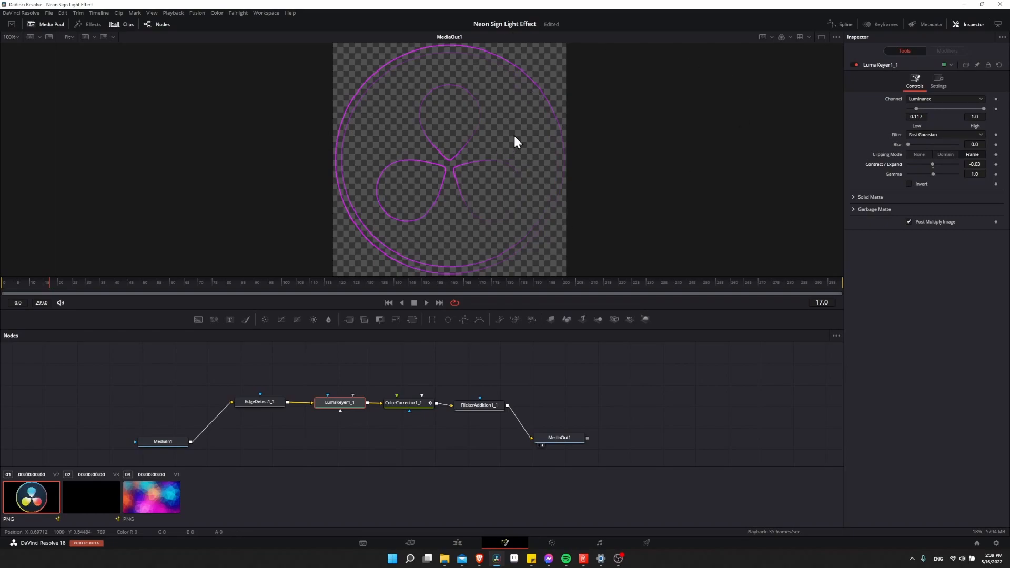
{"action": "mouse_move", "coordinate": [837, 149]}
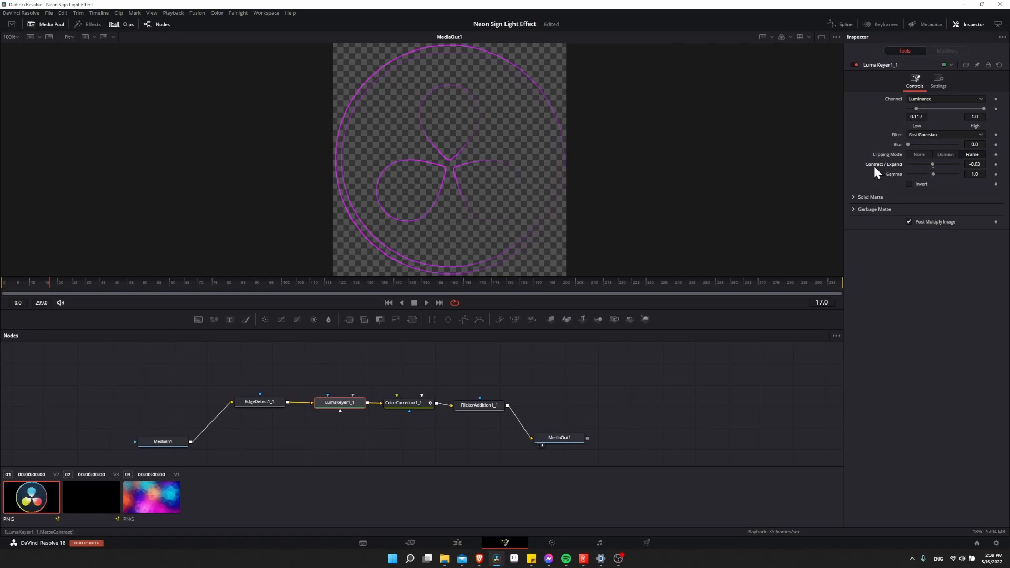
{"action": "left_click_drag", "start_coordinate": [930, 164], "coordinate": [943, 163]}
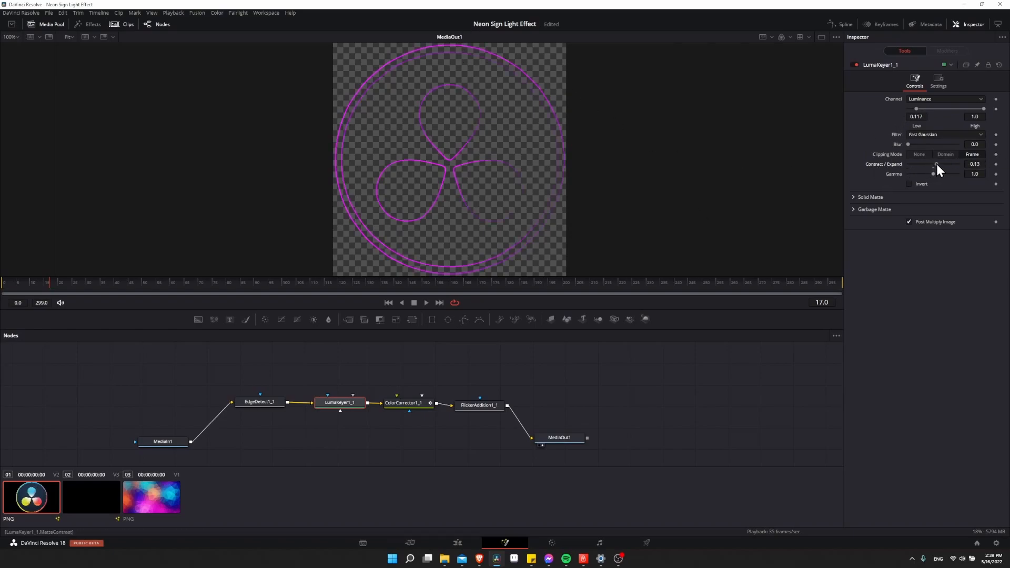
{"action": "left_click_drag", "start_coordinate": [932, 168], "coordinate": [956, 168]}
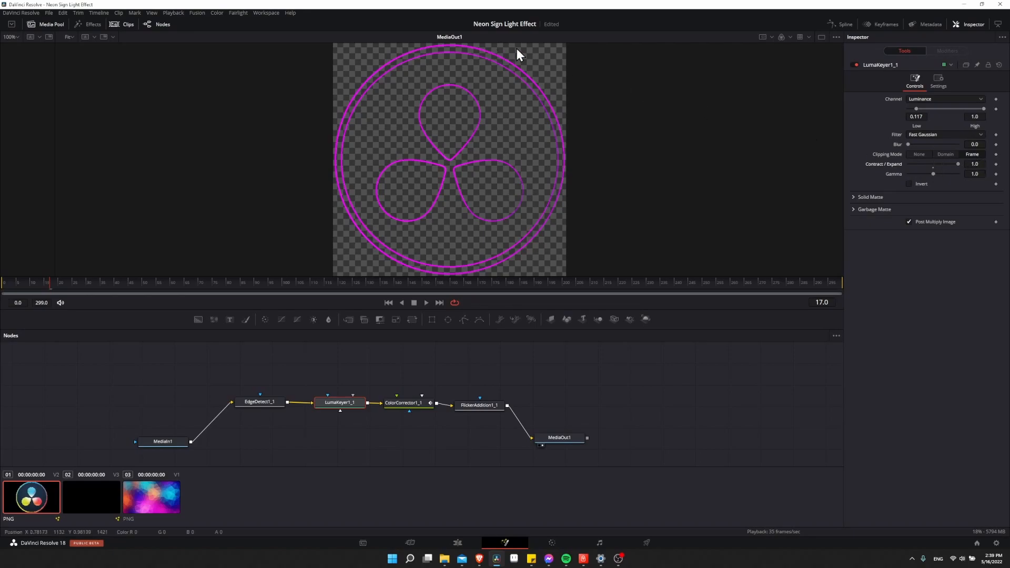
{"action": "mouse_move", "coordinate": [396, 244]}
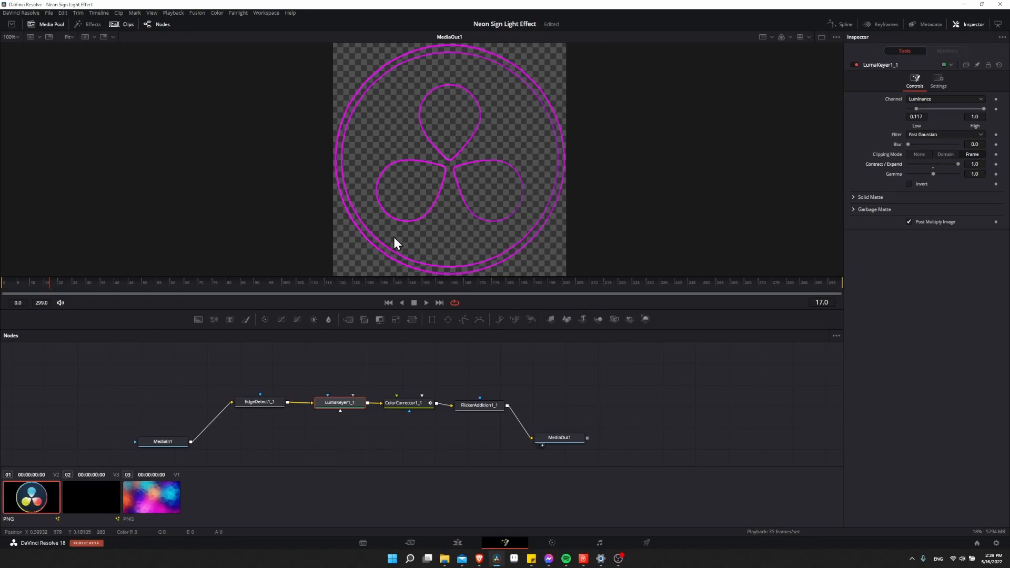
{"action": "mouse_move", "coordinate": [528, 99]}
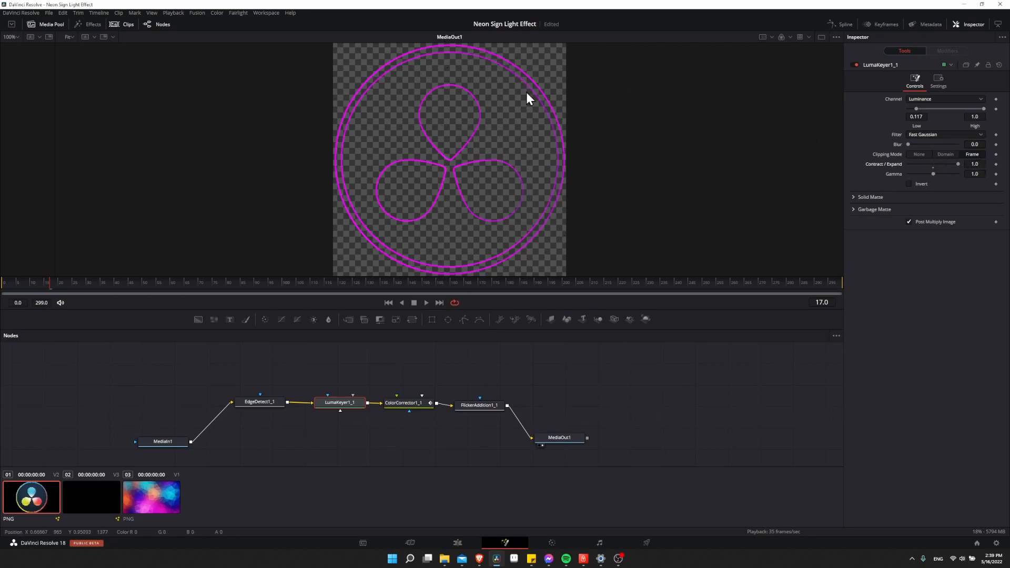
{"action": "mouse_move", "coordinate": [575, 124]}
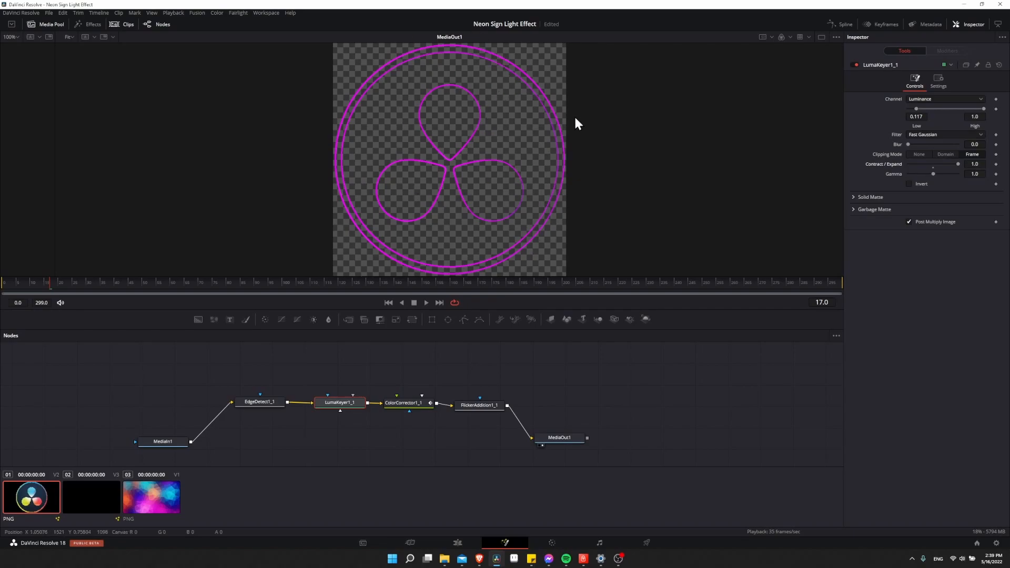
Play the timeline to preview the thickened flickering logo.
{"action": "left_click", "coordinate": [413, 303]}
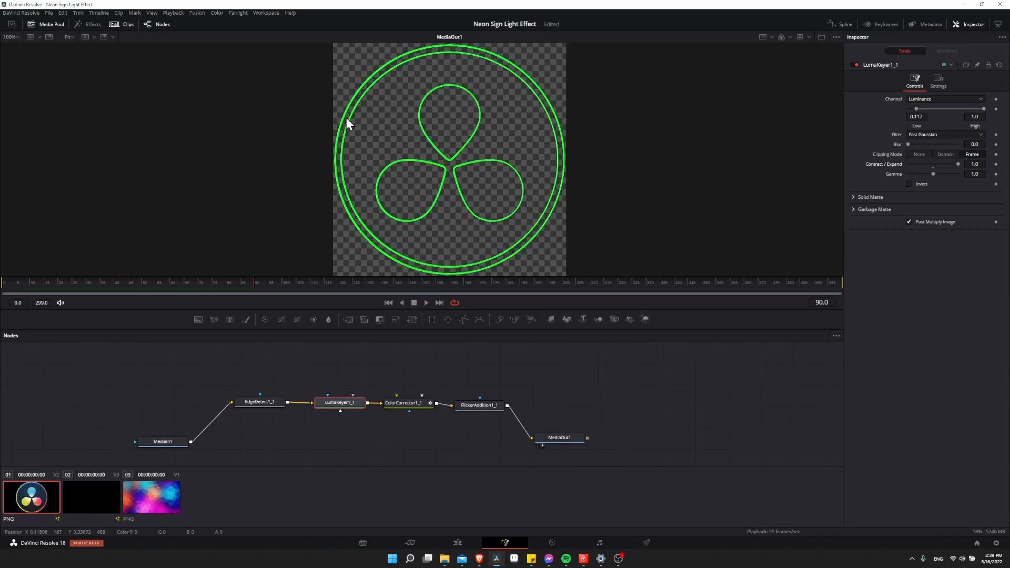
{"action": "left_click", "coordinate": [259, 401]}
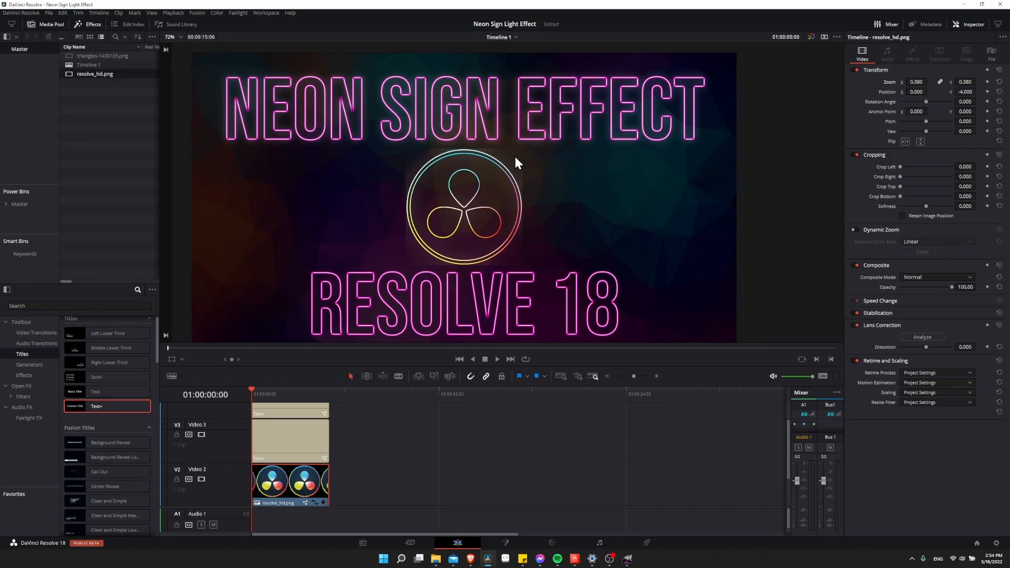
{"action": "mouse_move", "coordinate": [520, 107]}
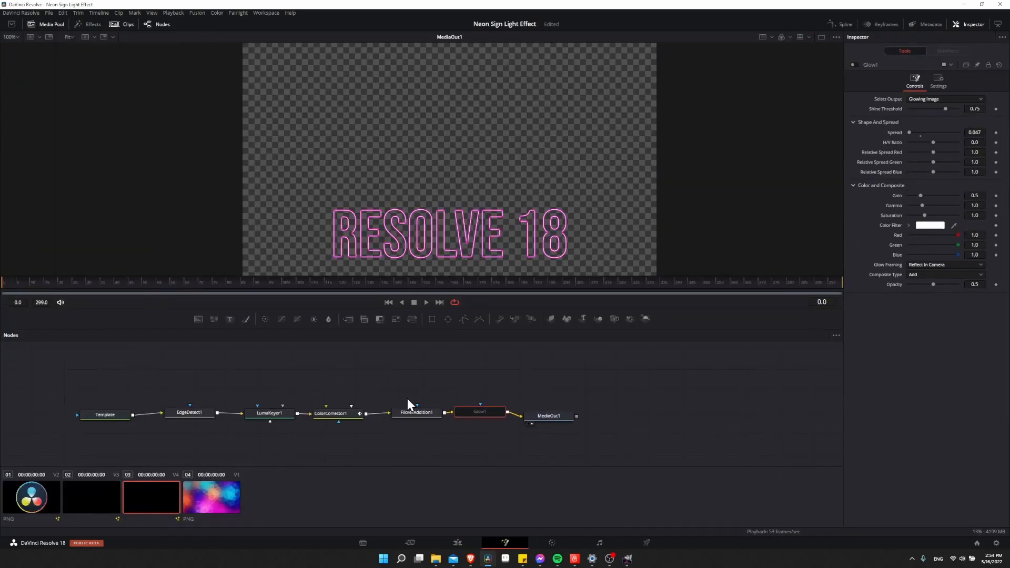
Select the RESOLVE 18 title's Glow1 node and view it in the viewer.
{"action": "left_click", "coordinate": [416, 413]}
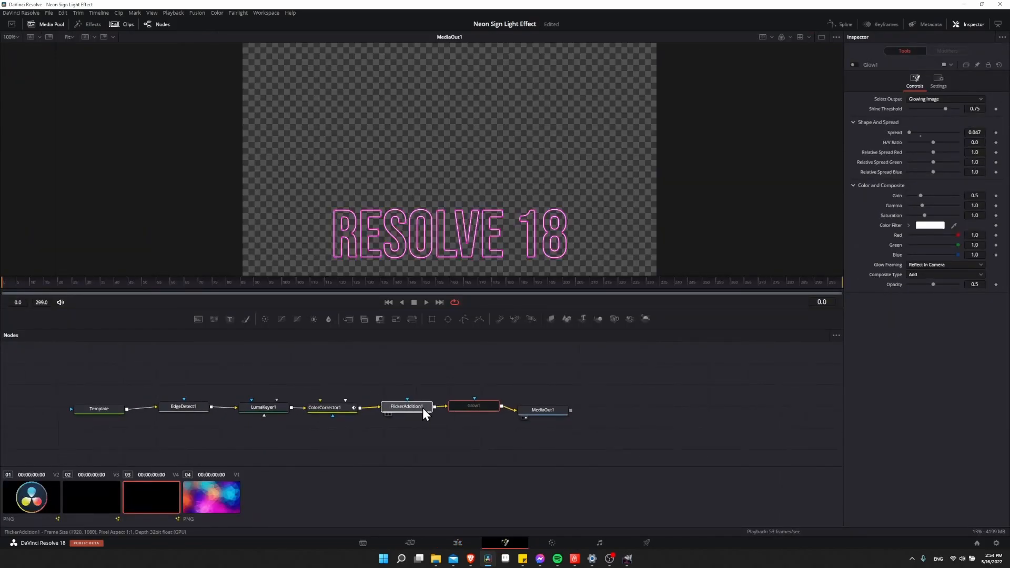
{"action": "left_click", "coordinate": [406, 407]}
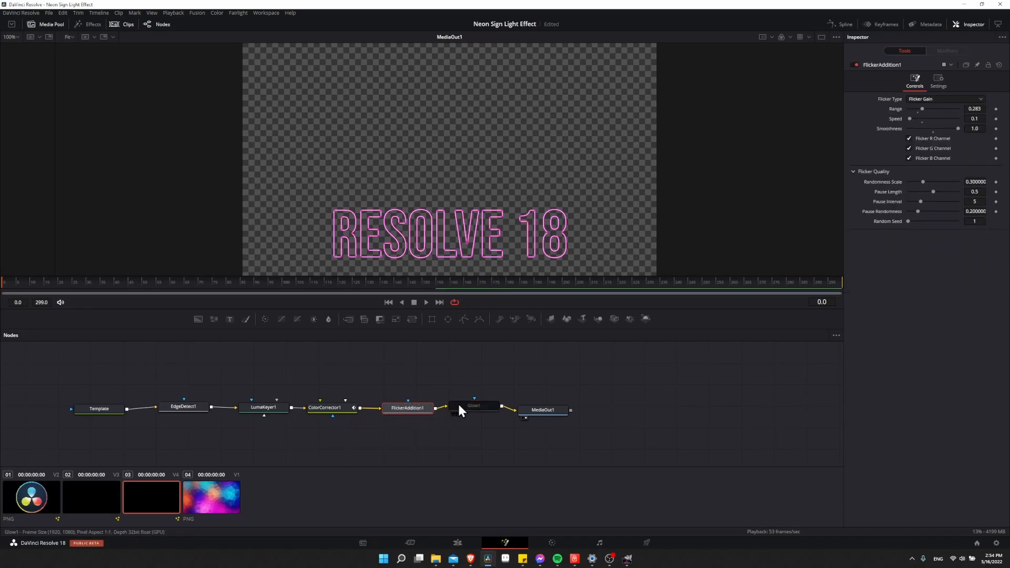
{"action": "left_click", "coordinate": [474, 410]}
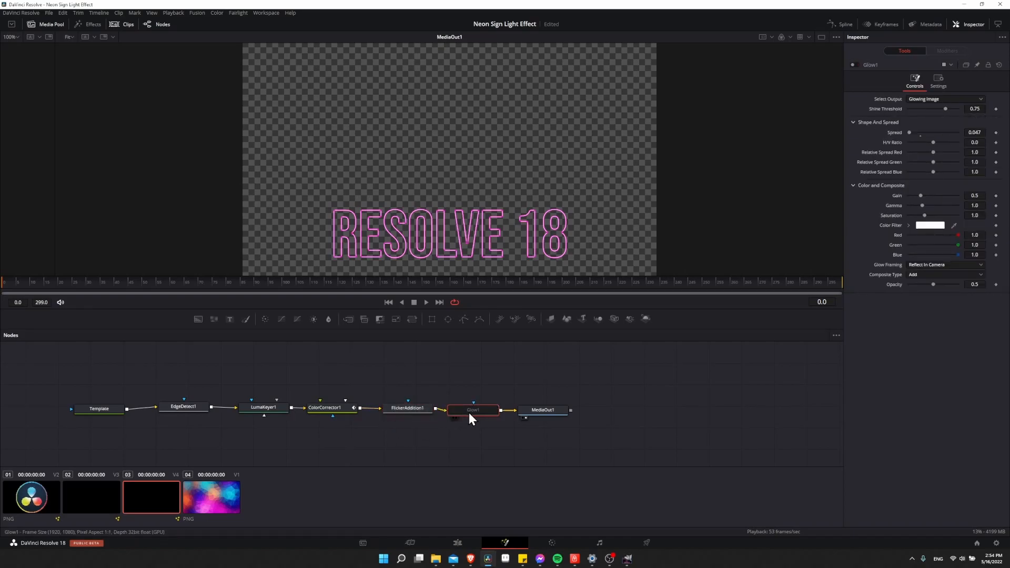
{"action": "left_click", "coordinate": [554, 406]}
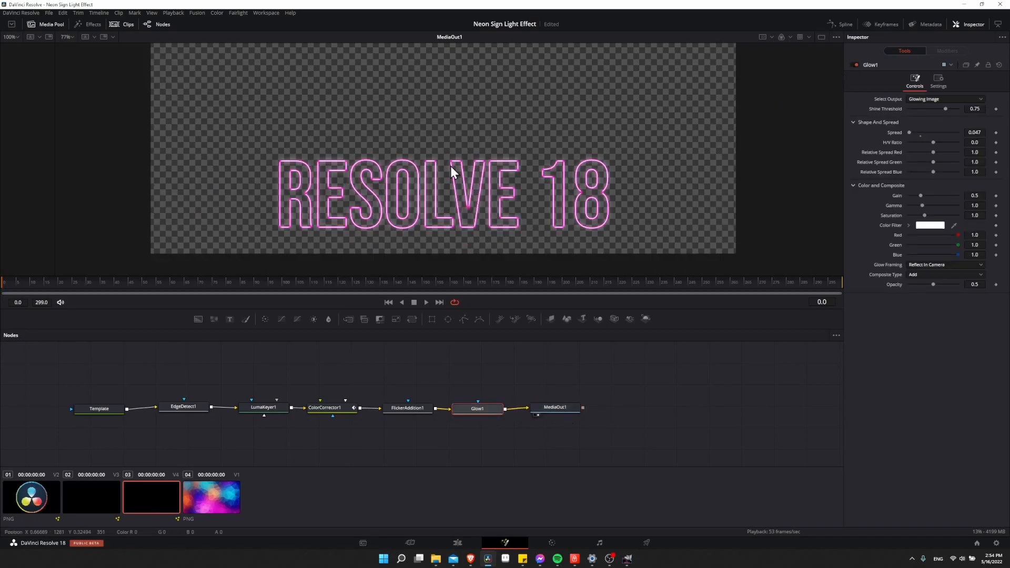
{"action": "mouse_move", "coordinate": [307, 174]}
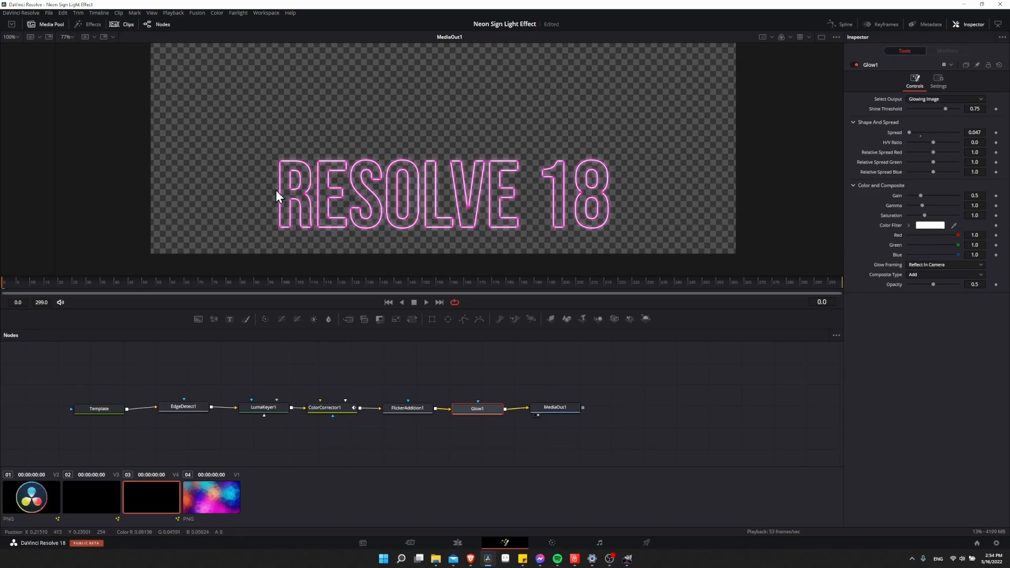
{"action": "mouse_move", "coordinate": [315, 172]}
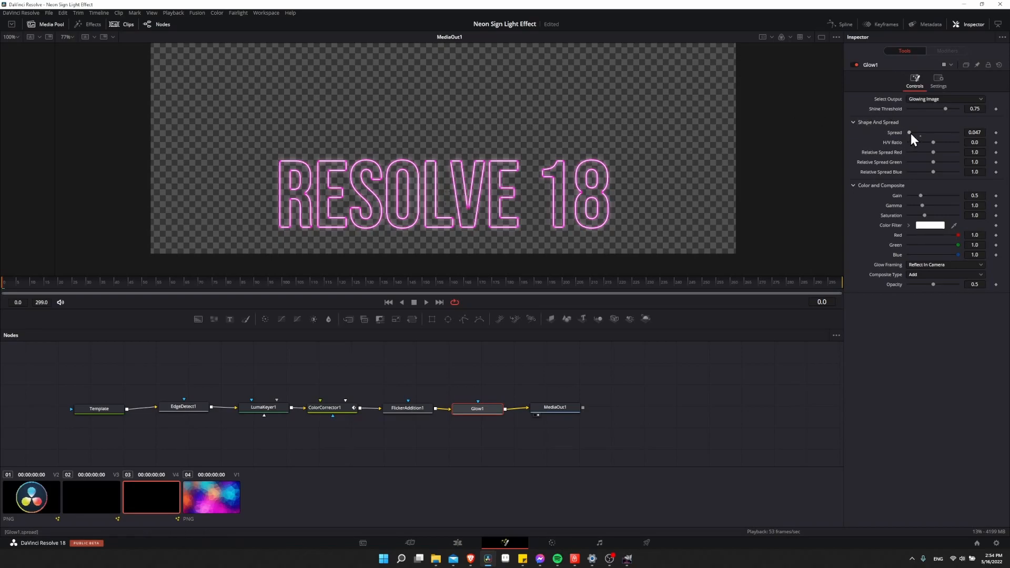
Set the title's Glow Spread to about 0.125.
{"action": "left_click_drag", "start_coordinate": [909, 132], "coordinate": [917, 132]}
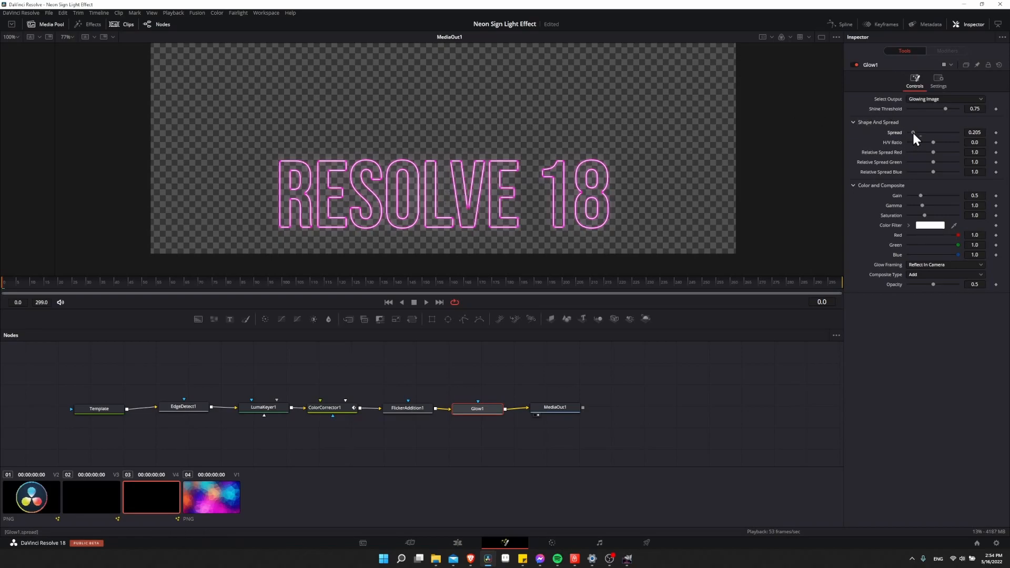
{"action": "left_click_drag", "start_coordinate": [912, 133], "coordinate": [933, 132]}
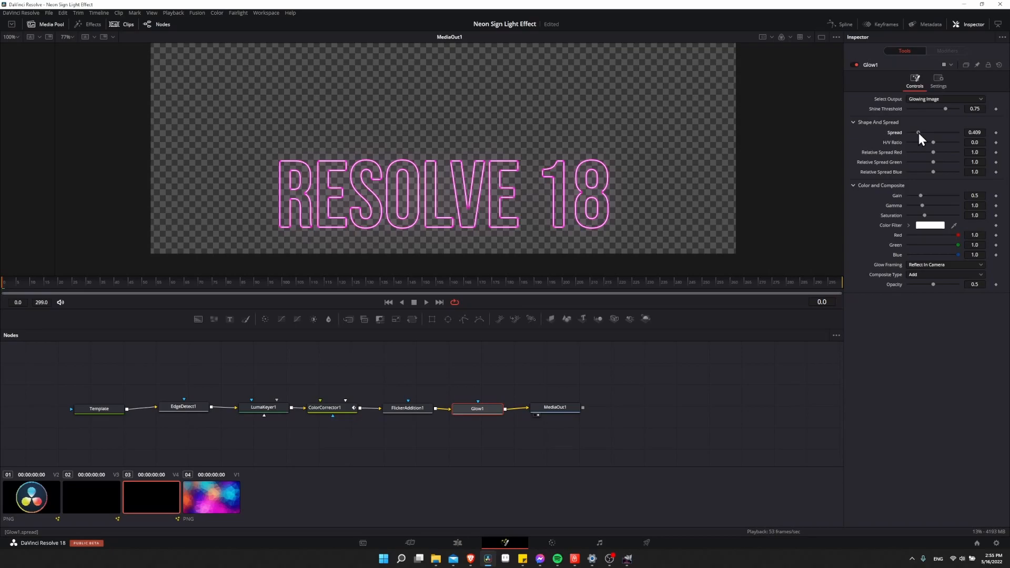
{"action": "left_click_drag", "start_coordinate": [918, 133], "coordinate": [911, 132]}
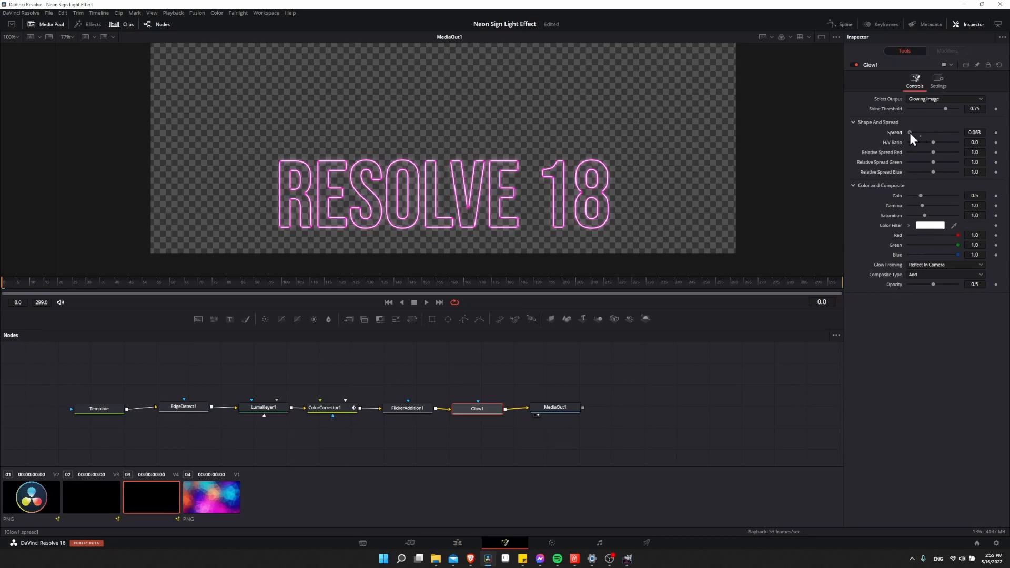
{"action": "left_click_drag", "start_coordinate": [910, 132], "coordinate": [921, 133]}
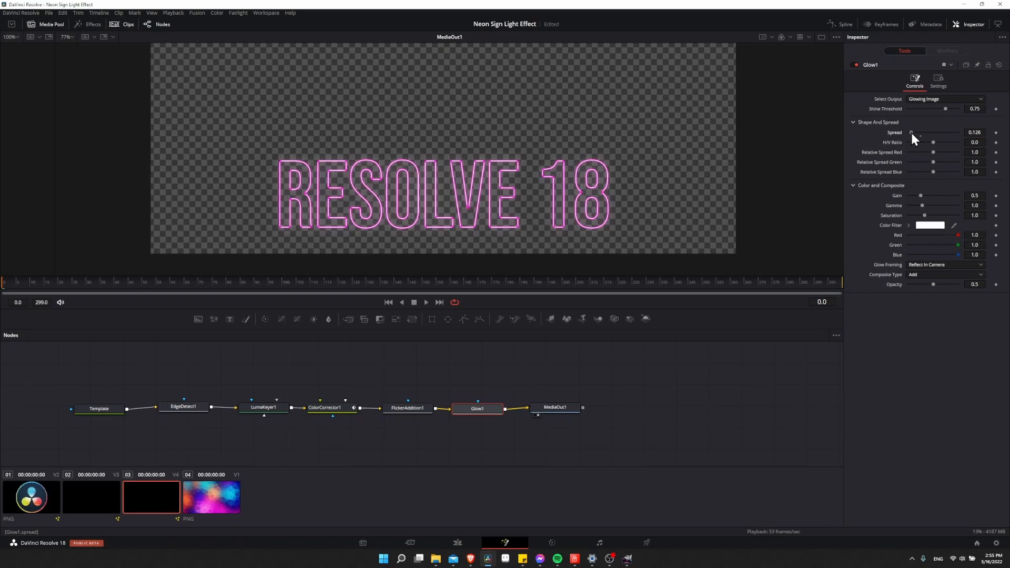
{"action": "left_click_drag", "start_coordinate": [911, 133], "coordinate": [915, 132]}
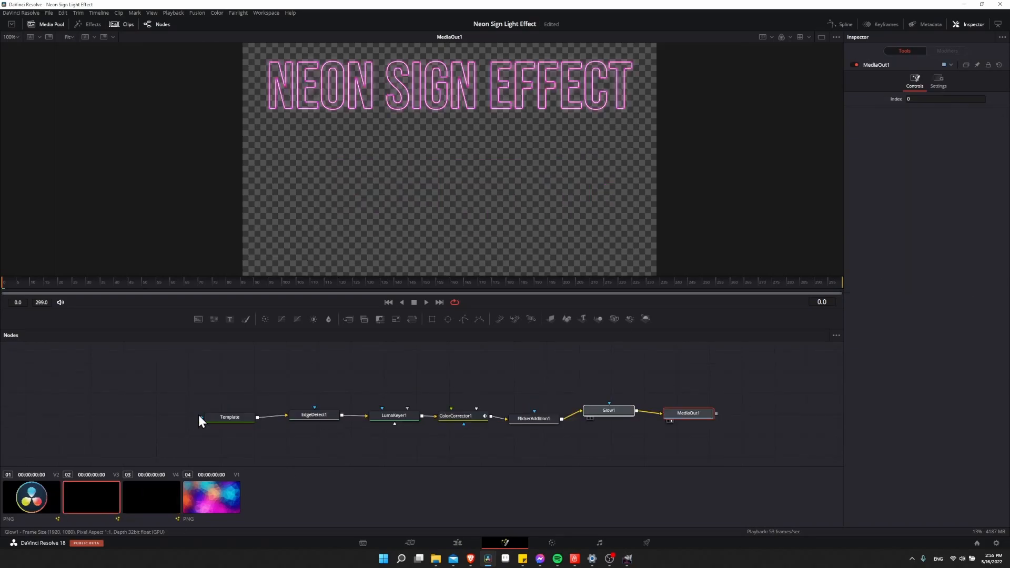
Lower the NEON SIGN EFFECT title's Glow1 Spread to about 0.079.
{"action": "left_click", "coordinate": [607, 410]}
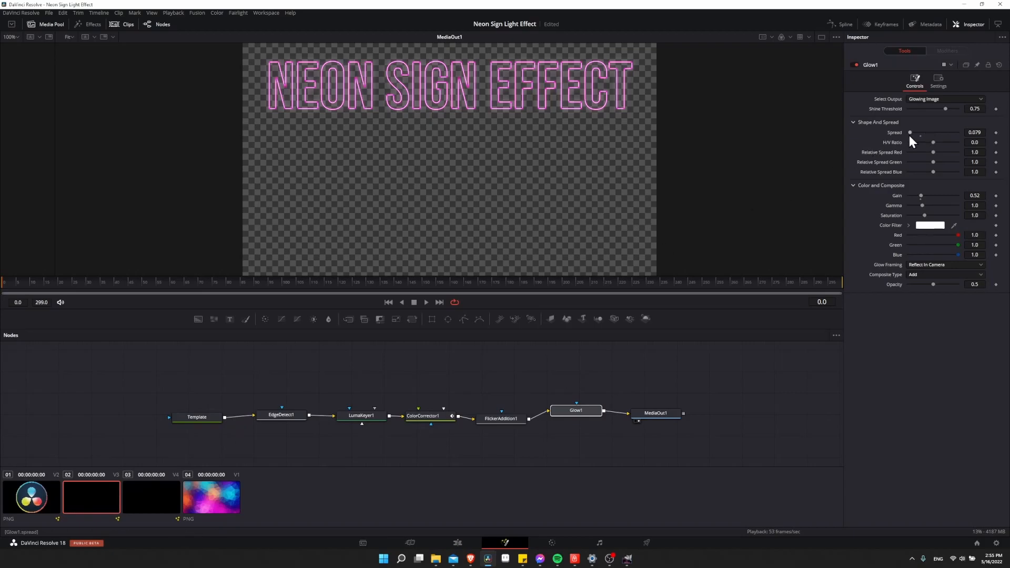
{"action": "left_click_drag", "start_coordinate": [909, 132], "coordinate": [920, 132]}
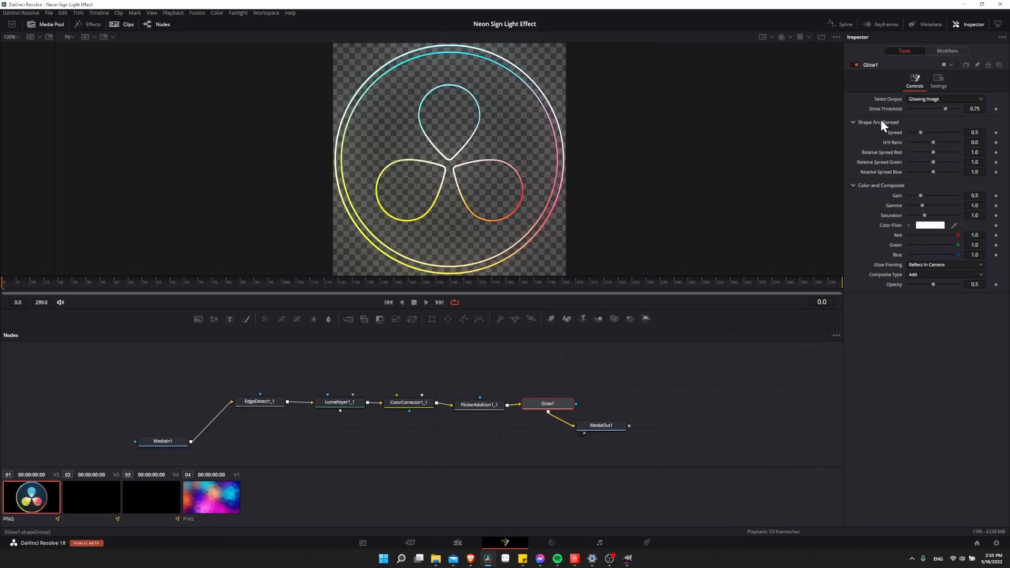
Narrow the Resolve logo's Glow1 Spread to about 0.3.
{"action": "left_click_drag", "start_coordinate": [937, 132], "coordinate": [915, 132]}
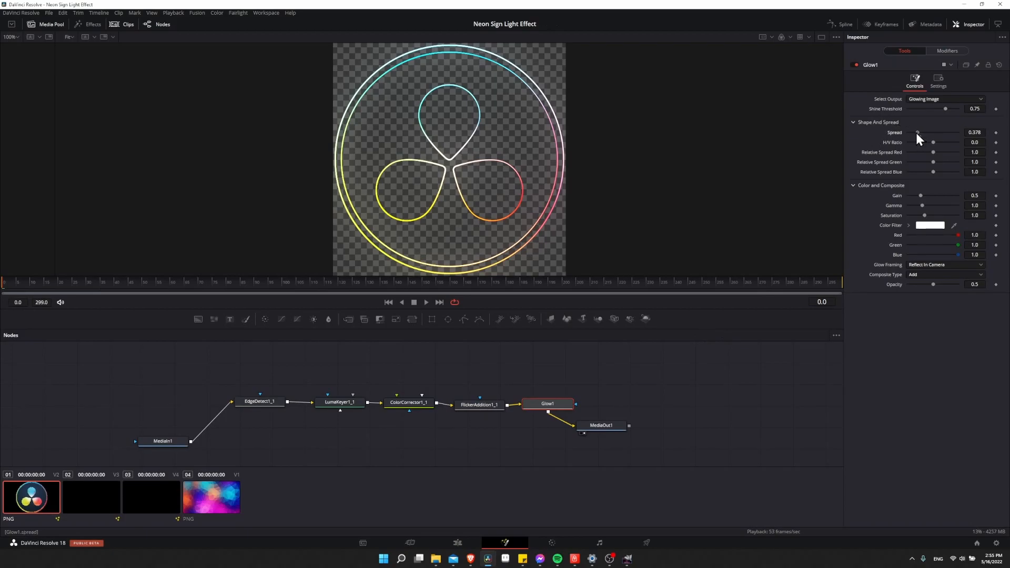
{"action": "left_click_drag", "start_coordinate": [917, 132], "coordinate": [920, 132]}
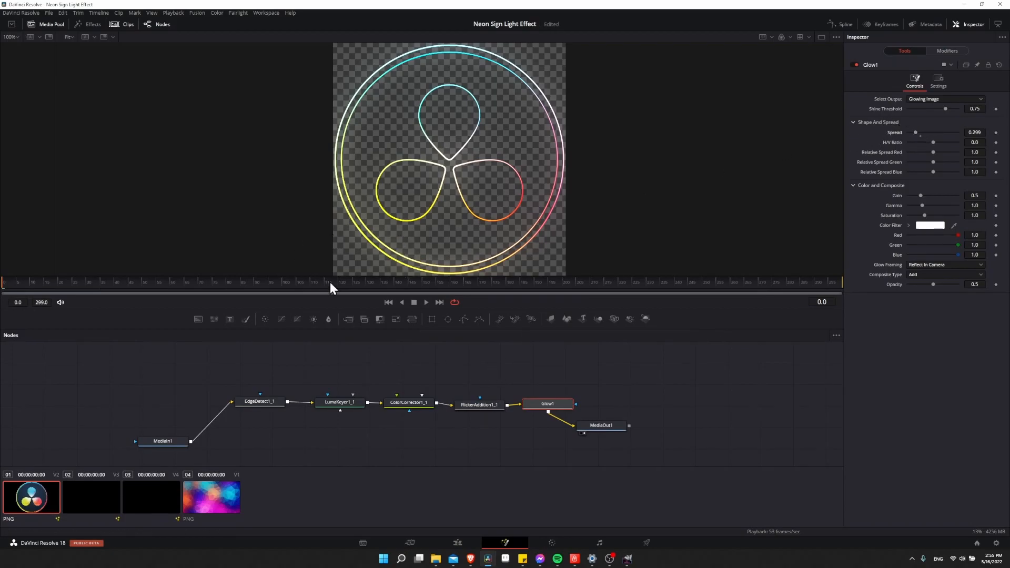
{"action": "mouse_move", "coordinate": [520, 169]}
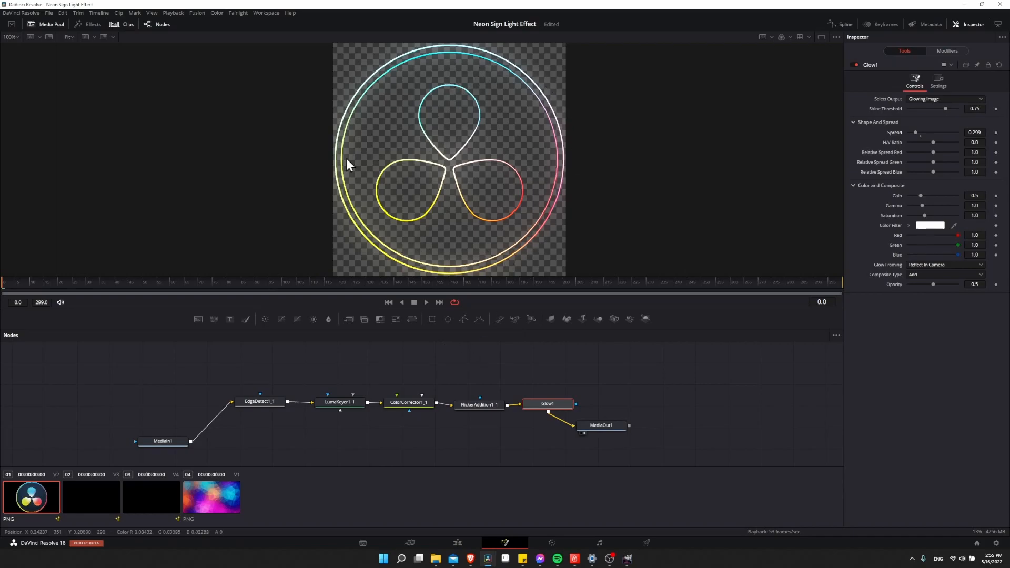
{"action": "mouse_move", "coordinate": [499, 280]}
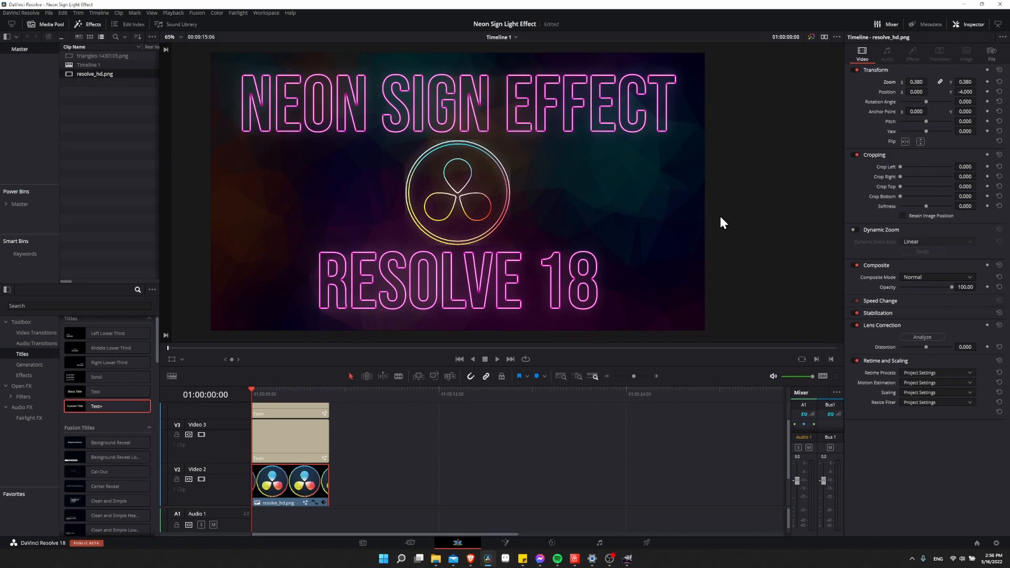
{"action": "mouse_move", "coordinate": [727, 219]}
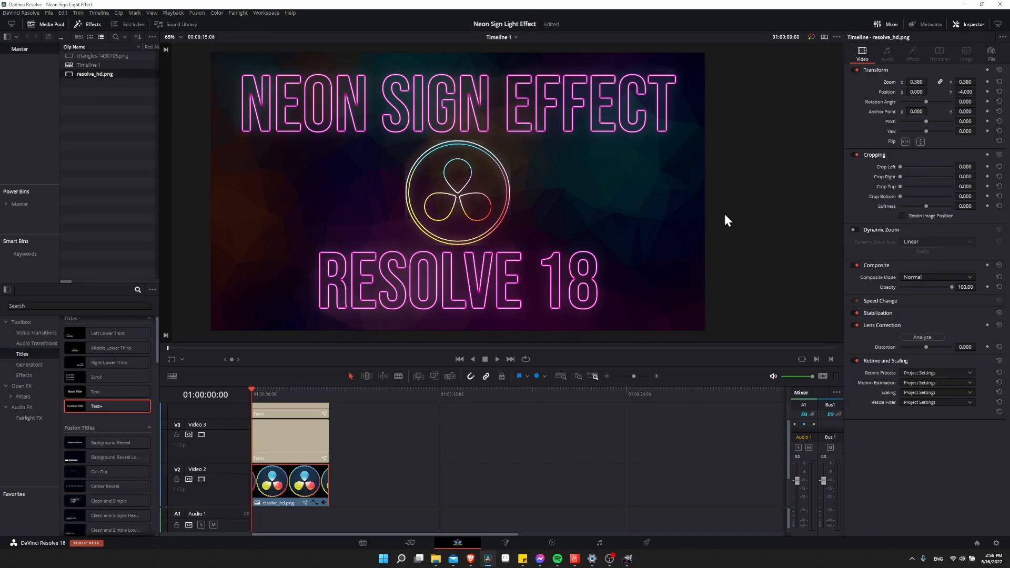